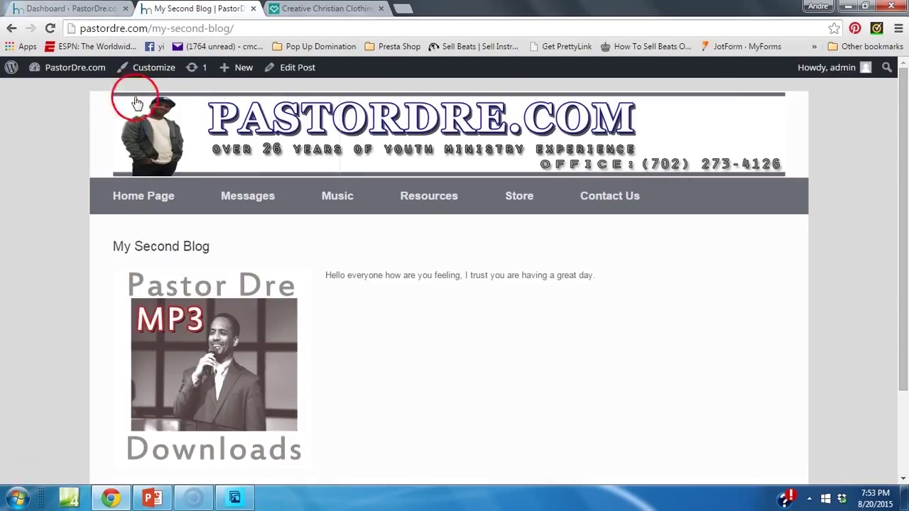
- Open the PastorDre.com home page and scroll through its content
left_click(143, 195)
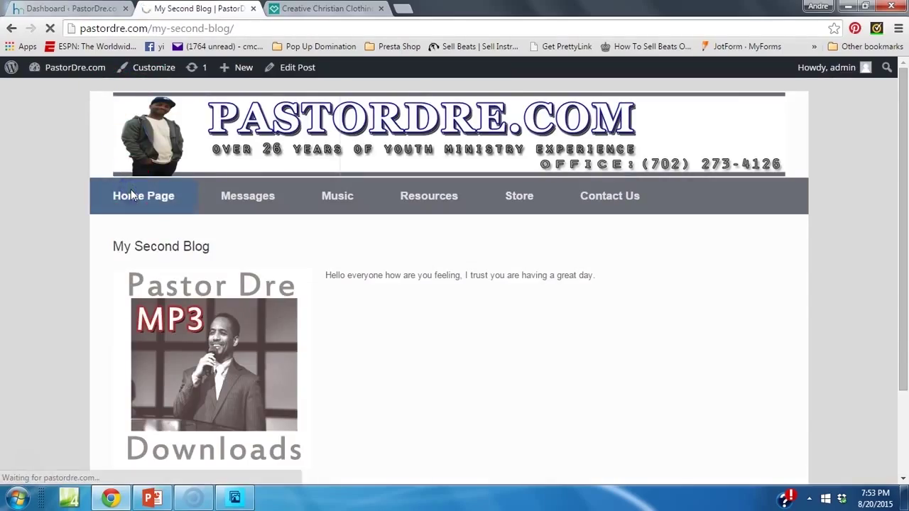
left_click(143, 196)
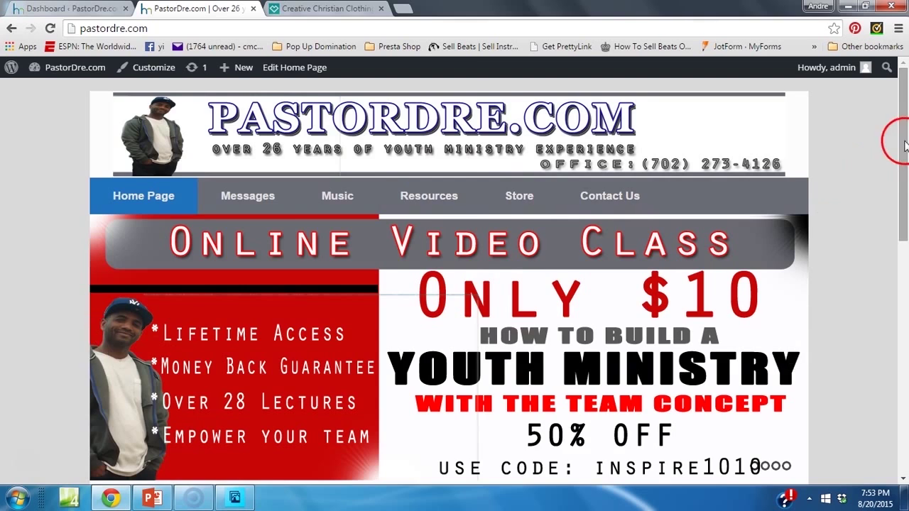
scroll("down", 3)
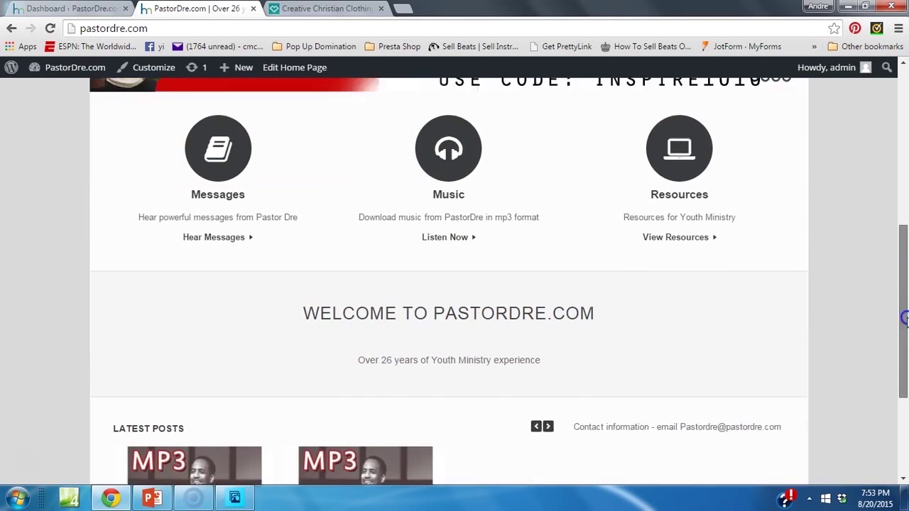
scroll("down", 3)
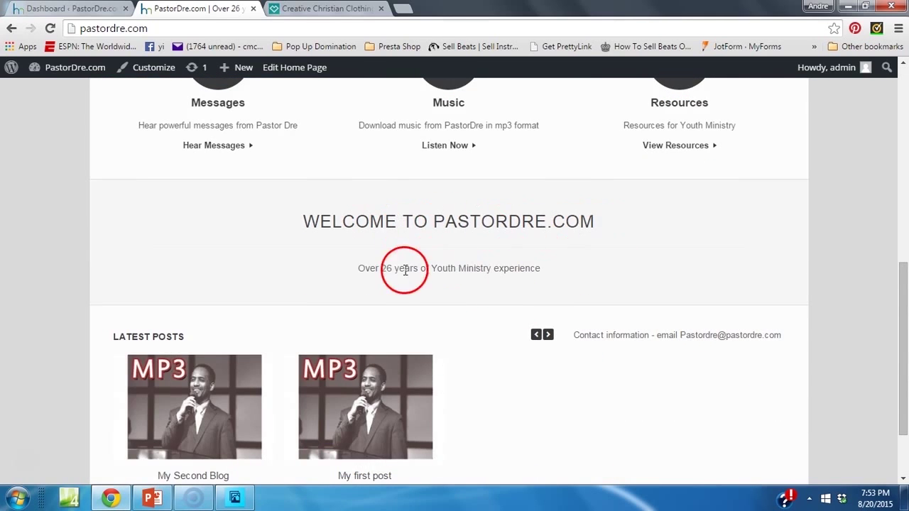
mouse_move(173, 398)
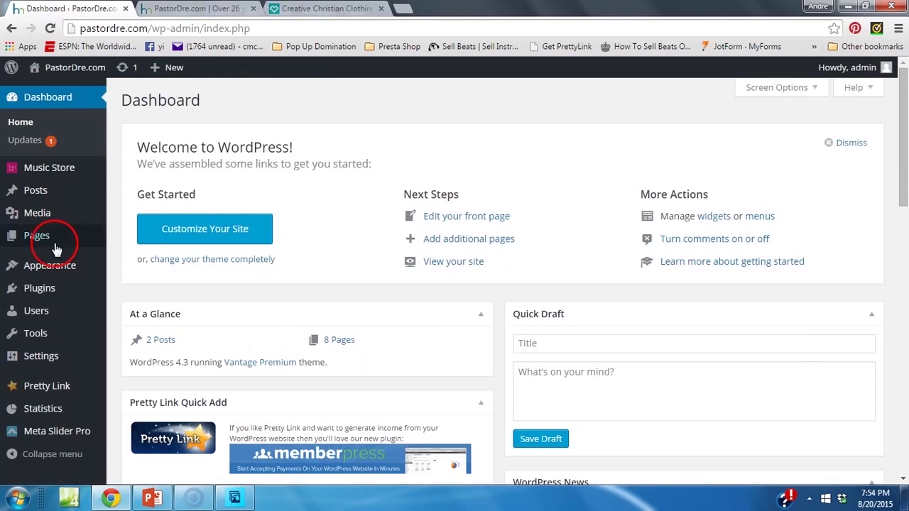
- In the Appearance > Home Page builder, drag the Vantage Headline row below the Post Loop/Text row
left_click(49, 265)
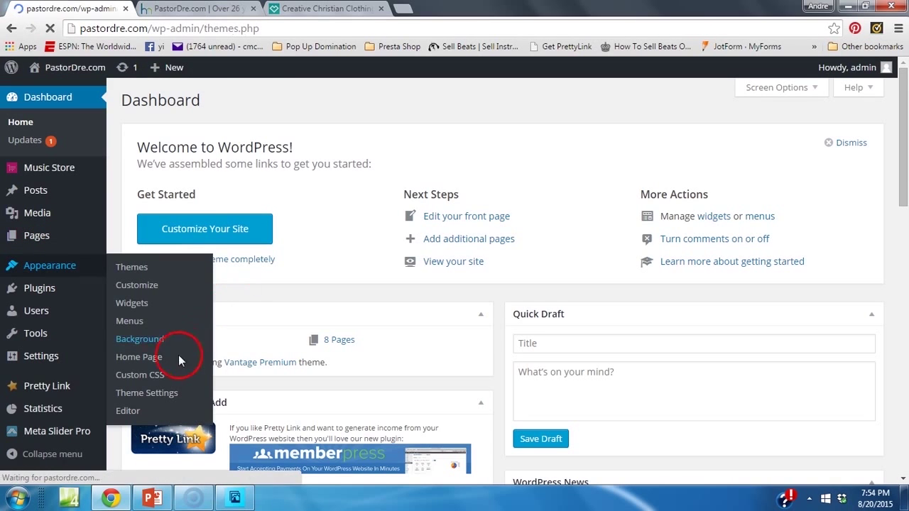
left_click(131, 267)
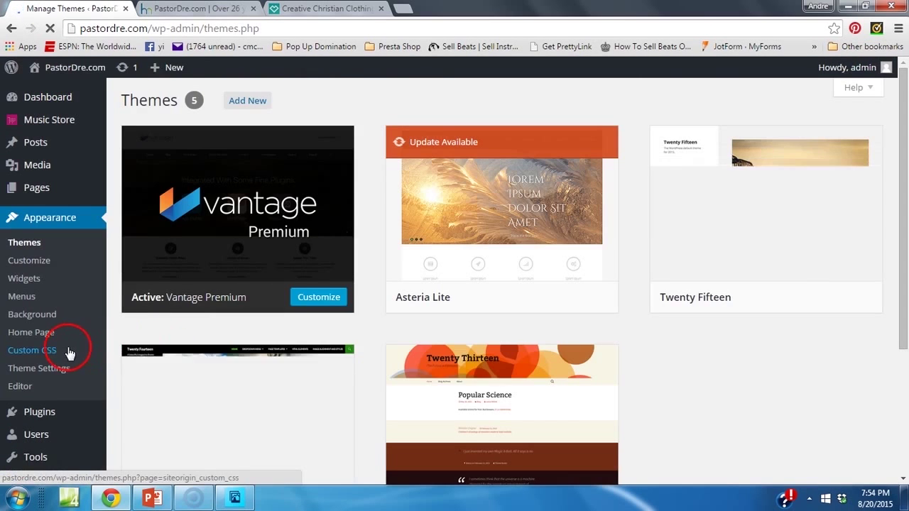
left_click(30, 332)
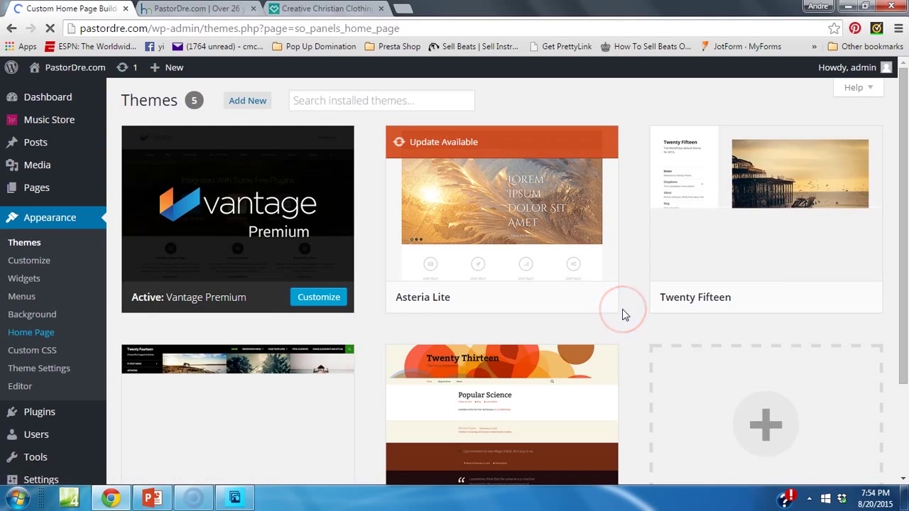
left_click(32, 332)
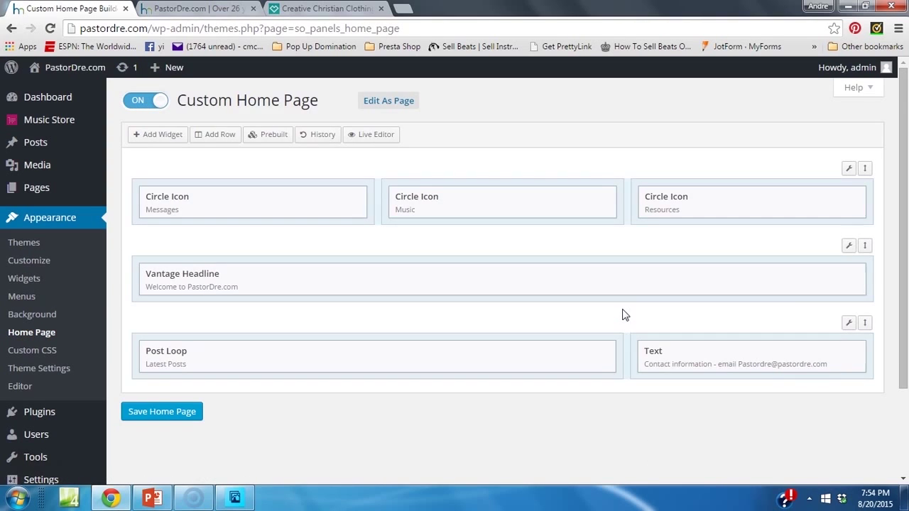
mouse_move(565, 280)
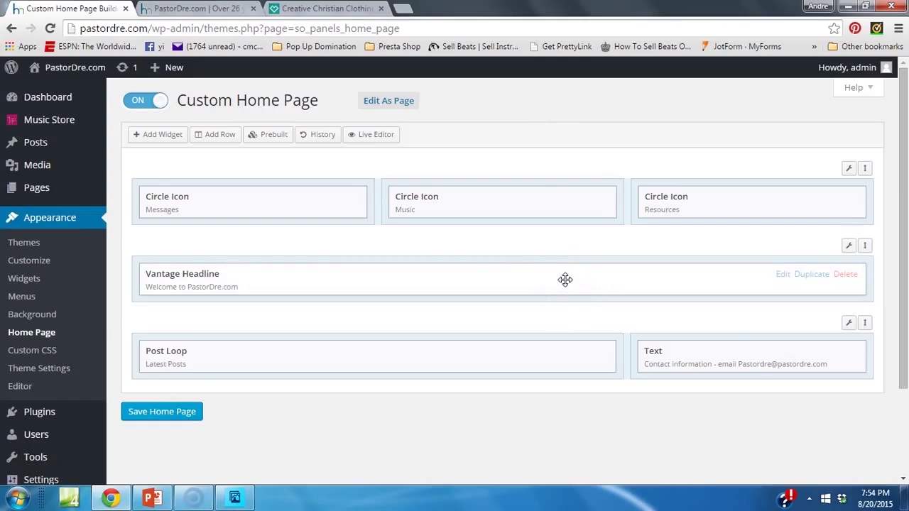
left_click_drag(565, 279, 565, 368)
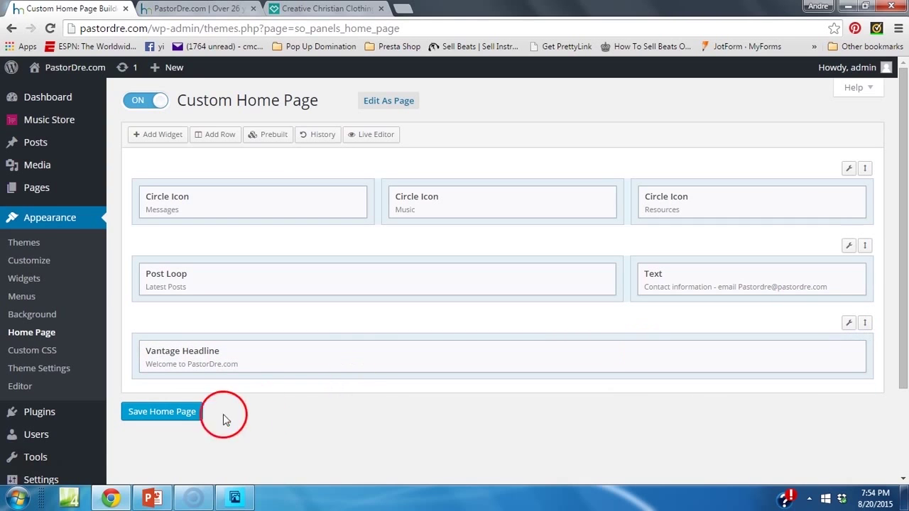
- Save the reordered home page and scroll the live site to confirm Latest Posts comes first
left_click(161, 411)
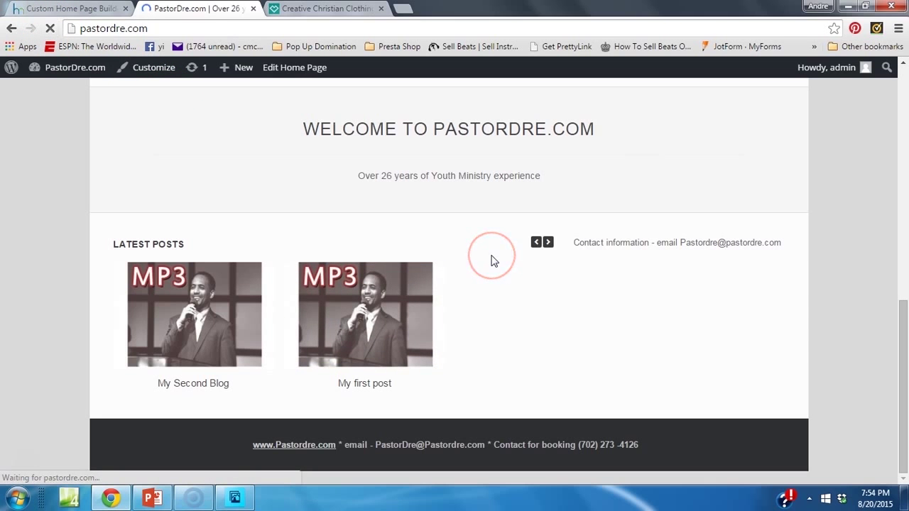
scroll("down", 3)
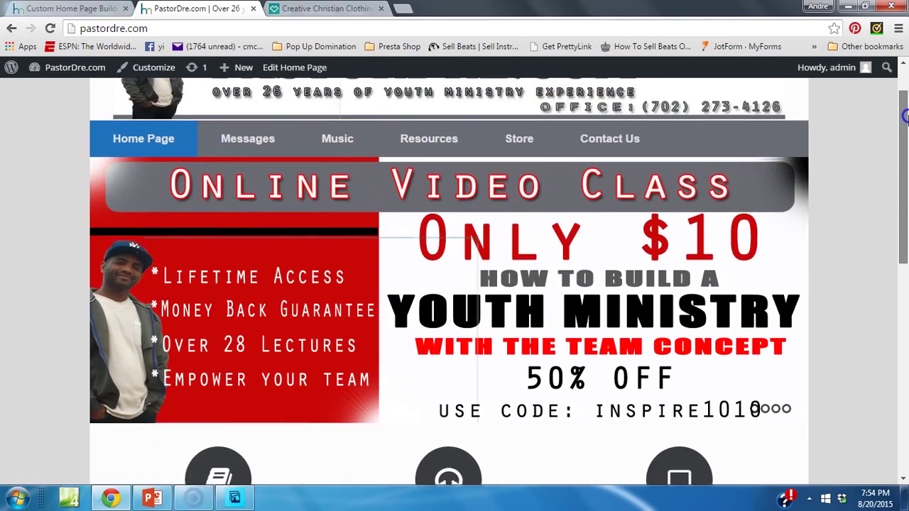
scroll("down", 3)
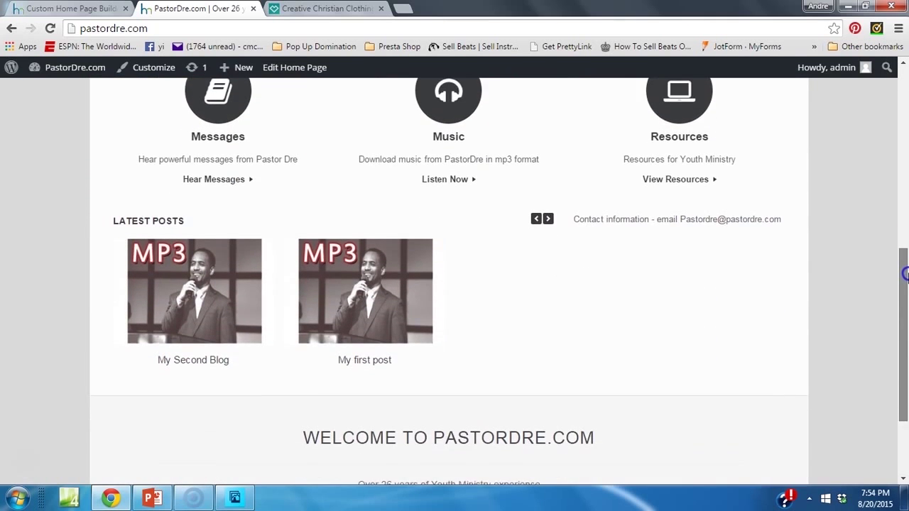
scroll("down", 3)
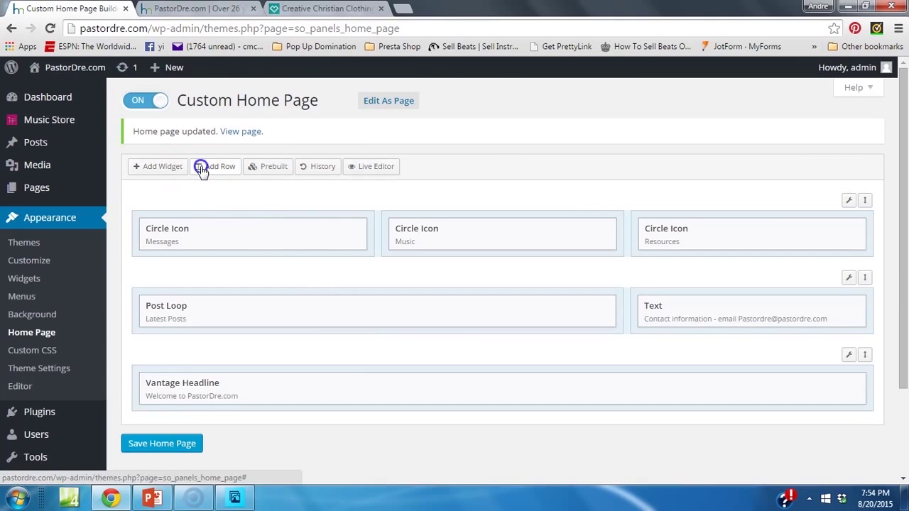
- Insert a new one-column row between the Circle Icon row and Latest Posts
left_click(215, 167)
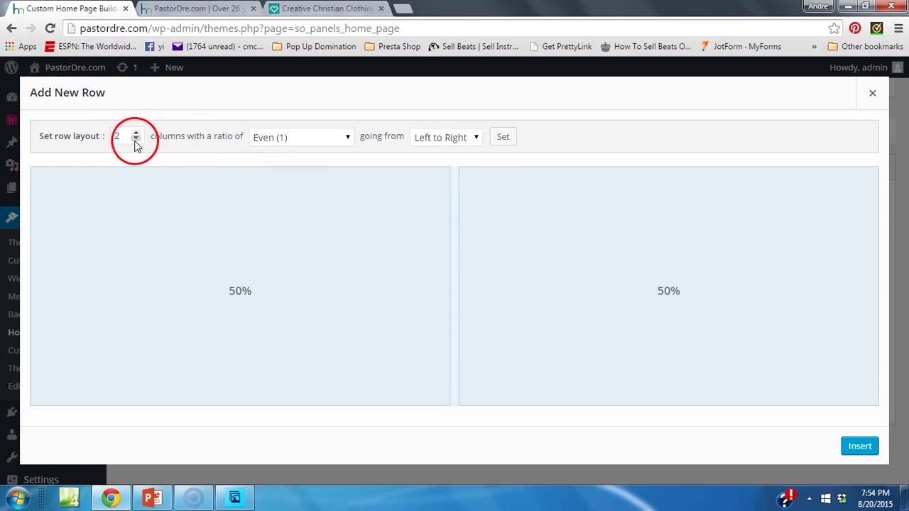
left_click(136, 140)
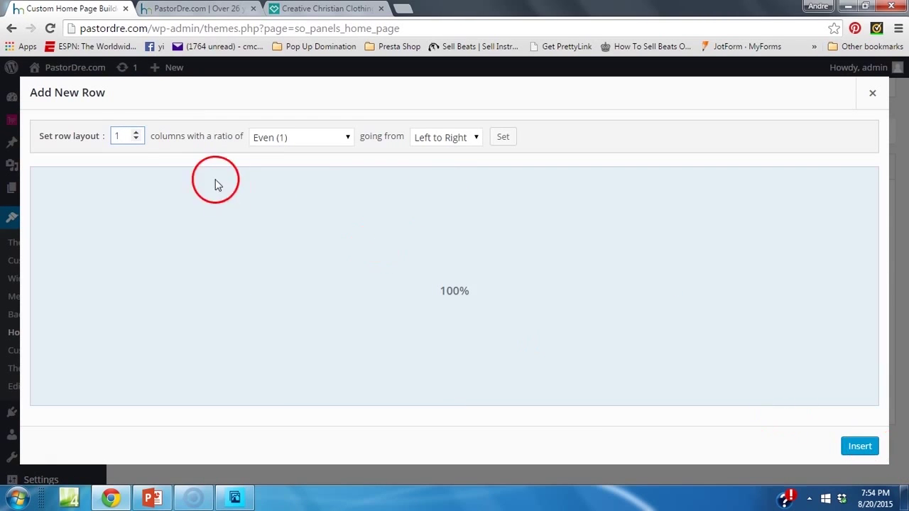
left_click(136, 133)
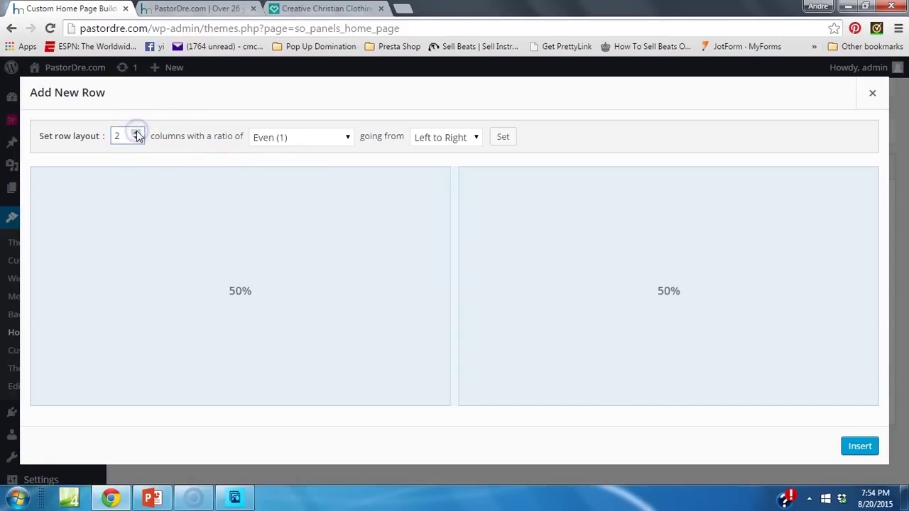
left_click(137, 133)
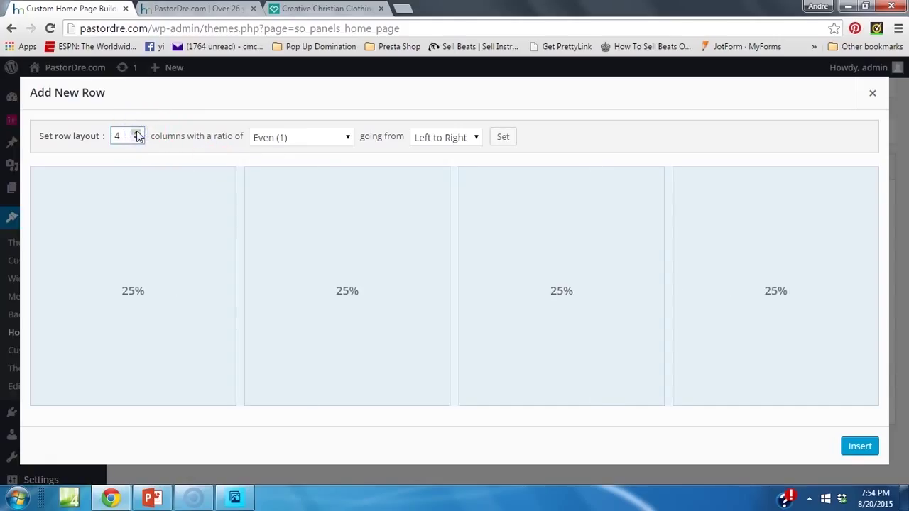
left_click(137, 140)
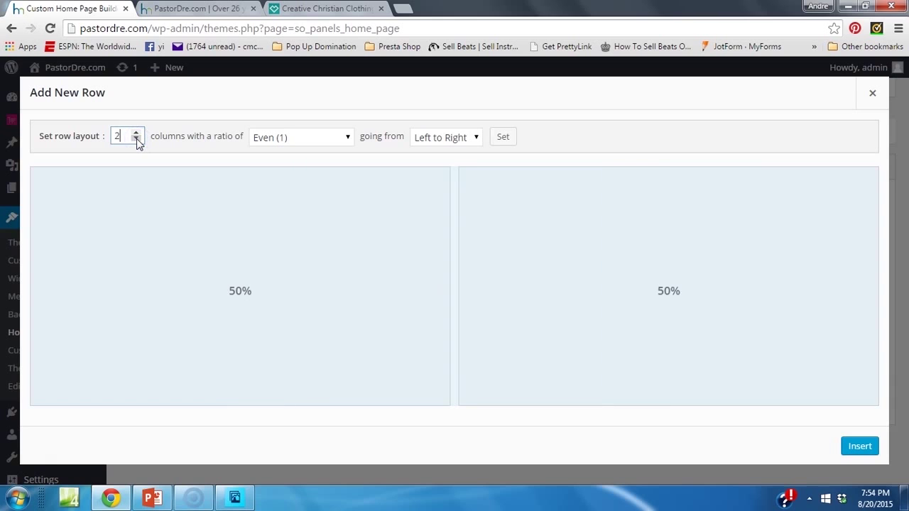
left_click(137, 140)
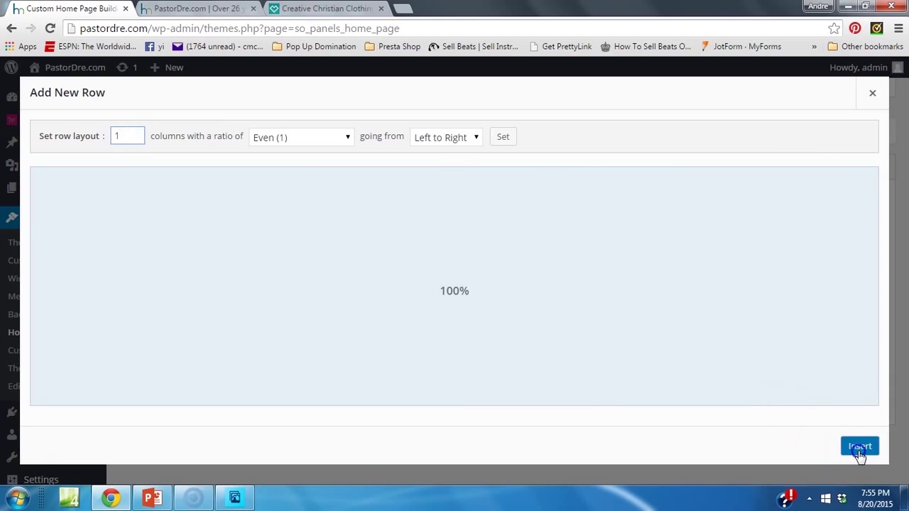
left_click(859, 446)
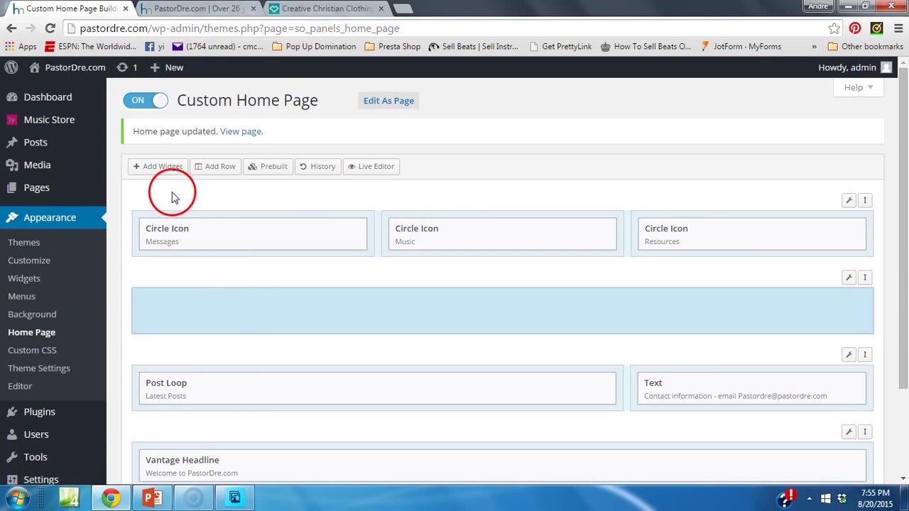
left_click(157, 166)
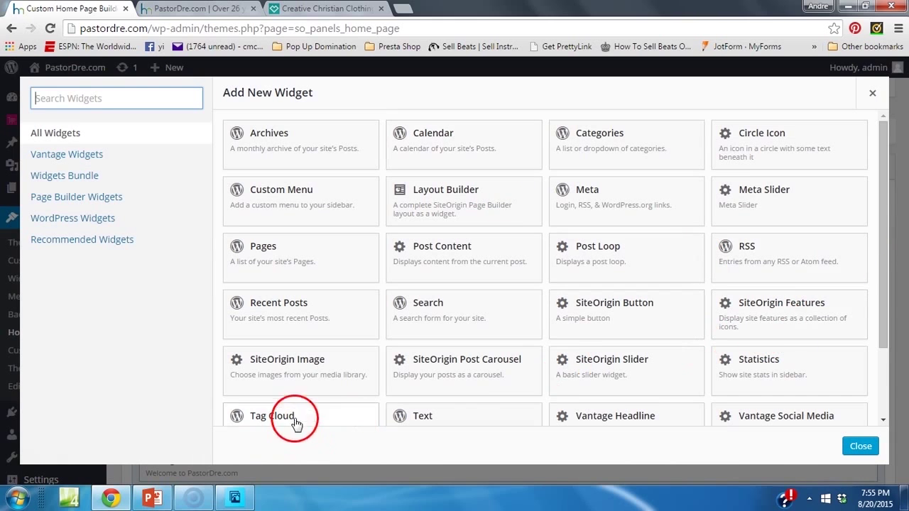
scroll("down", 3)
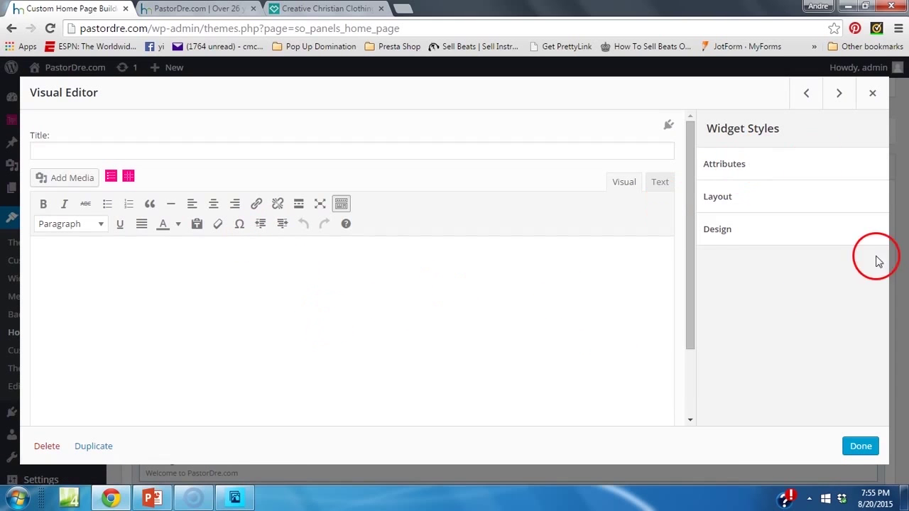
left_click(860, 446)
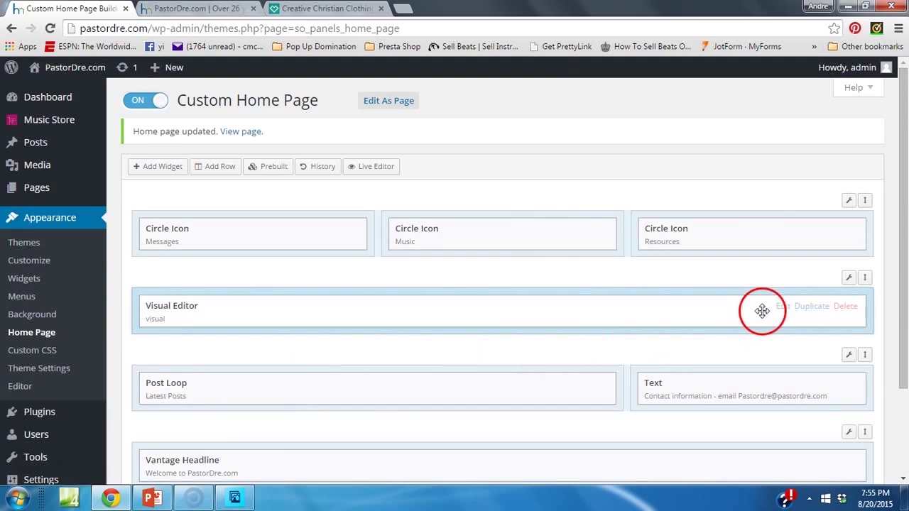
left_click(780, 306)
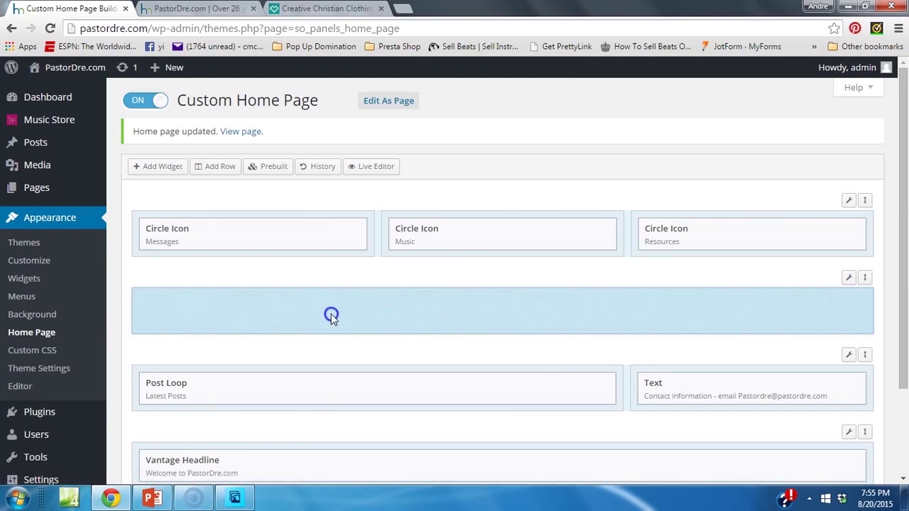
left_click(157, 166)
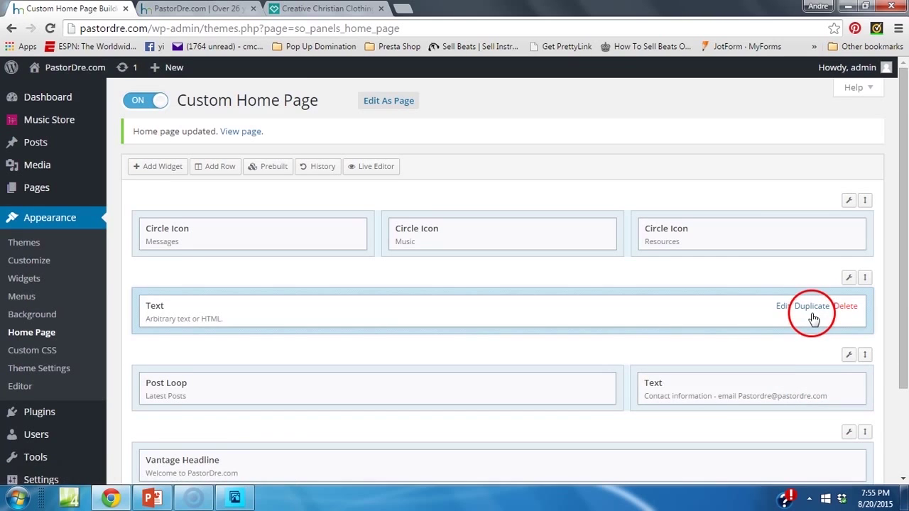
left_click(782, 306)
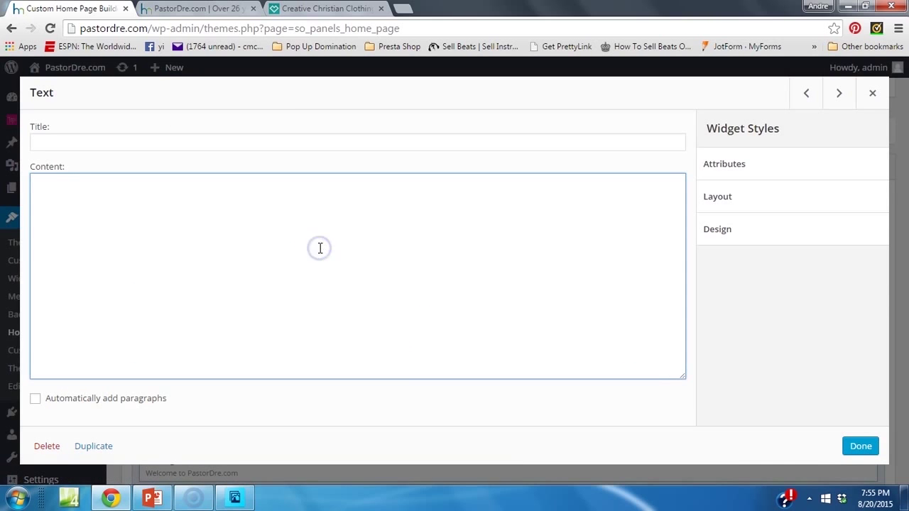
left_click(860, 446)
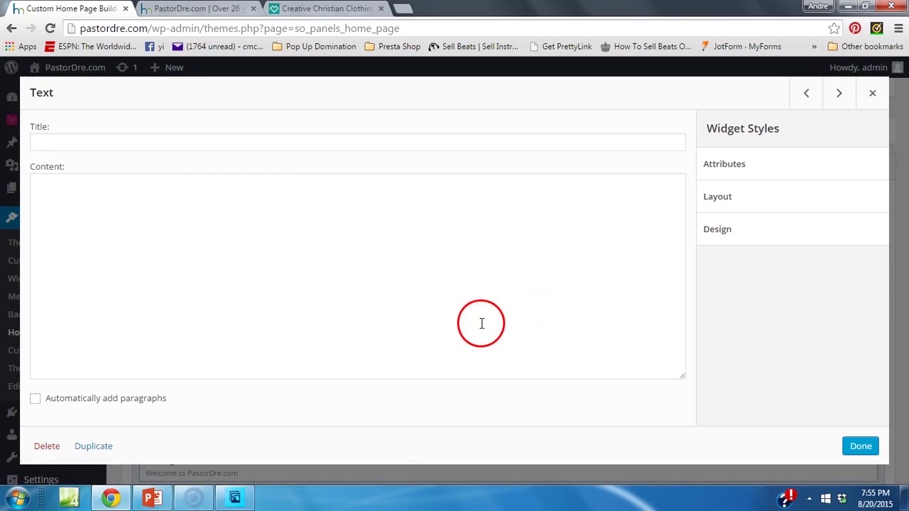
left_click(860, 446)
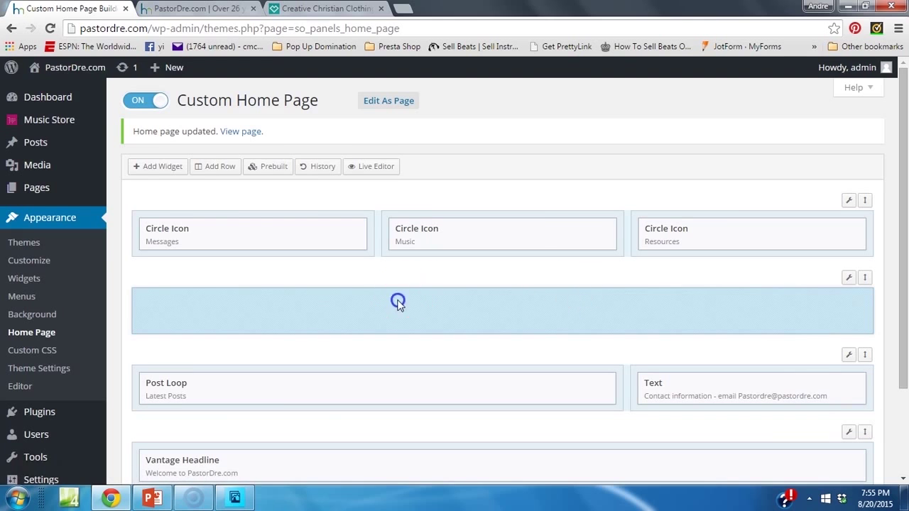
- Add a Visual Editor widget to the new row and open its media library
left_click(157, 166)
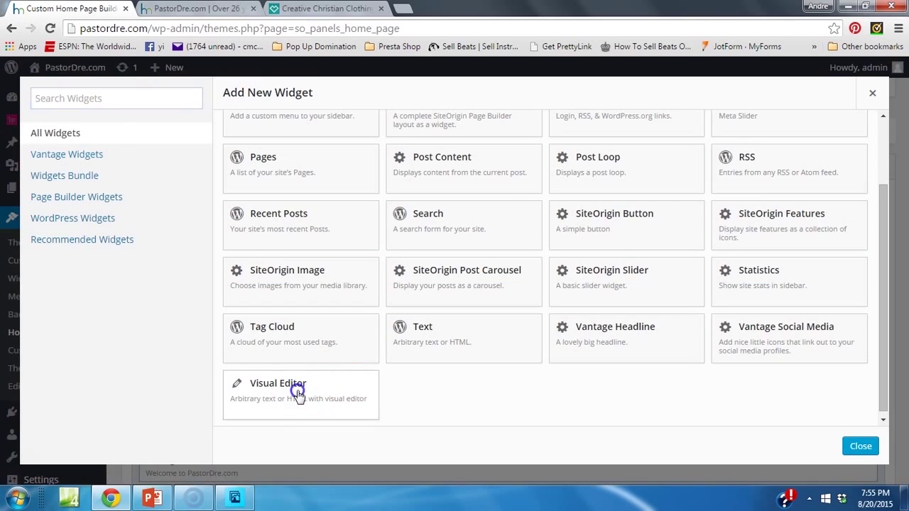
left_click(298, 391)
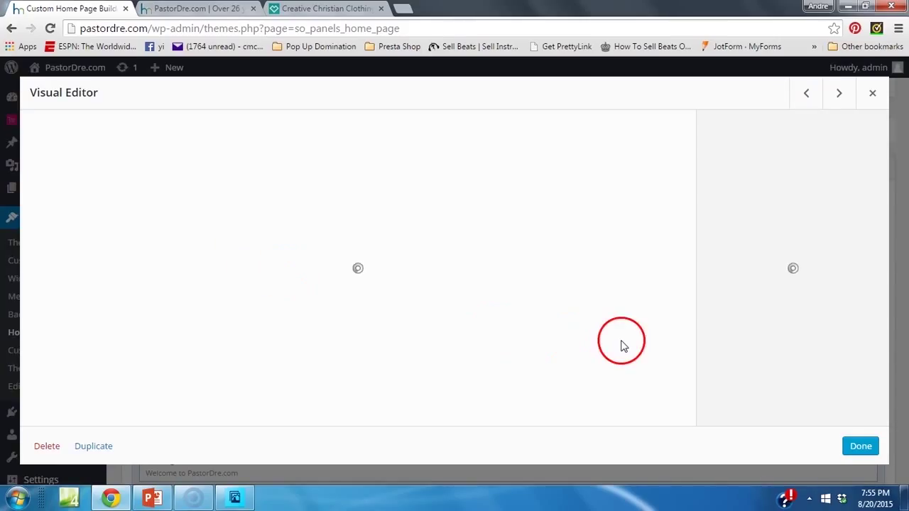
mouse_move(395, 233)
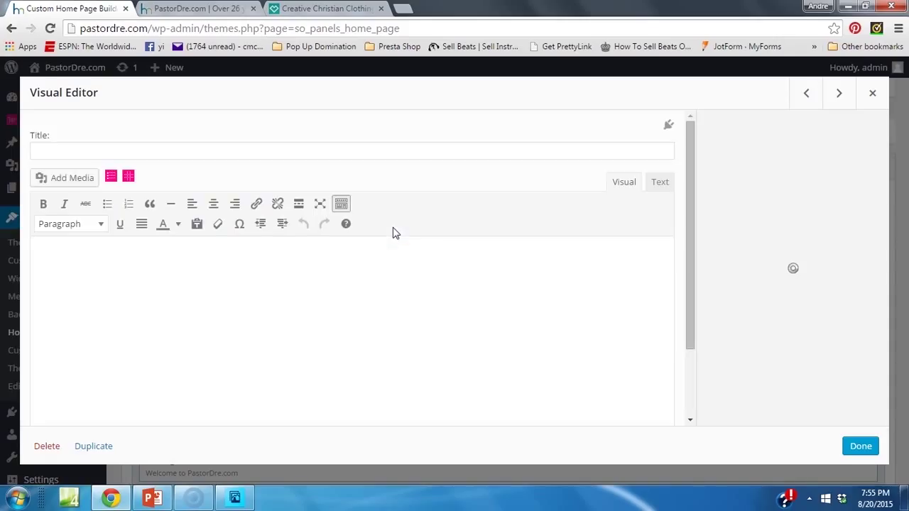
left_click(623, 182)
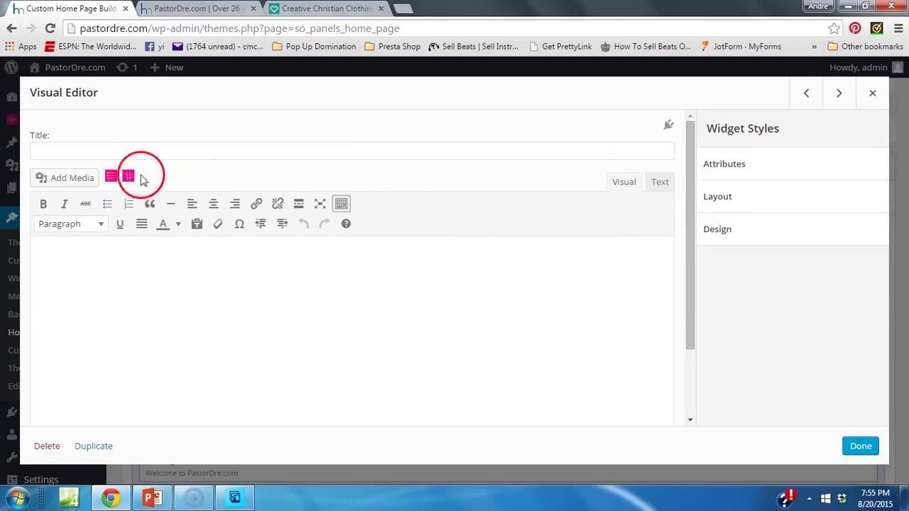
left_click(64, 178)
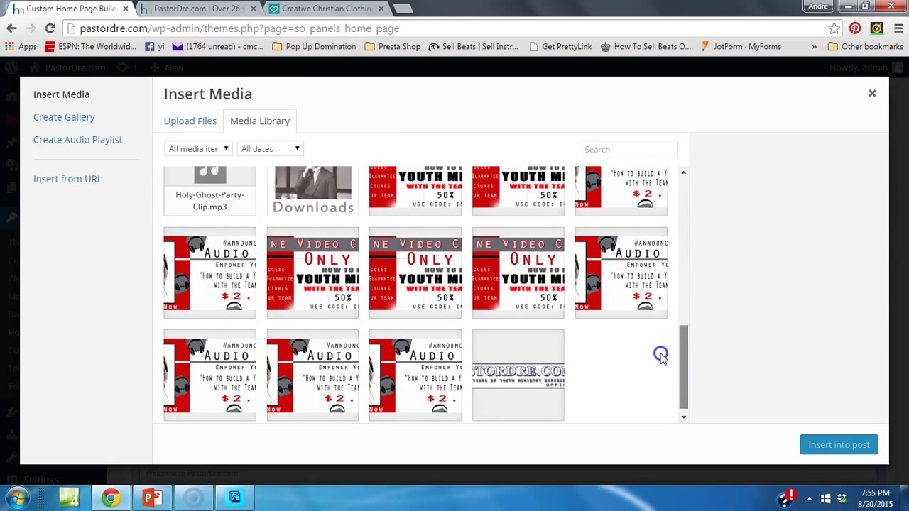
- Insert the logo2.jpg image into the Visual Editor widget content
left_click(518, 367)
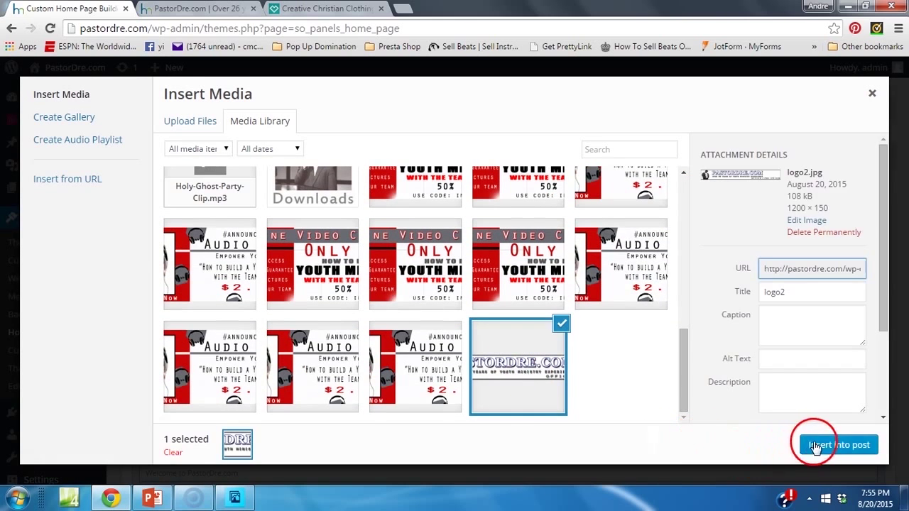
left_click(839, 445)
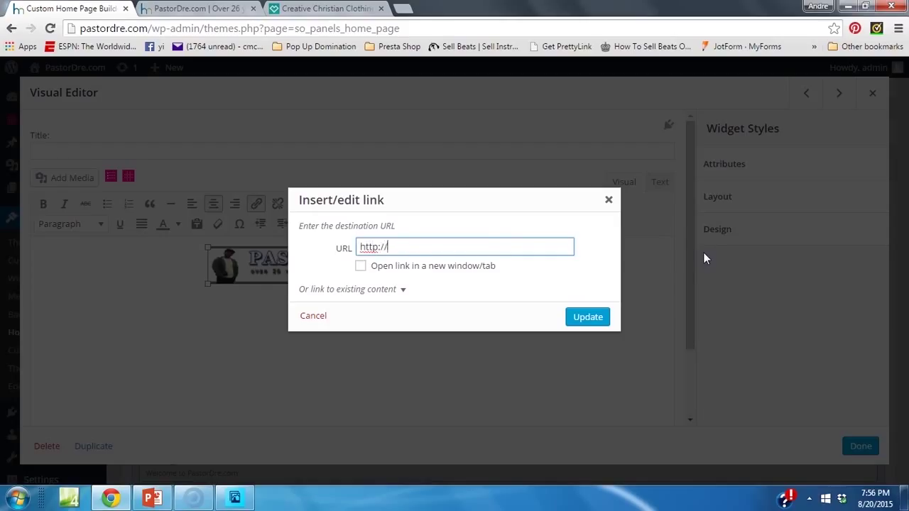
type("www.past")
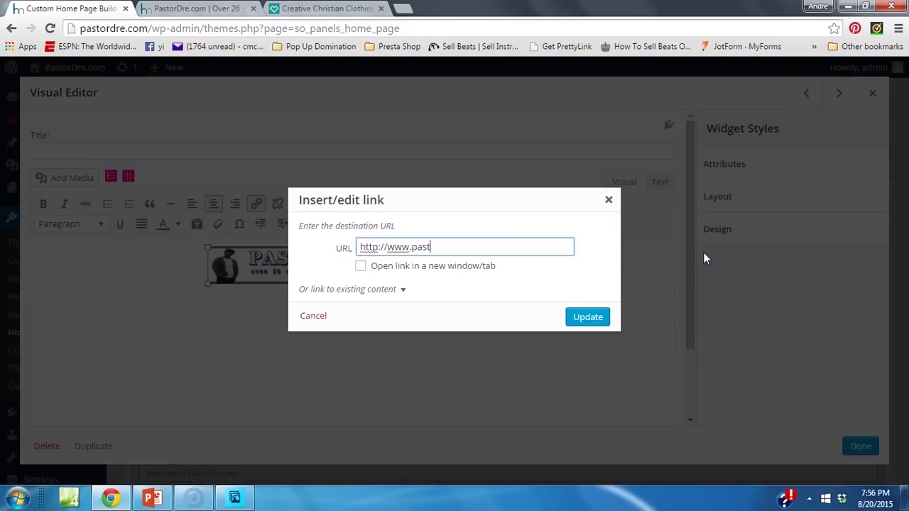
type("ordre.com")
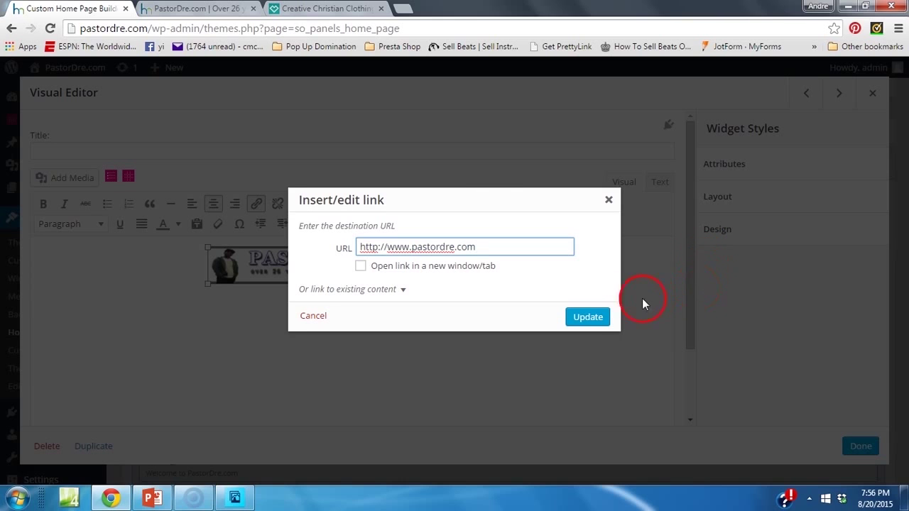
left_click(588, 317)
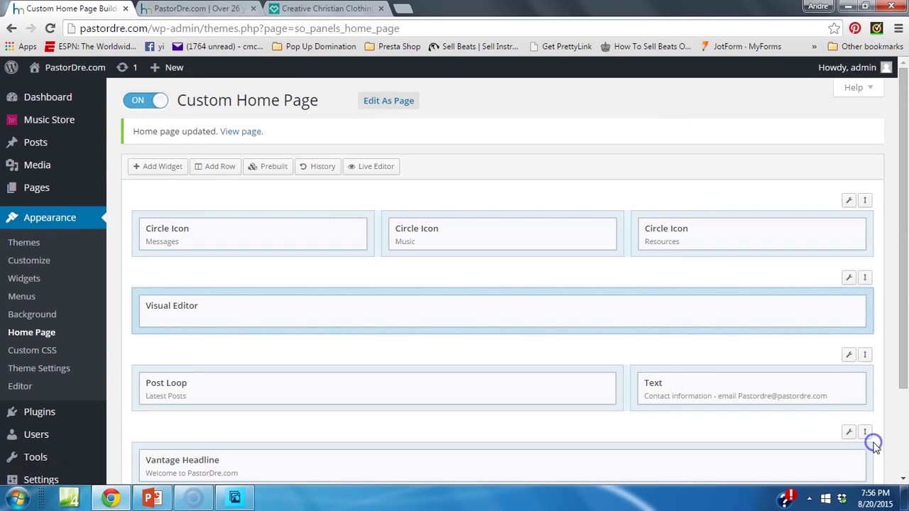
scroll("down", 3)
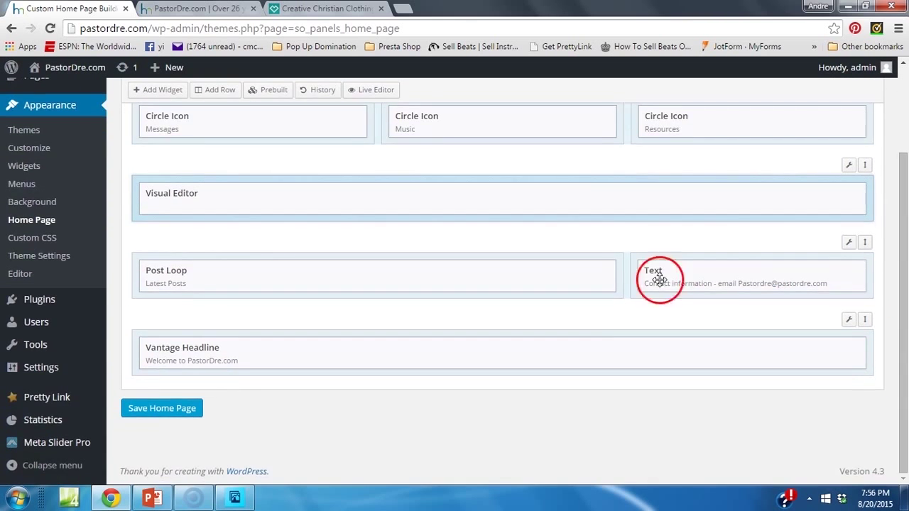
mouse_move(269, 199)
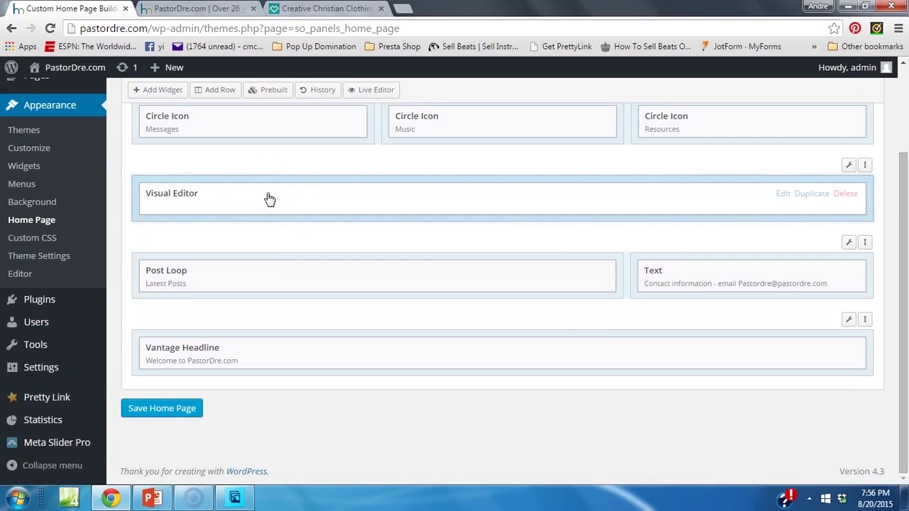
left_click(268, 89)
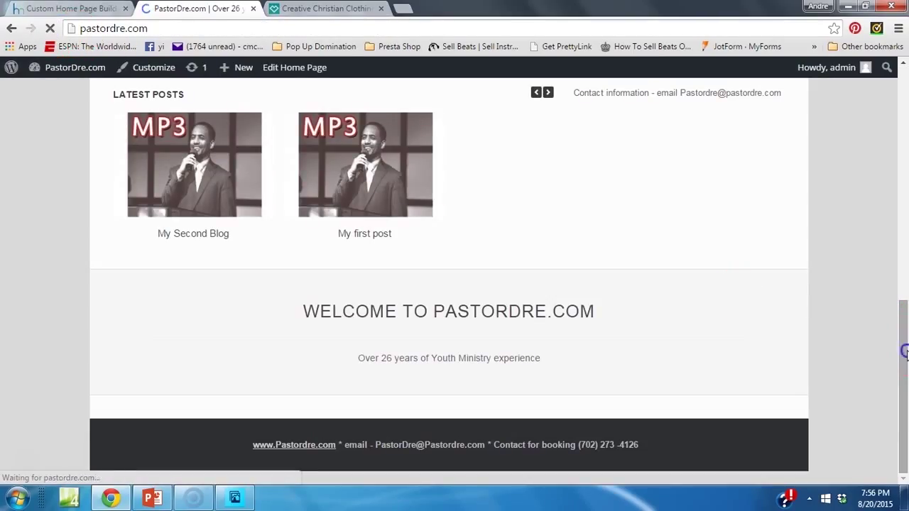
- Reload the live PastorDre.com homepage and scroll from the banner to the circle icons
left_click(364, 165)
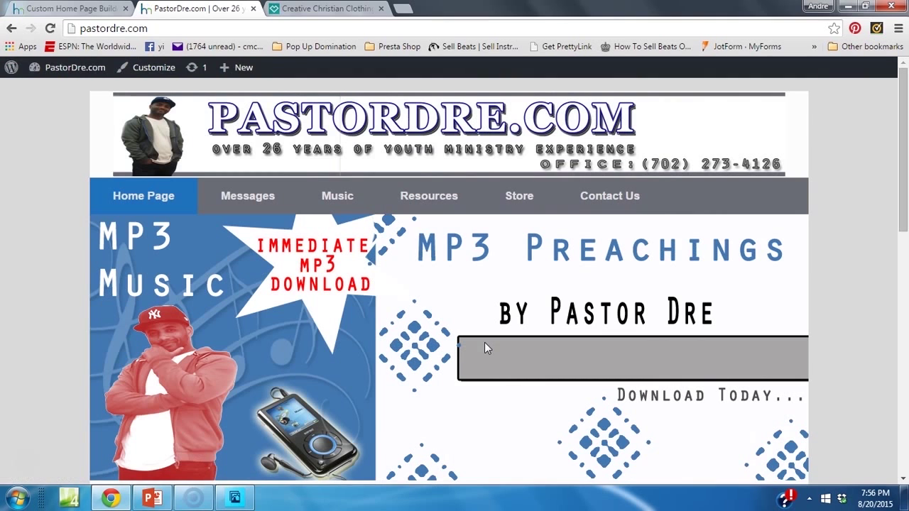
scroll("down", 3)
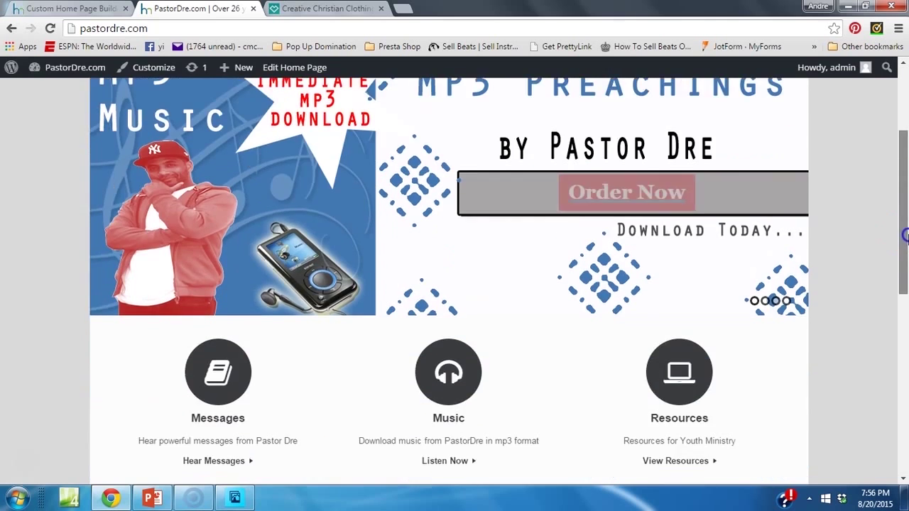
scroll("down", 3)
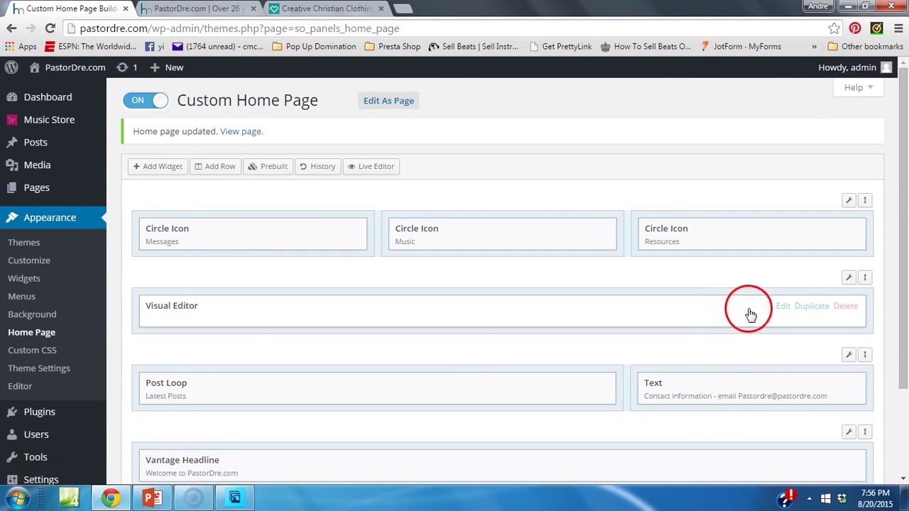
- Delete the Visual Editor widget, leaving its row empty
left_click(845, 306)
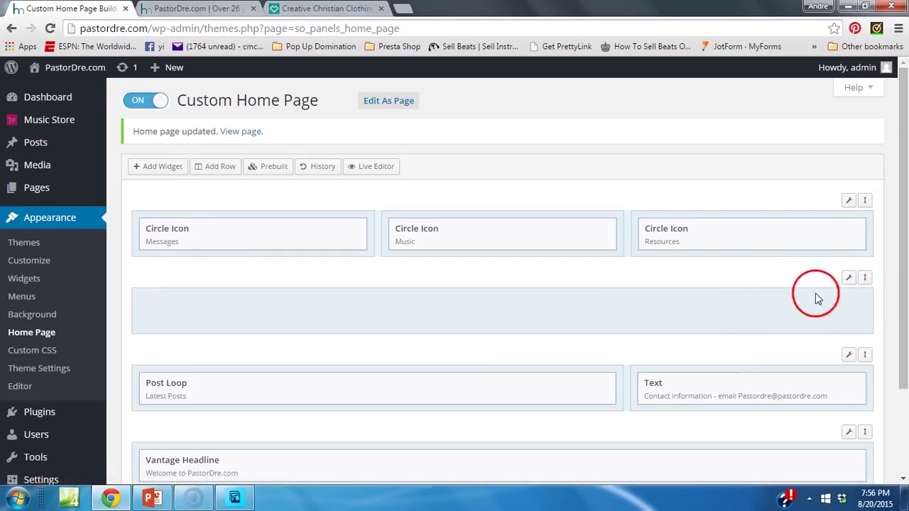
left_click(848, 277)
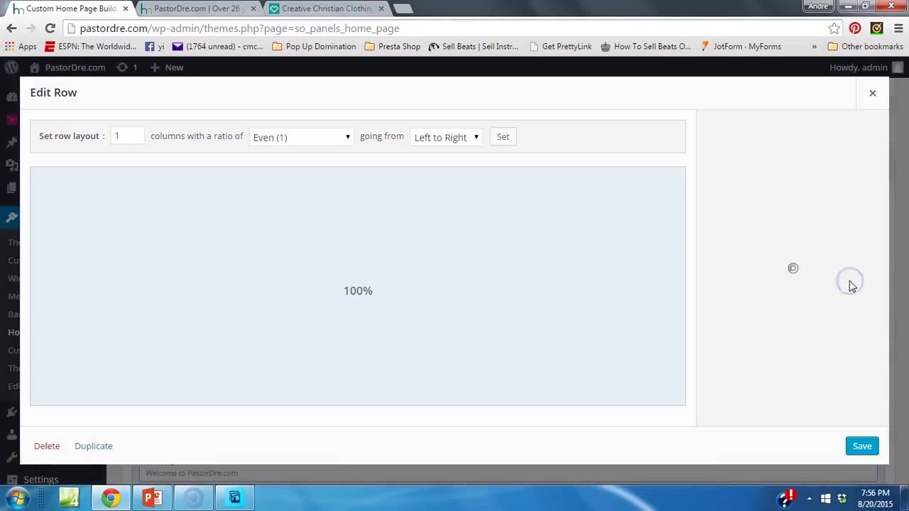
left_click(862, 446)
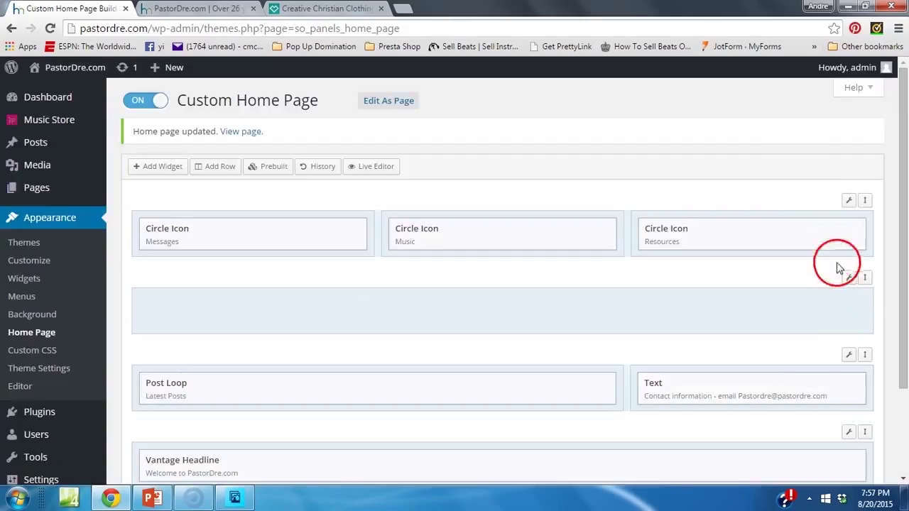
left_click(849, 278)
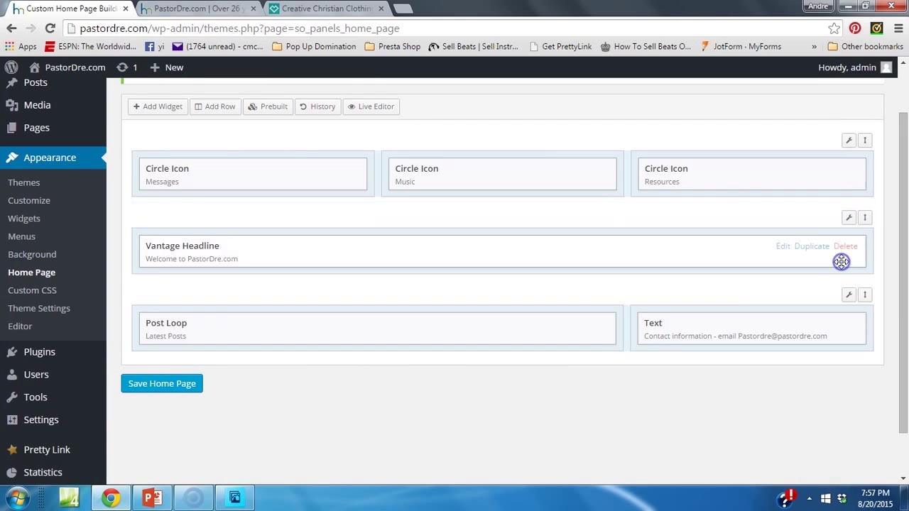
mouse_move(599, 254)
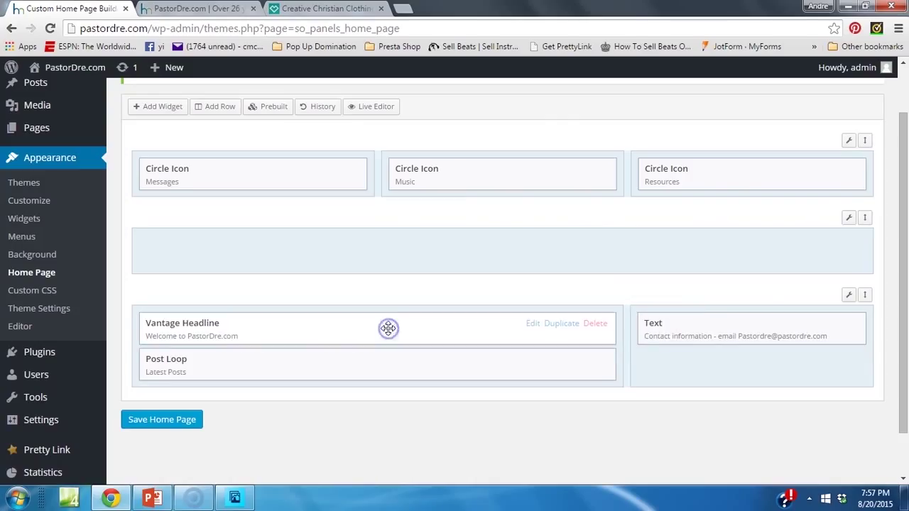
- Move Vantage Headline under the circle icons, remove the contact Text widget, and save
left_click_drag(388, 329, 714, 368)
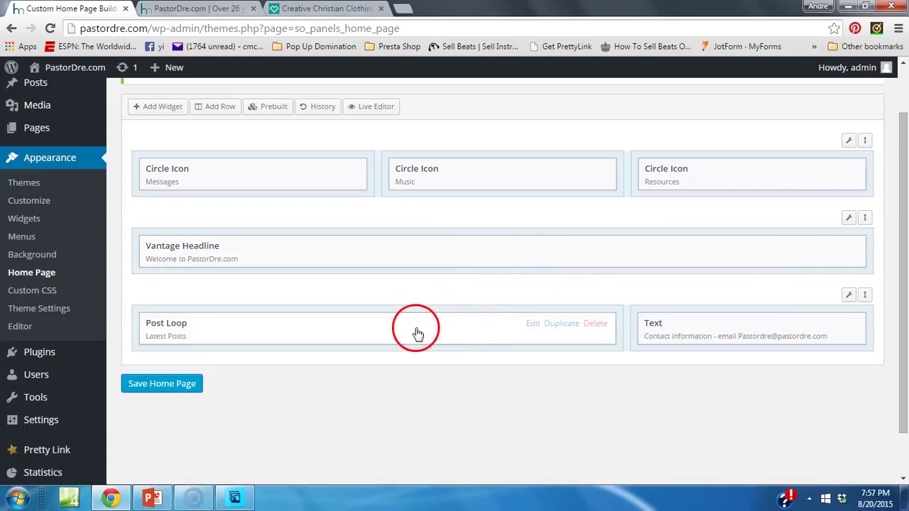
mouse_move(735, 333)
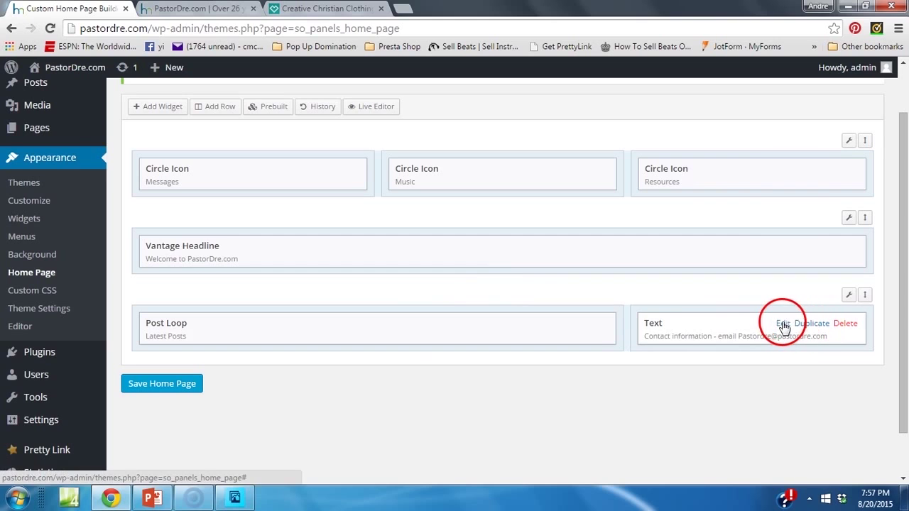
mouse_move(846, 328)
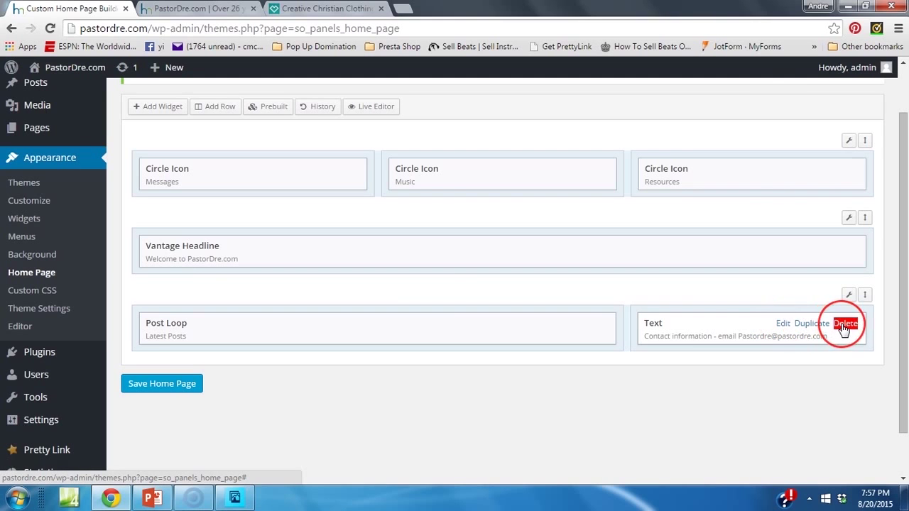
left_click(846, 323)
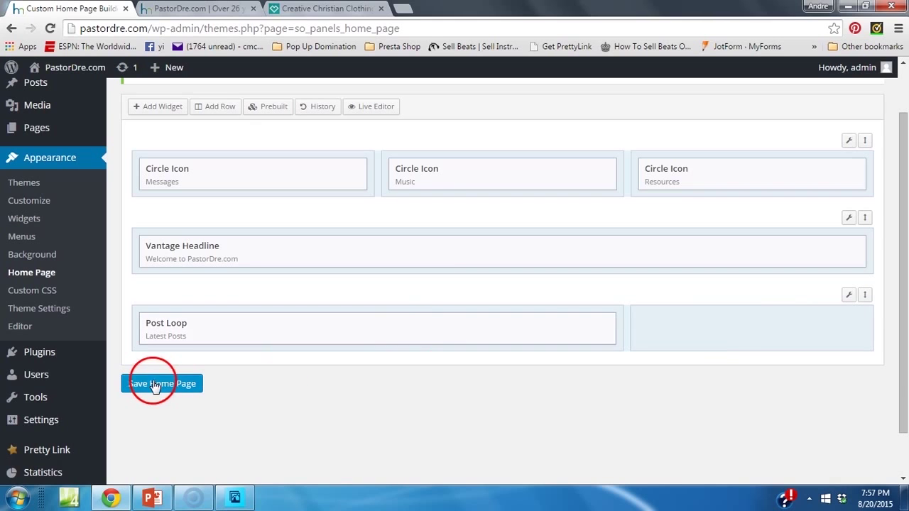
left_click(161, 384)
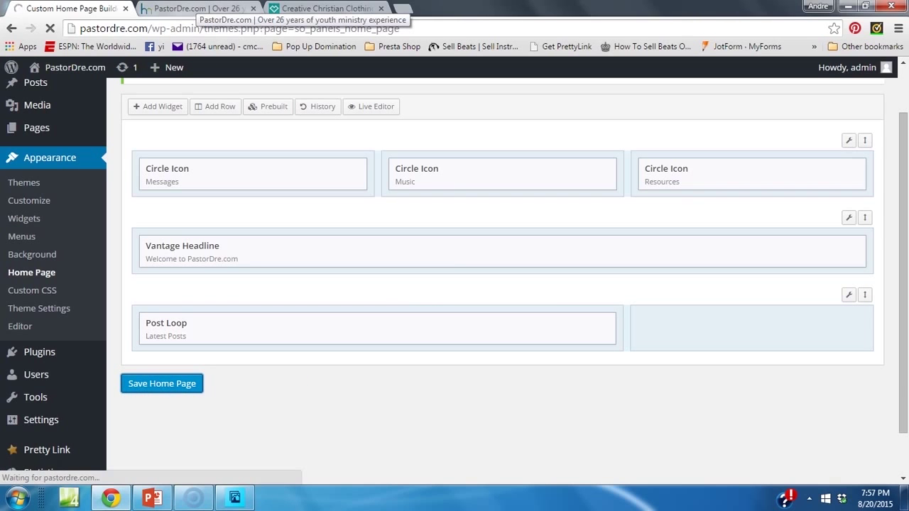
left_click(161, 384)
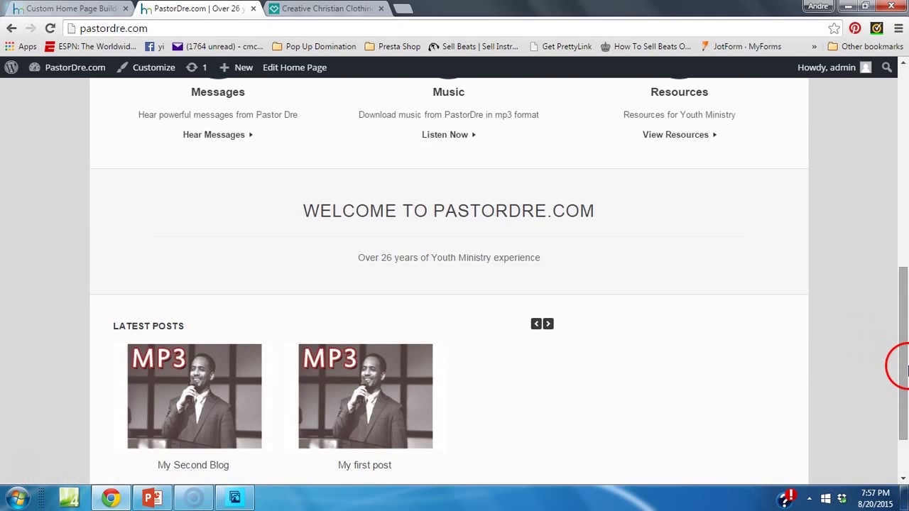
scroll("up", 3)
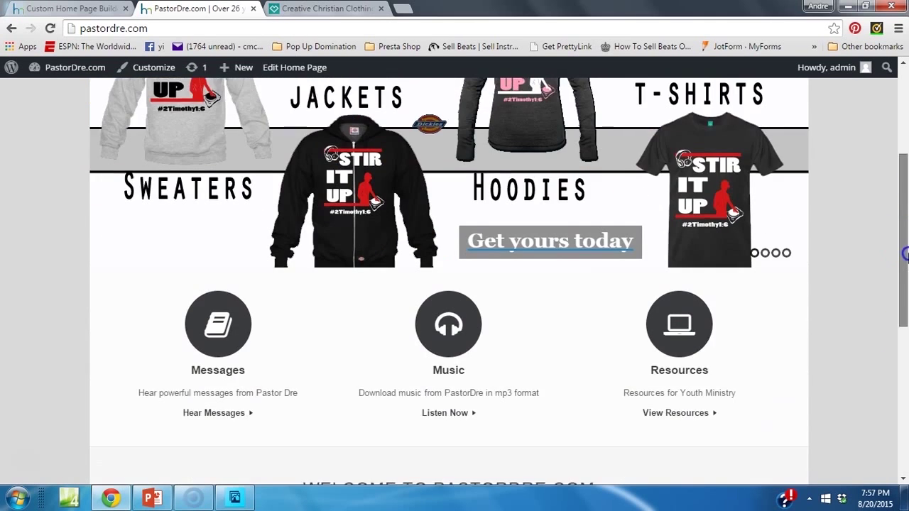
scroll("down", 3)
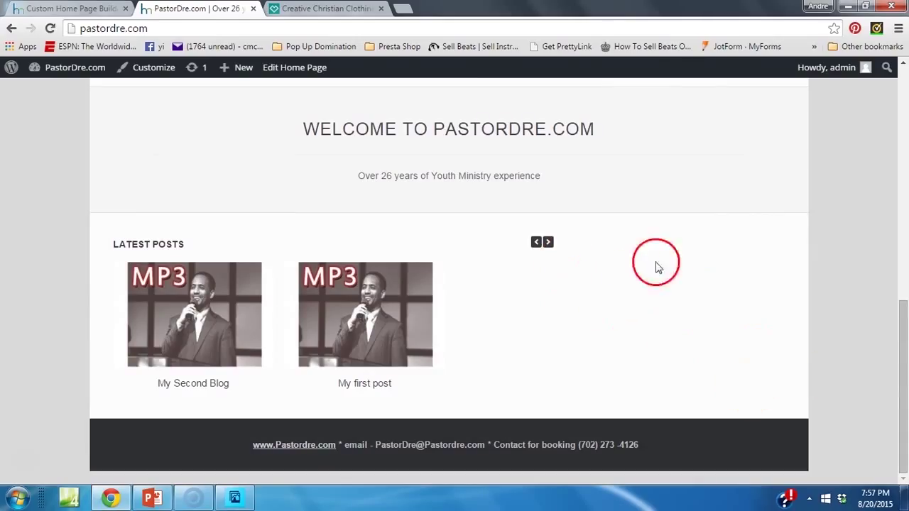
mouse_move(763, 343)
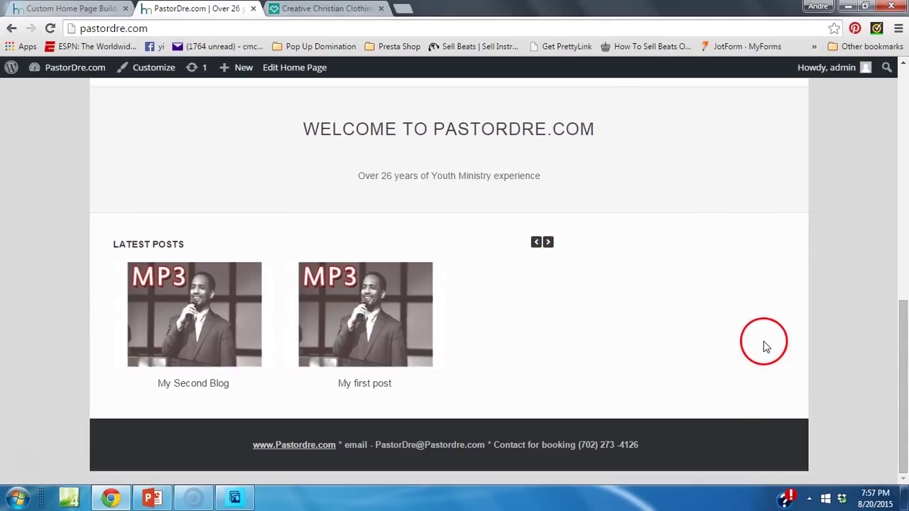
scroll("up", 3)
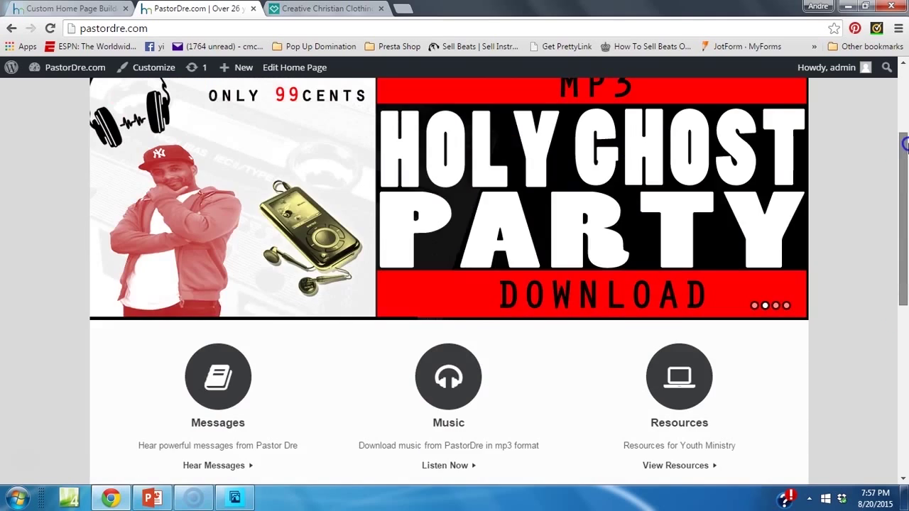
scroll("up", 3)
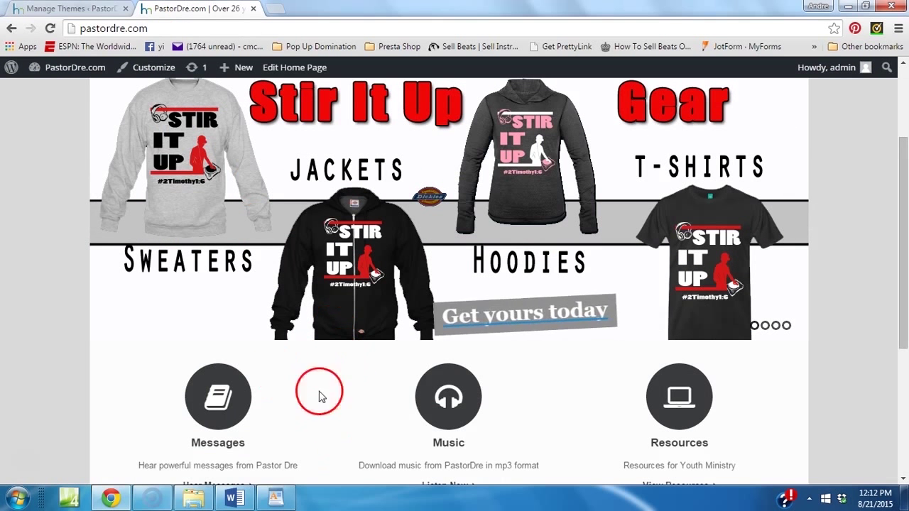
mouse_move(678, 405)
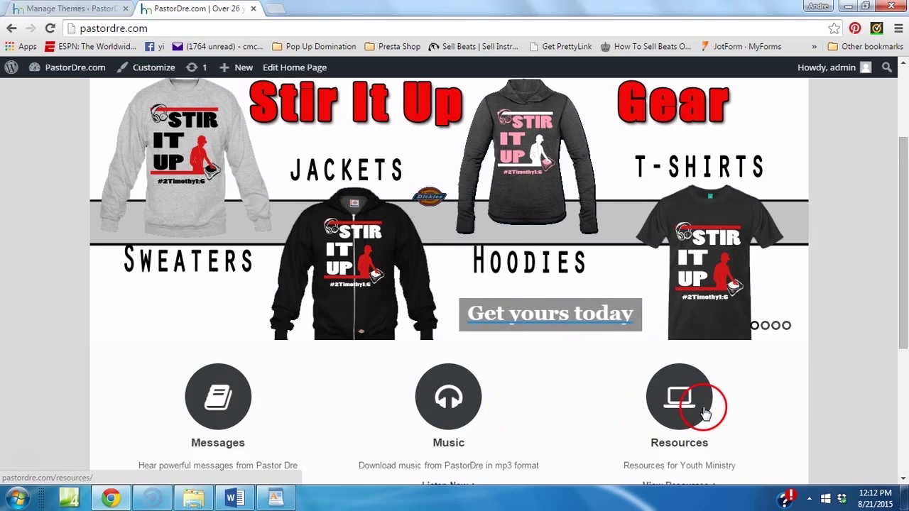
scroll("up", 3)
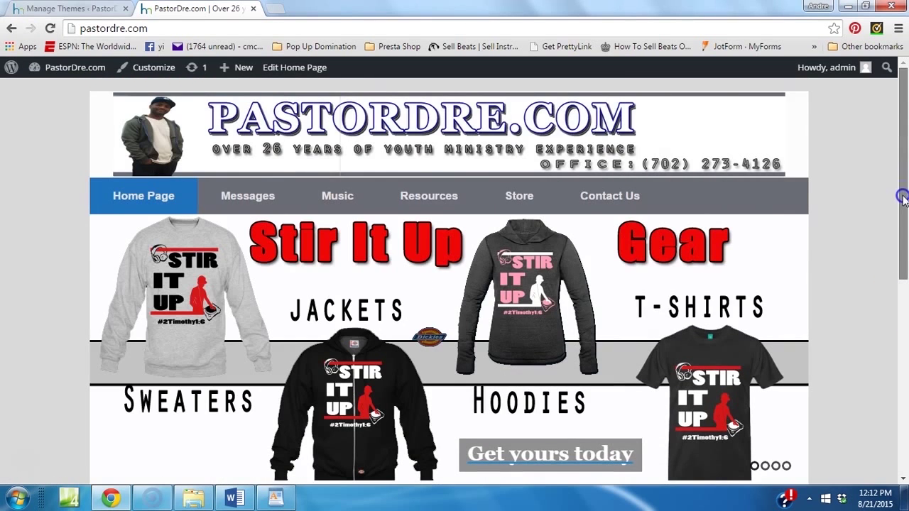
scroll("down", 3)
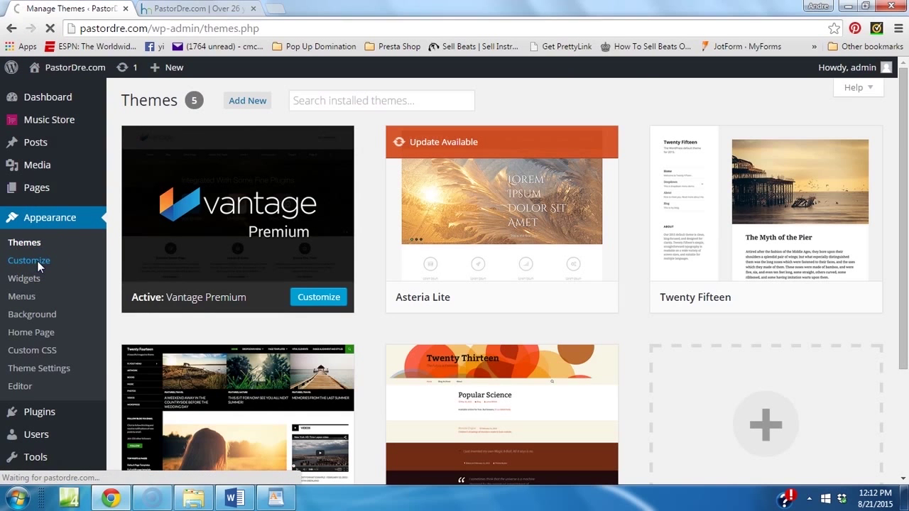
- Set the Circle Icon Widget background to blue in the customizer and publish
left_click(29, 260)
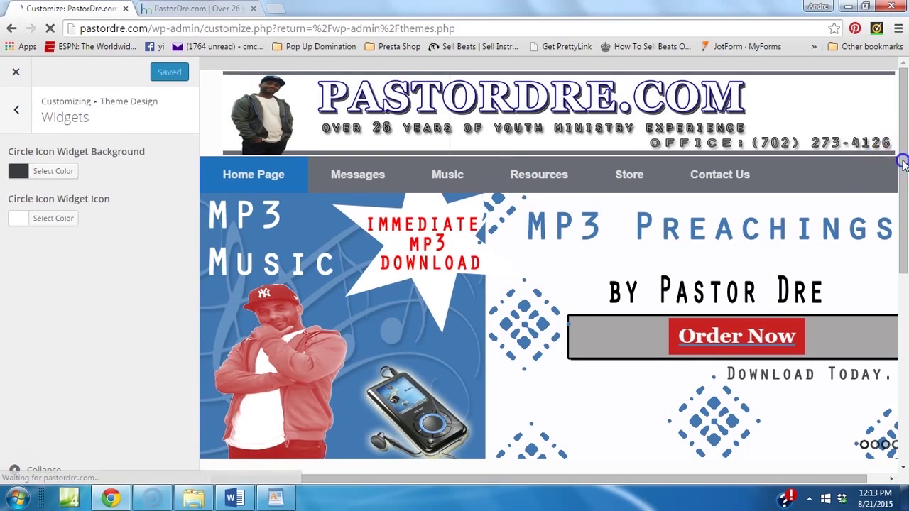
scroll("down", 3)
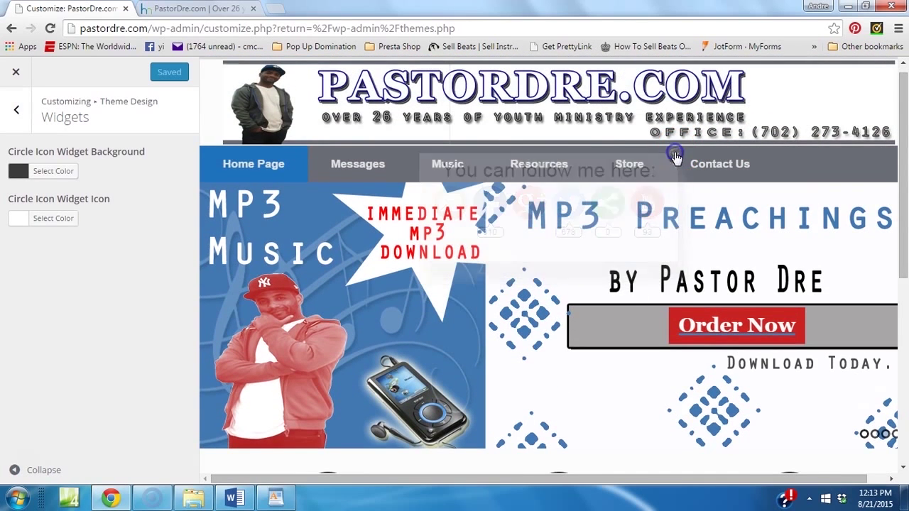
scroll("down", 3)
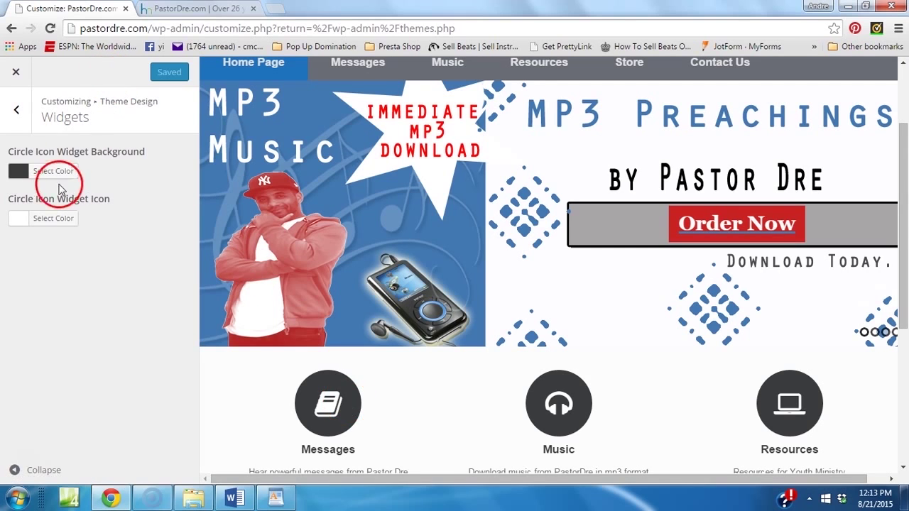
left_click(54, 171)
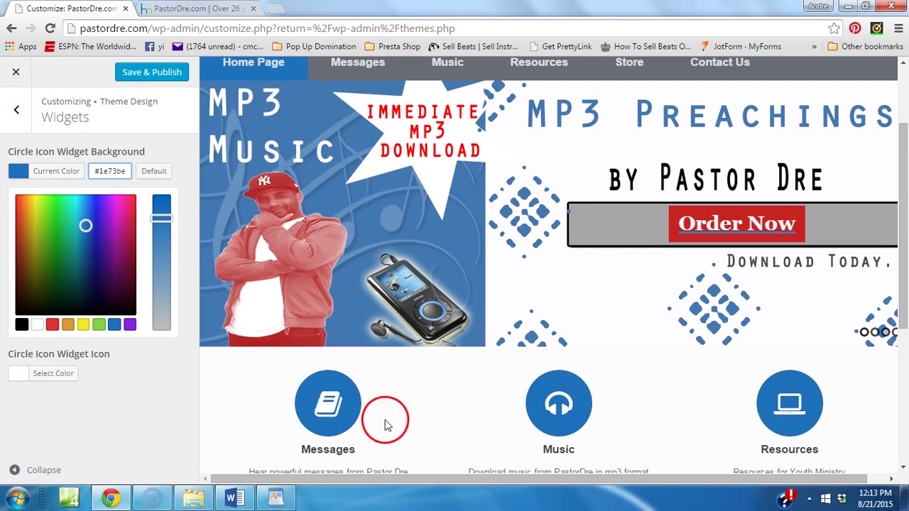
mouse_move(261, 337)
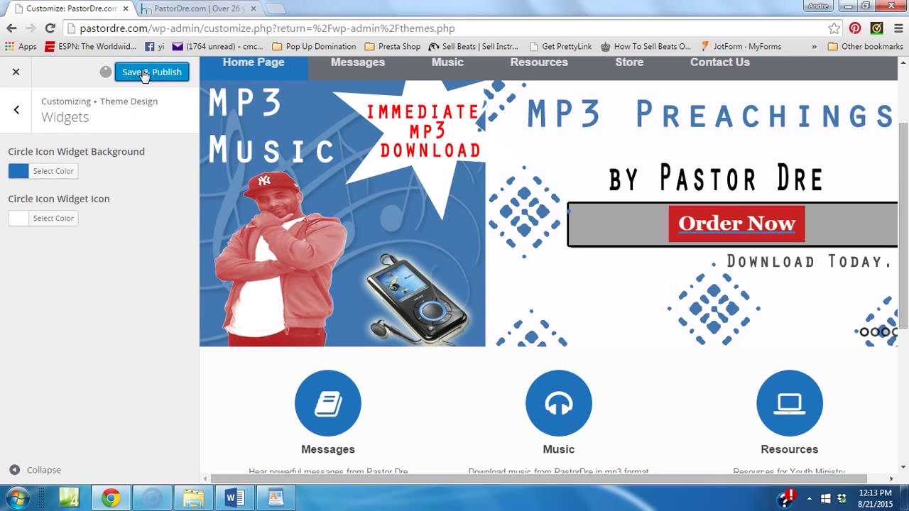
left_click(151, 71)
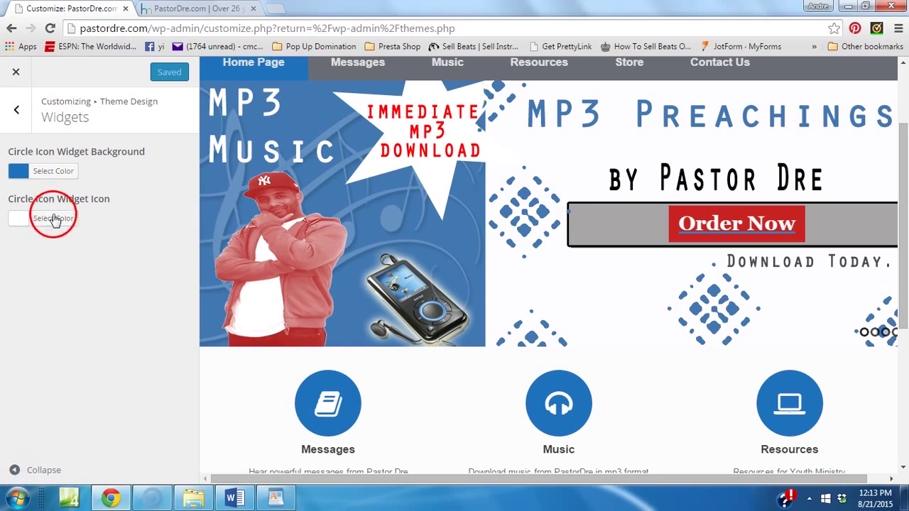
- Try dark and red colours for the circle icons, then publish the customizer changes
left_click(54, 216)
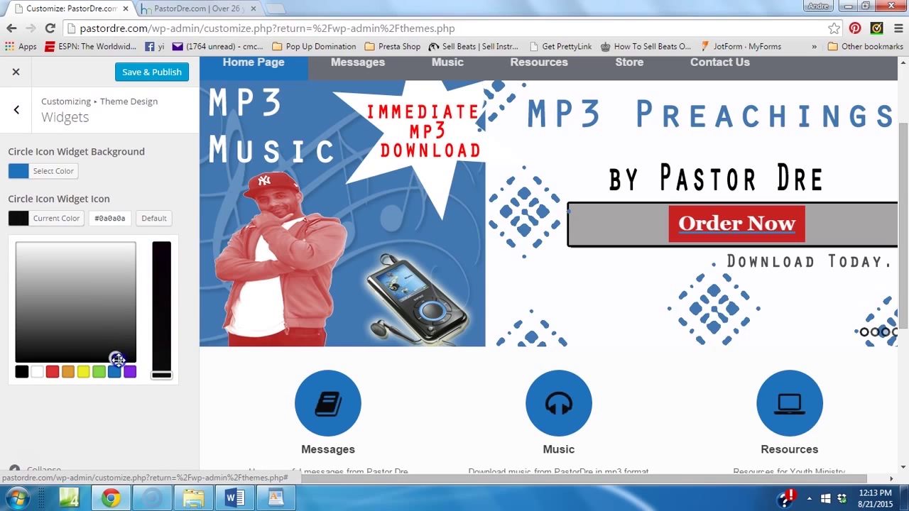
left_click(53, 372)
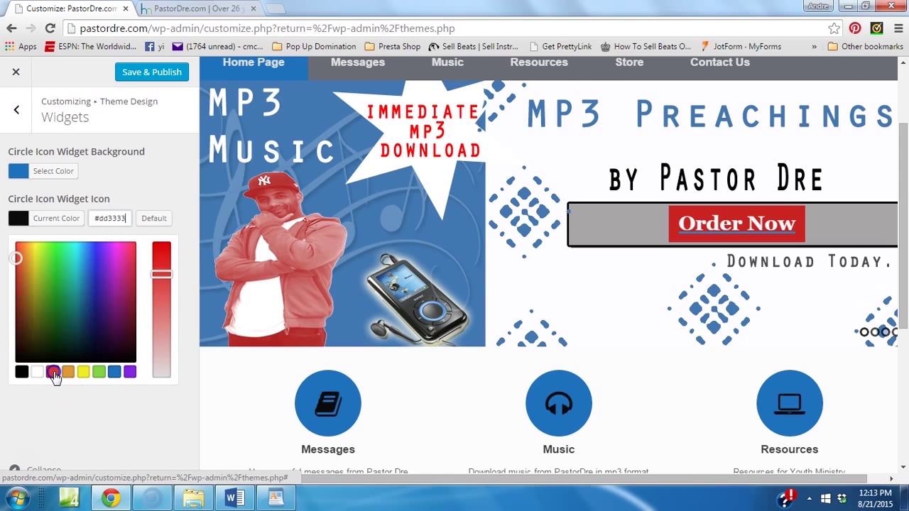
left_click(36, 372)
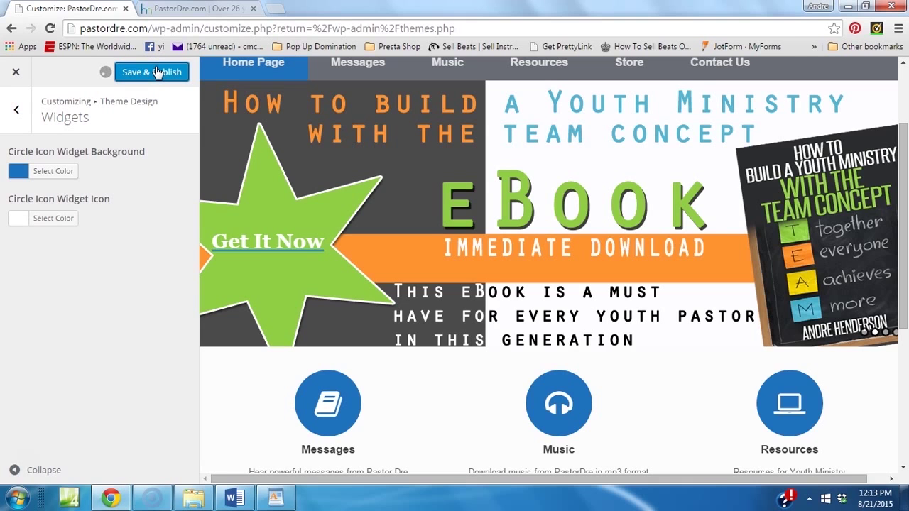
left_click(151, 72)
type("stakkp")
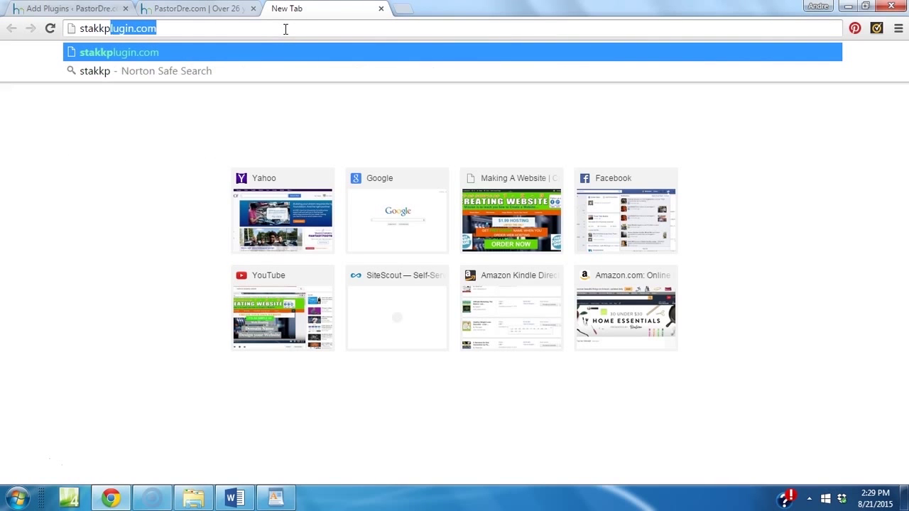
- Review the three Stakk license prices on the Stakk sales site, then close that tab
key("Return")
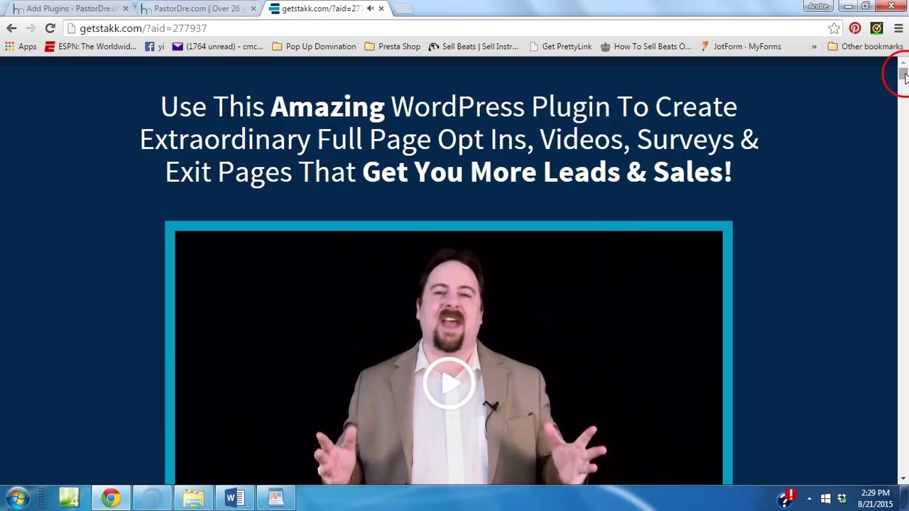
scroll("down", 3)
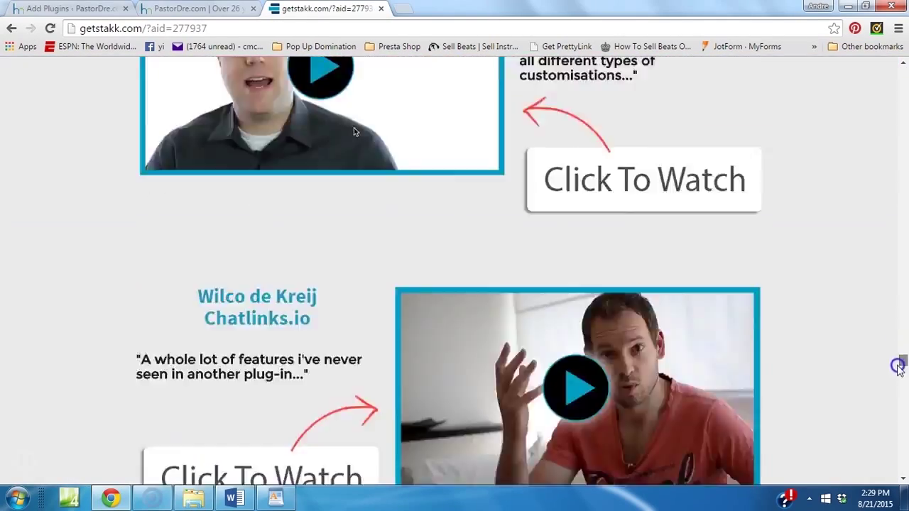
scroll("down", 3)
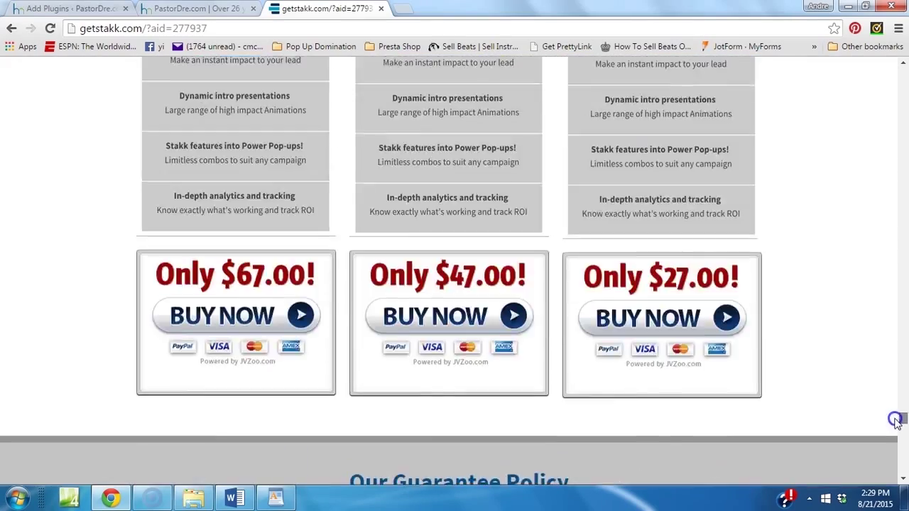
scroll("up", 3)
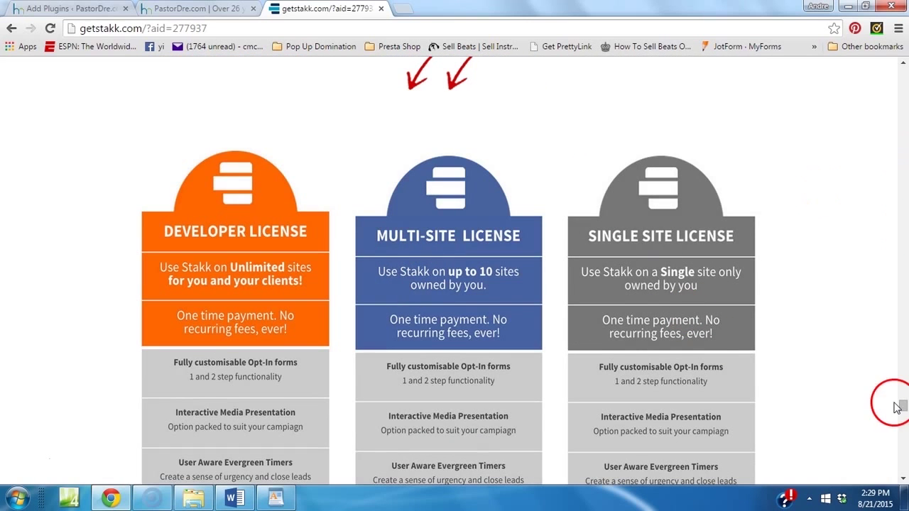
scroll("down", 3)
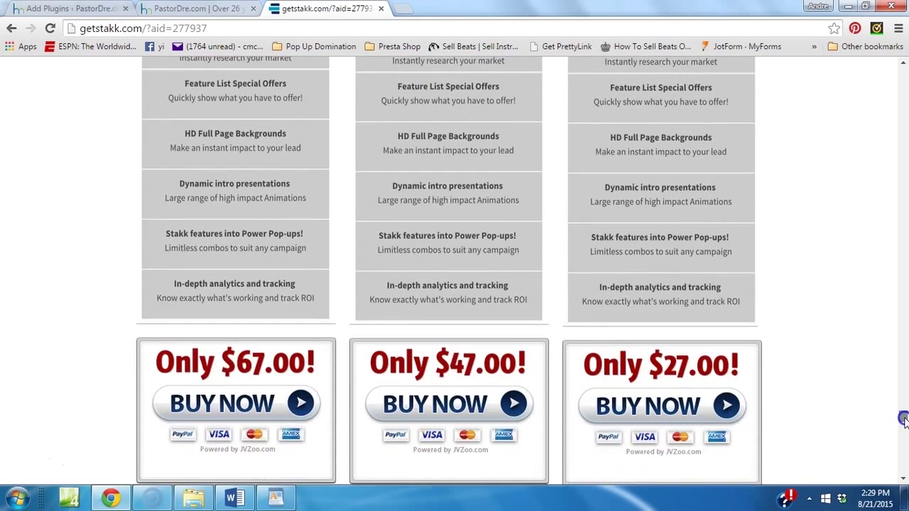
scroll("down", 3)
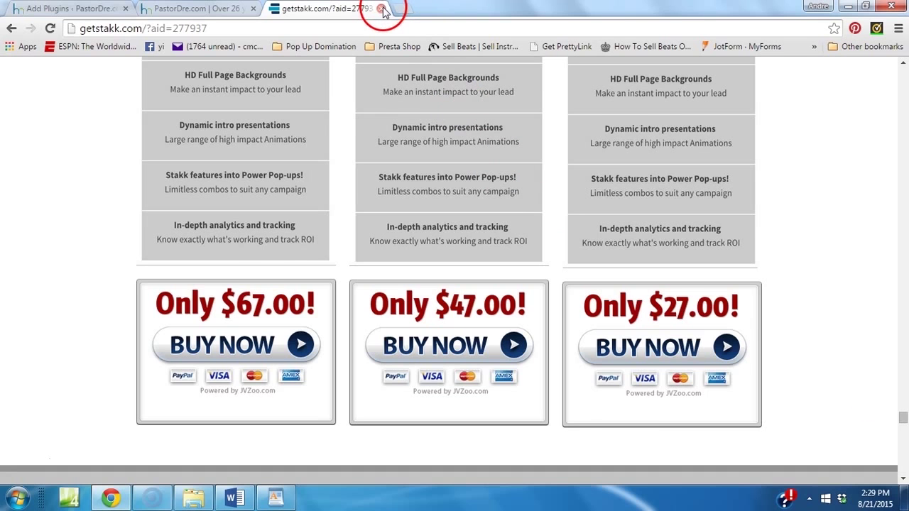
left_click(383, 9)
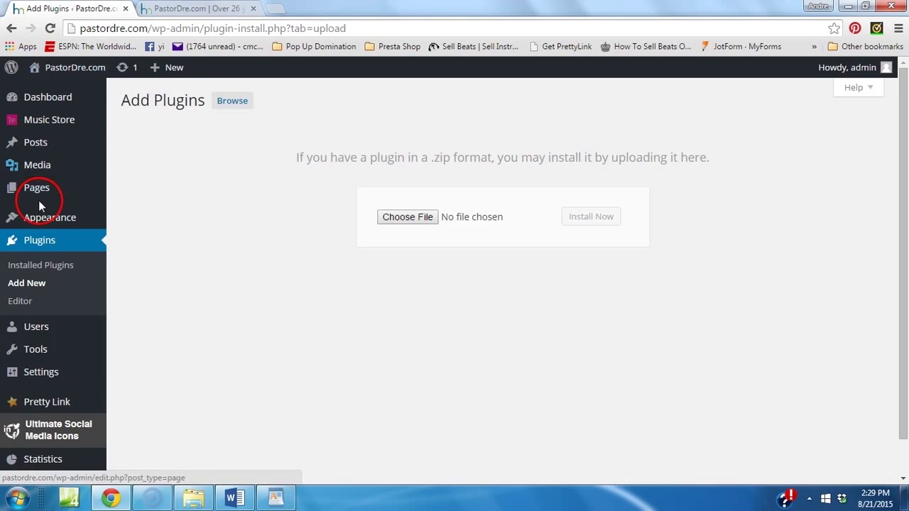
- Go from Appearance to Plugins and reach the Add Plugins upload page
left_click(49, 218)
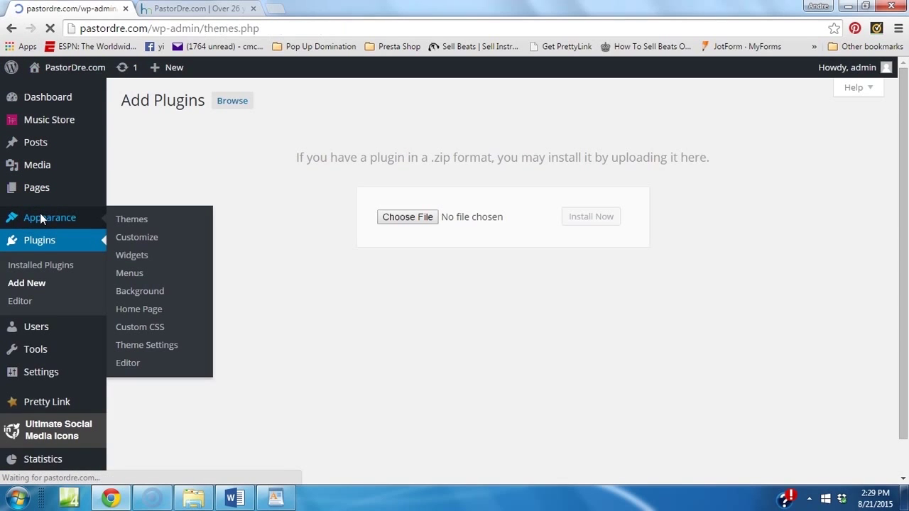
left_click(131, 218)
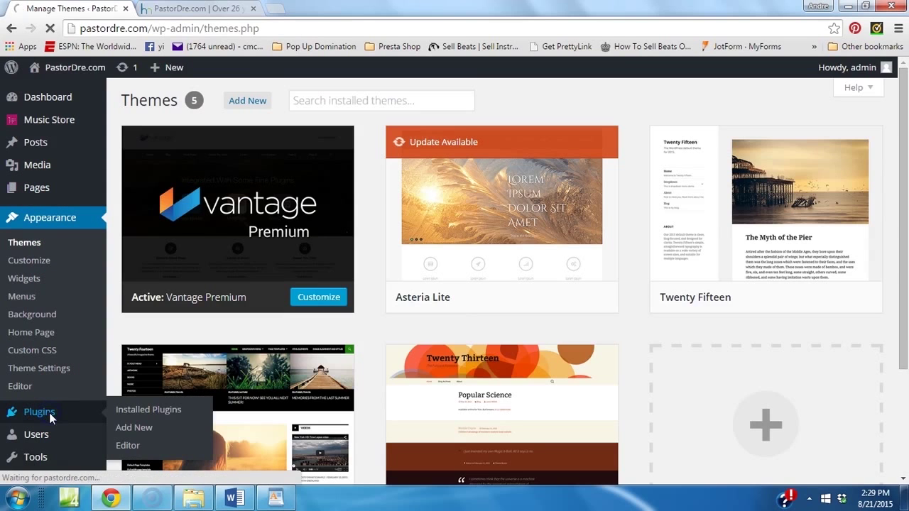
left_click(148, 409)
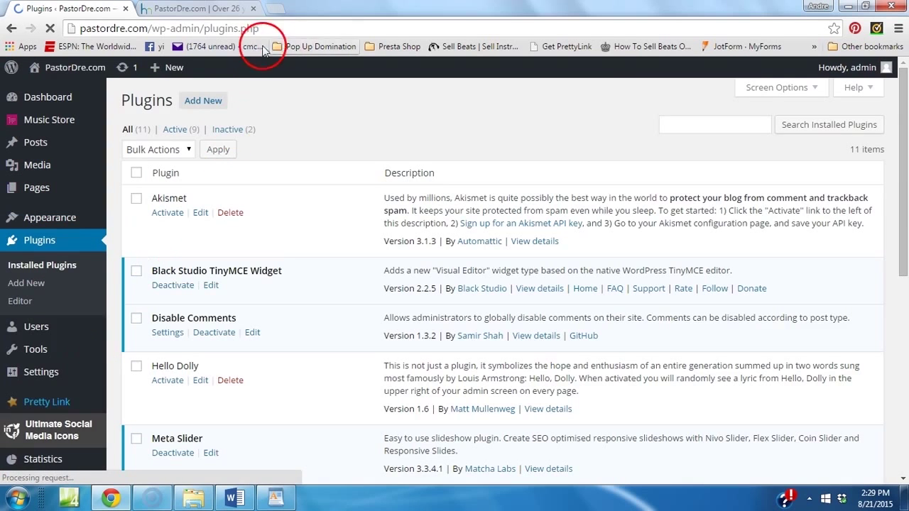
left_click(204, 100)
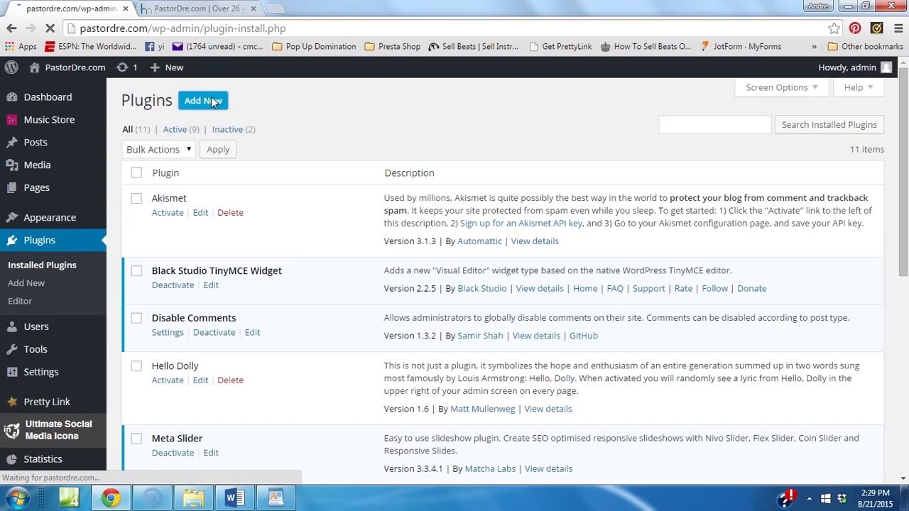
left_click(203, 101)
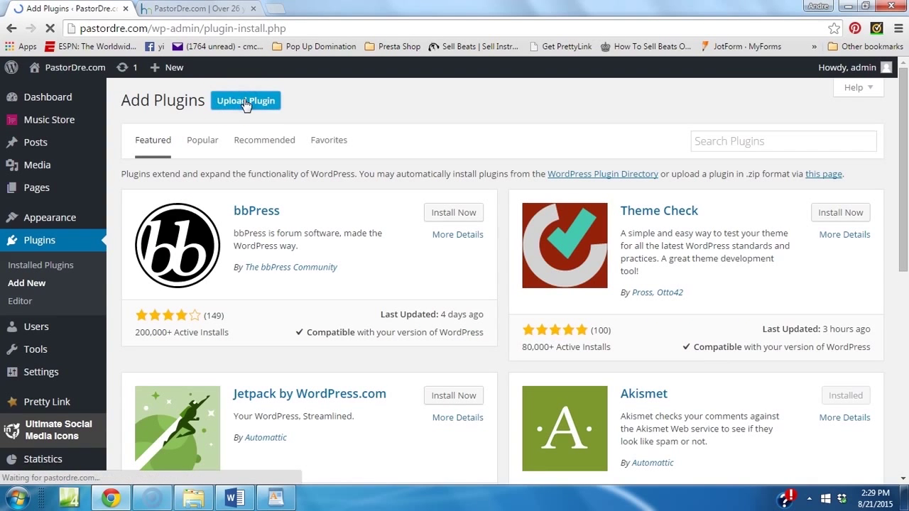
left_click(246, 100)
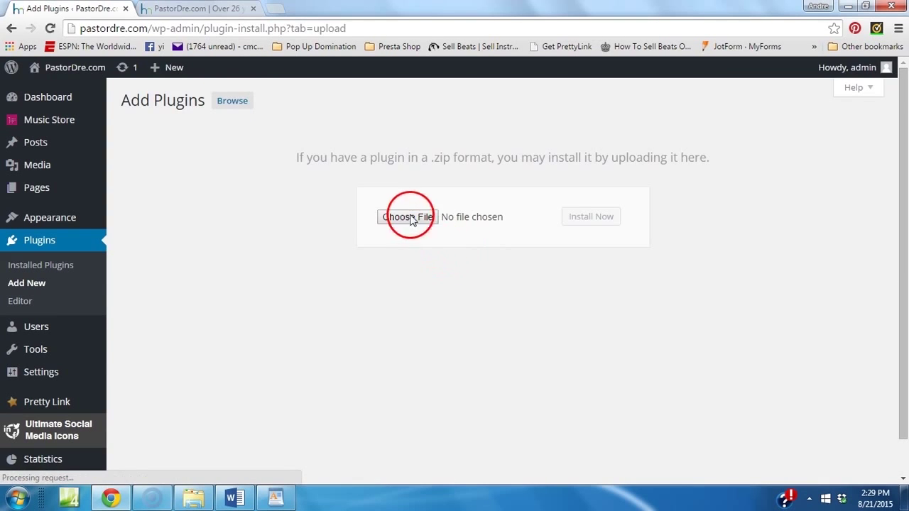
- Upload and install stakk-single.zip from the Downloads plug ins folder
left_click(407, 217)
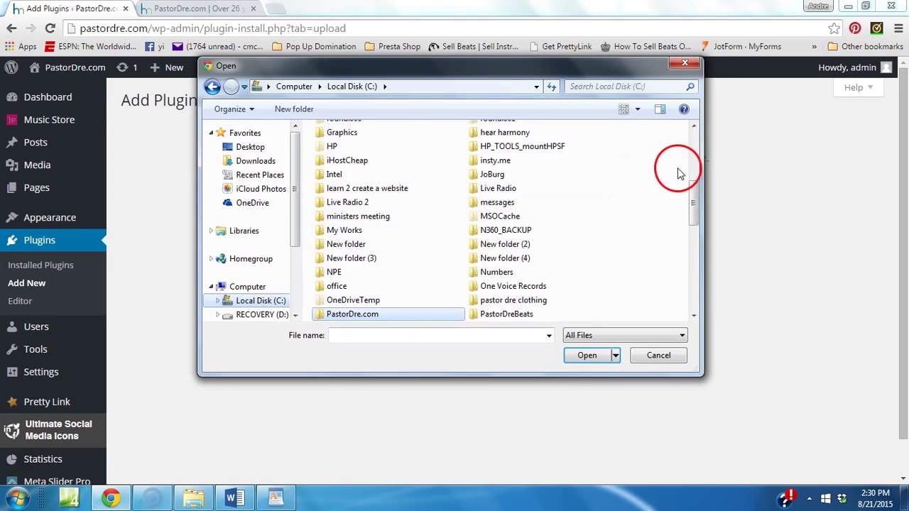
scroll("up", 3)
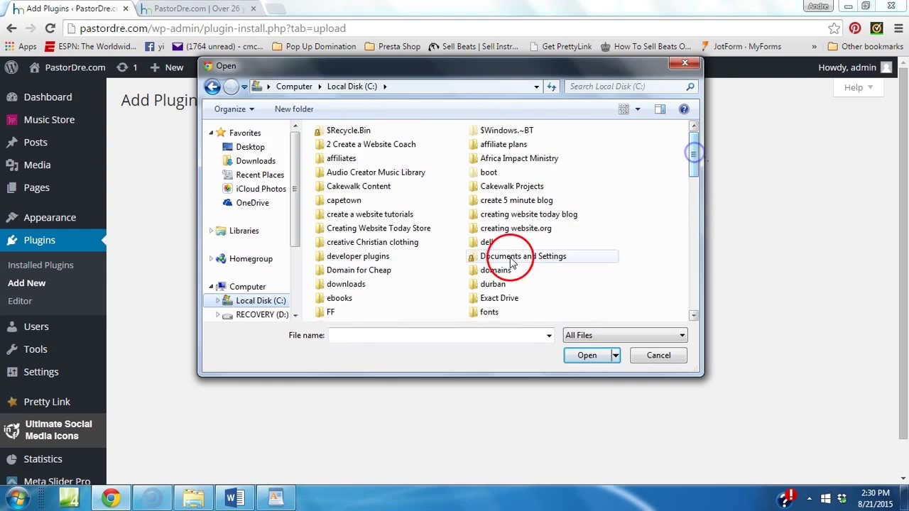
double_click(346, 283)
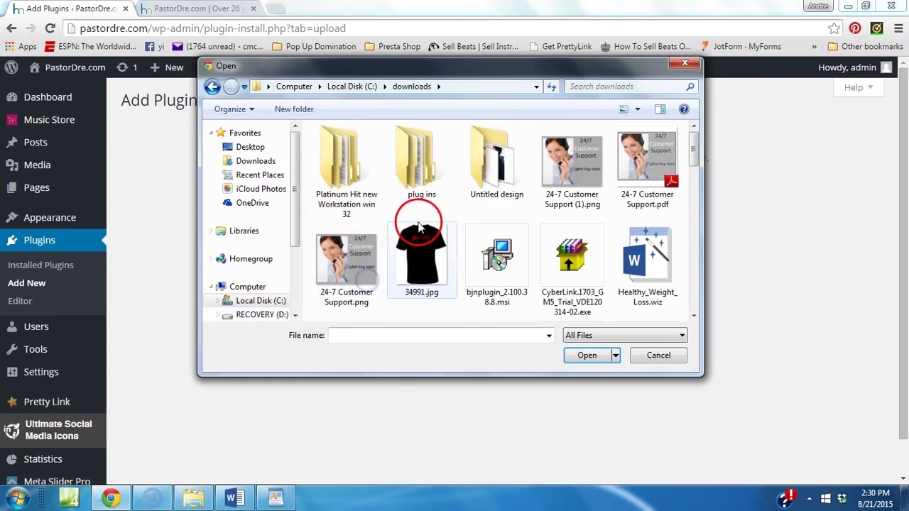
double_click(421, 160)
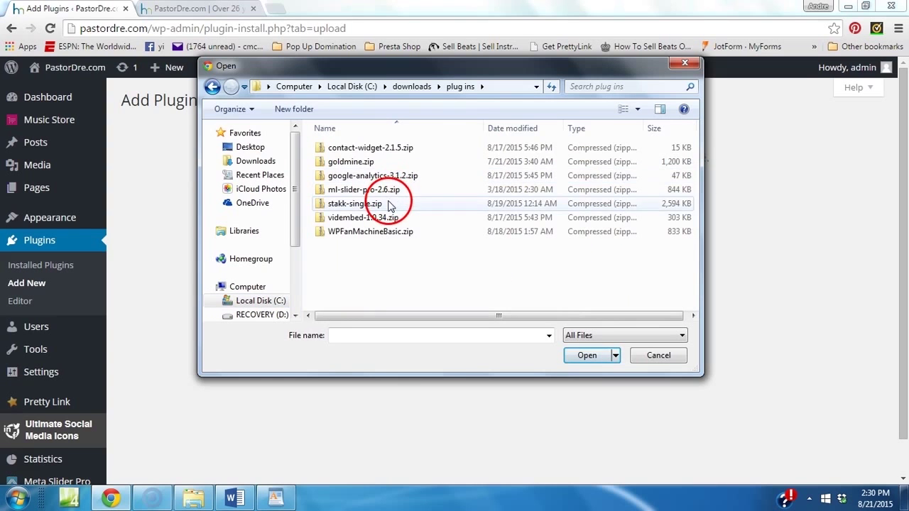
left_click(590, 217)
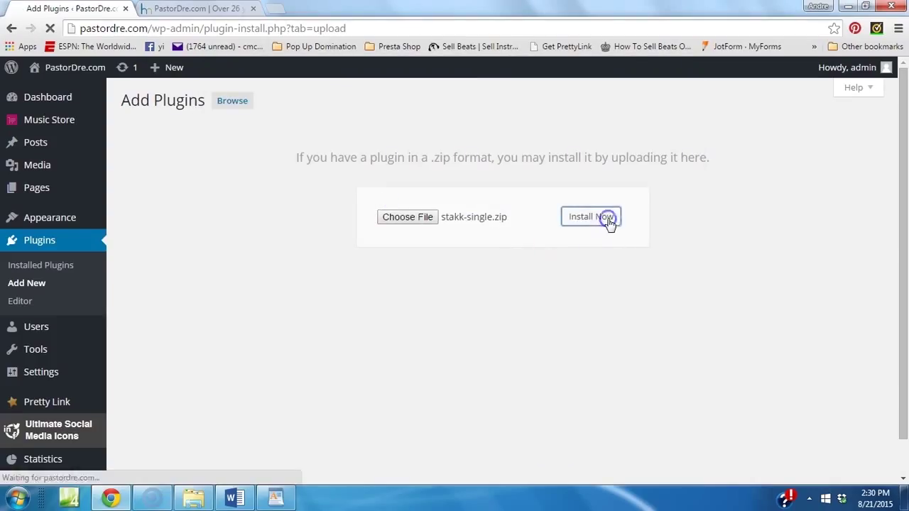
left_click(590, 217)
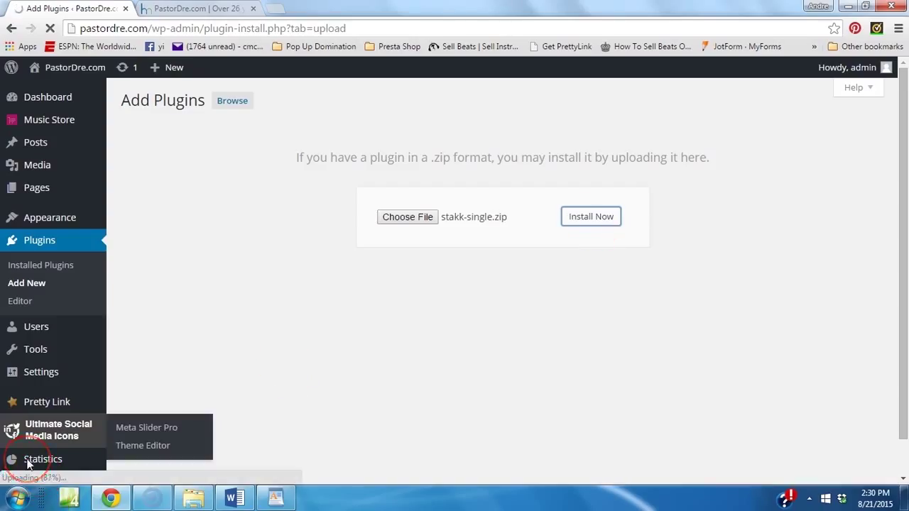
left_click(590, 216)
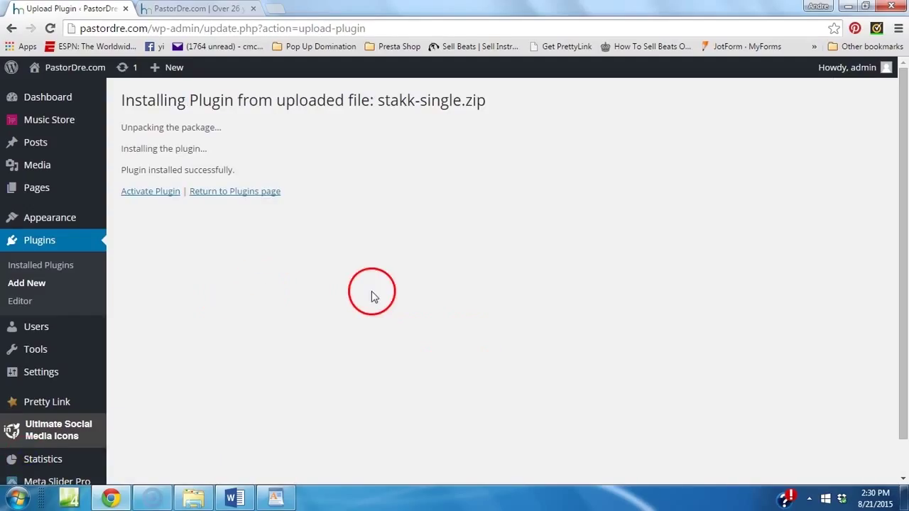
- Activate the installed Stakk plugin and open its dashboard
left_click(150, 191)
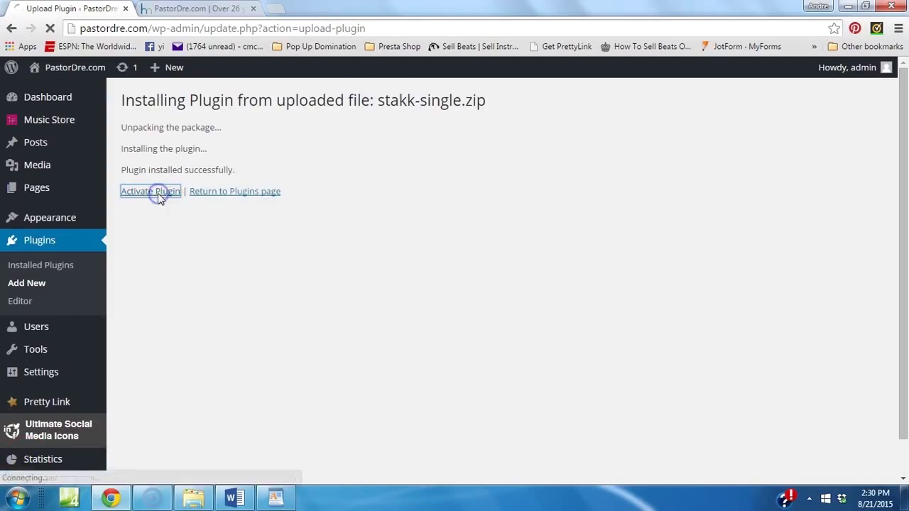
left_click(150, 191)
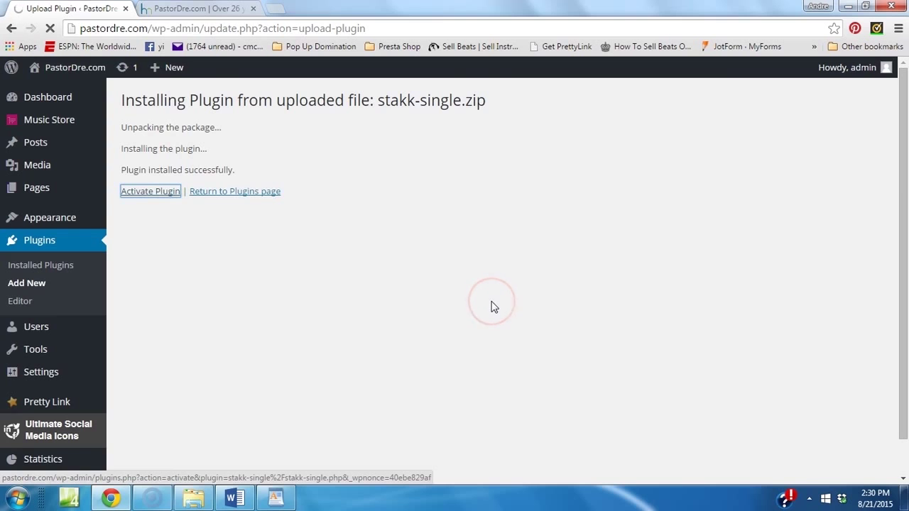
left_click(150, 191)
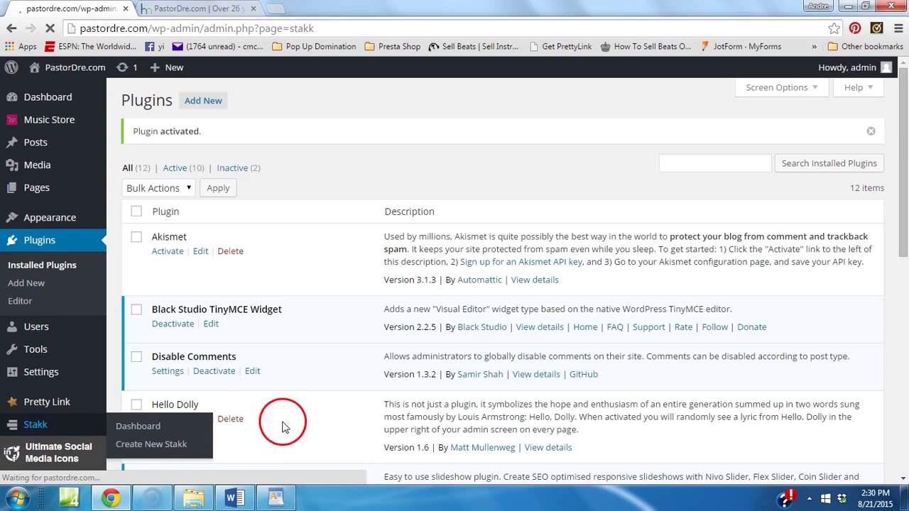
- Leave the Stakk license key screen and choose Create New on the empty dashboard
left_click(138, 426)
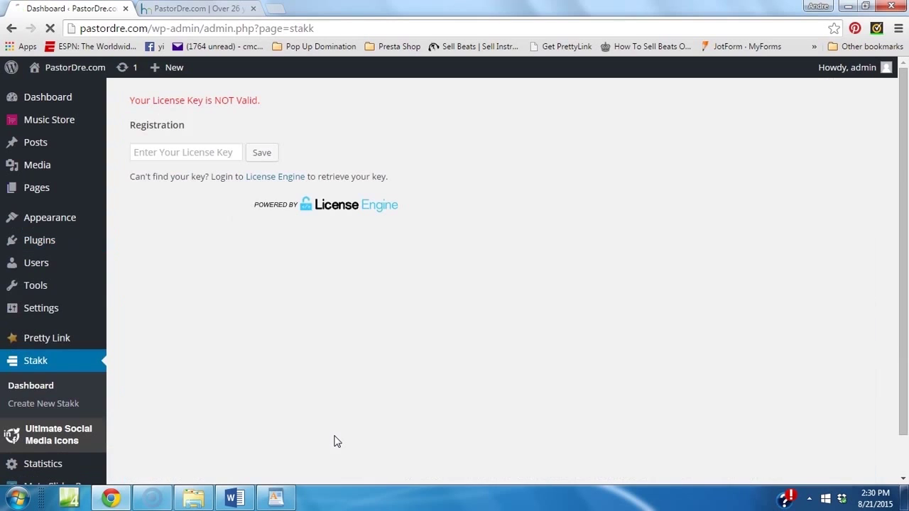
left_click(184, 152)
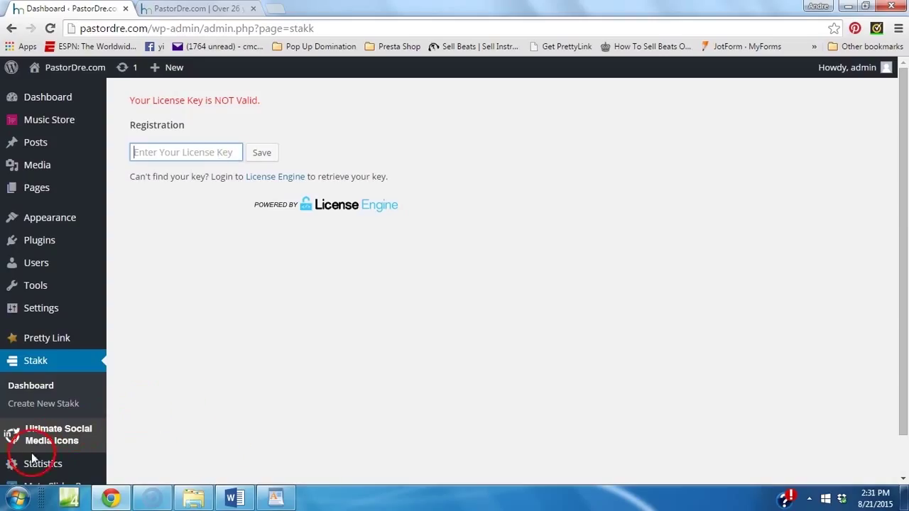
left_click(30, 385)
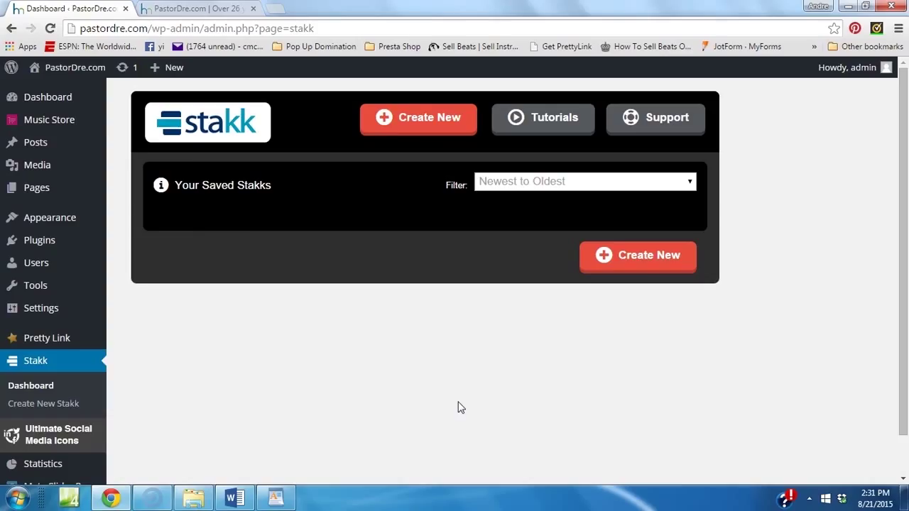
left_click(419, 118)
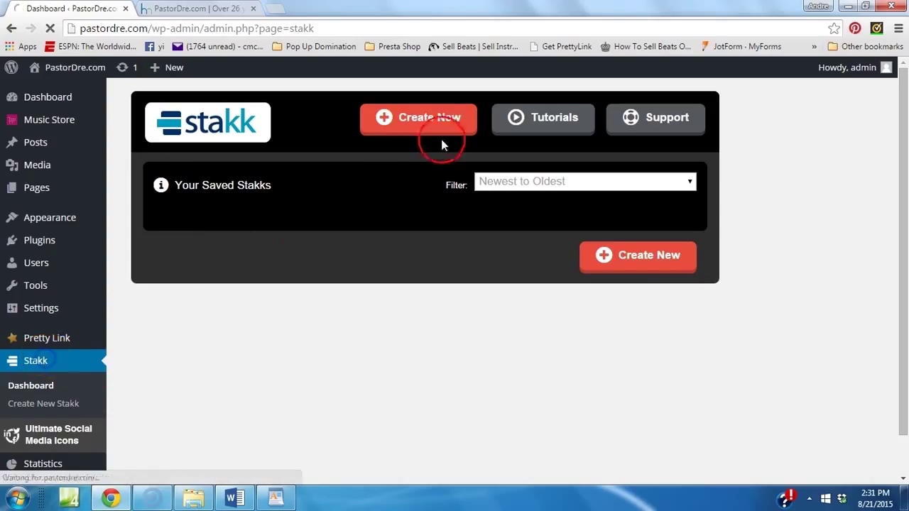
left_click(417, 118)
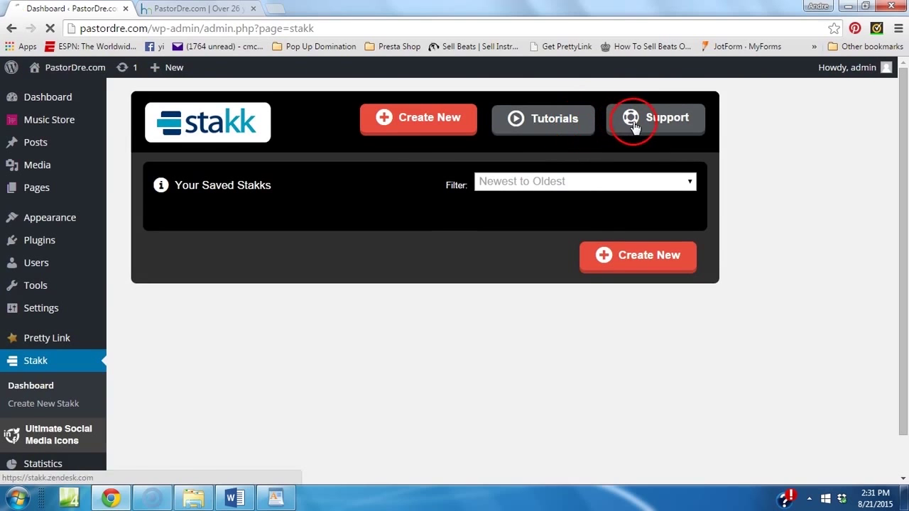
left_click(419, 118)
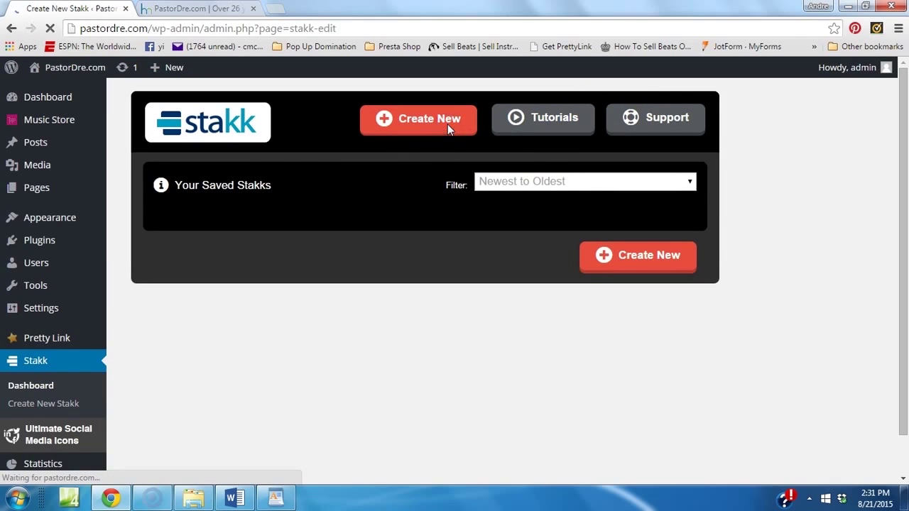
- On the Dash tab, enter the title 'My new song' and select Homepage under Pages
left_click(418, 119)
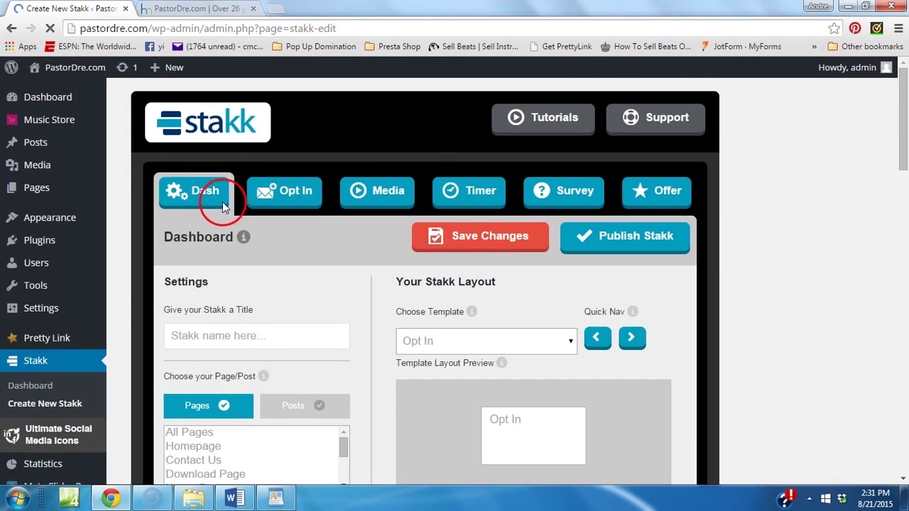
mouse_move(469, 192)
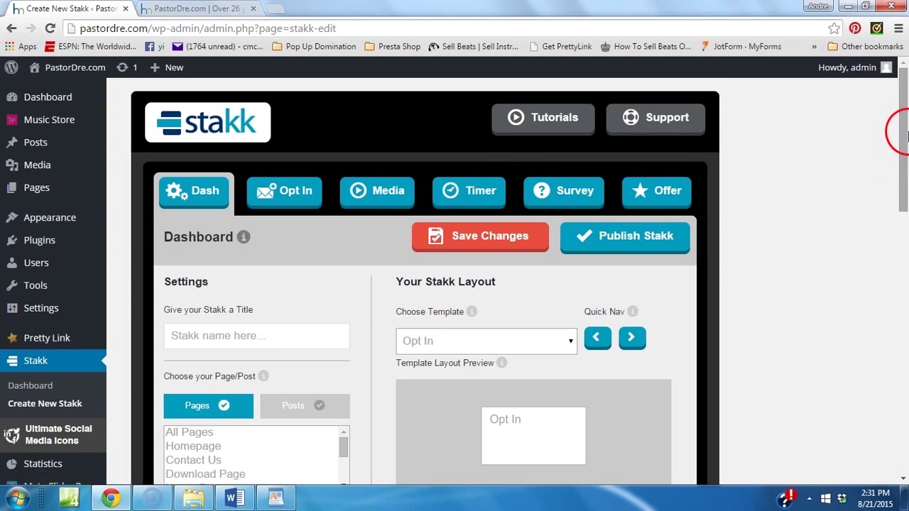
scroll("down", 3)
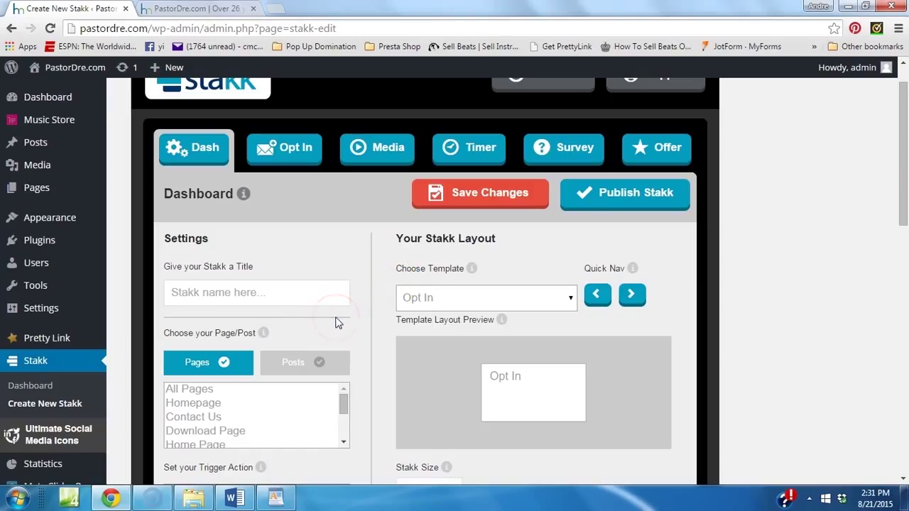
left_click(256, 293)
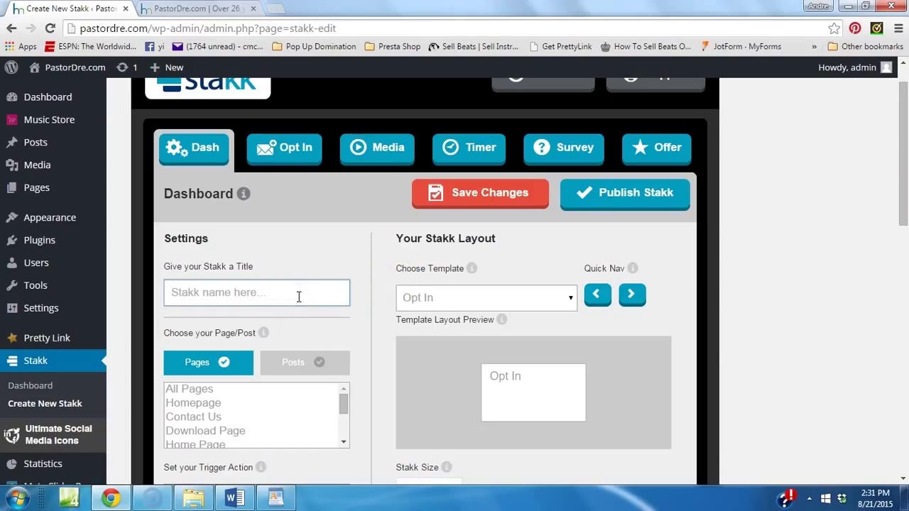
type("My new song")
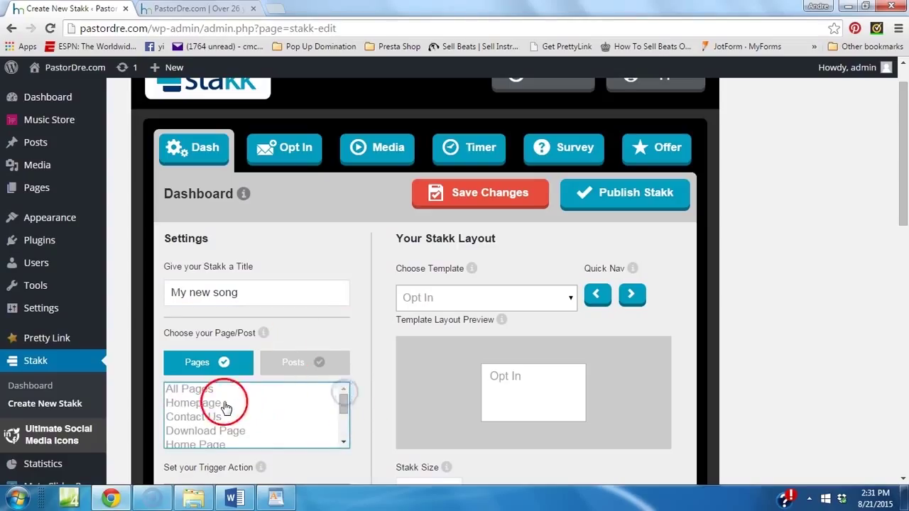
left_click(193, 403)
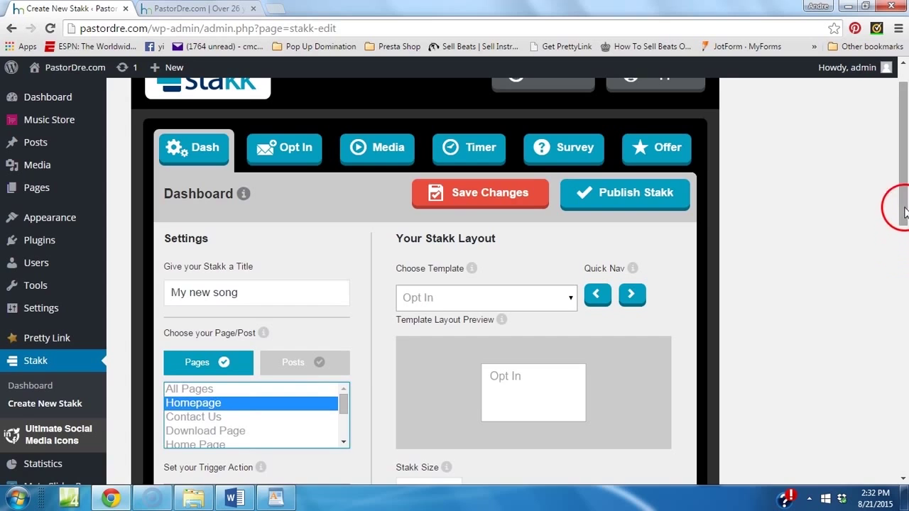
- Set Trigger Action to Timed + Scroll % with Time In 7 and Scroll % 68
scroll("down", 3)
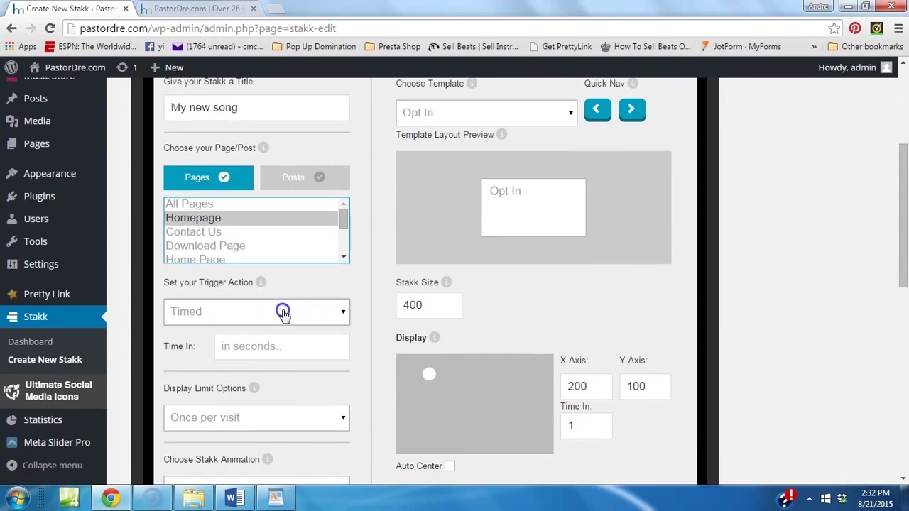
left_click(256, 312)
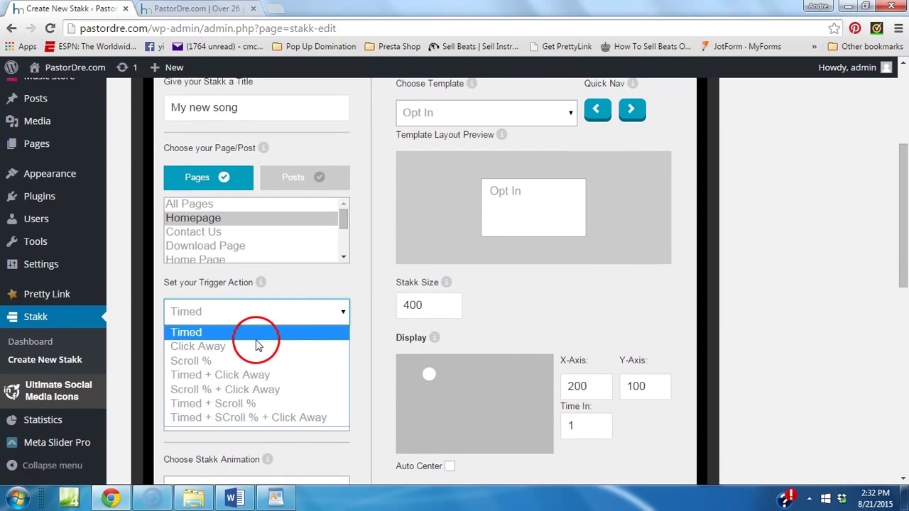
mouse_move(270, 375)
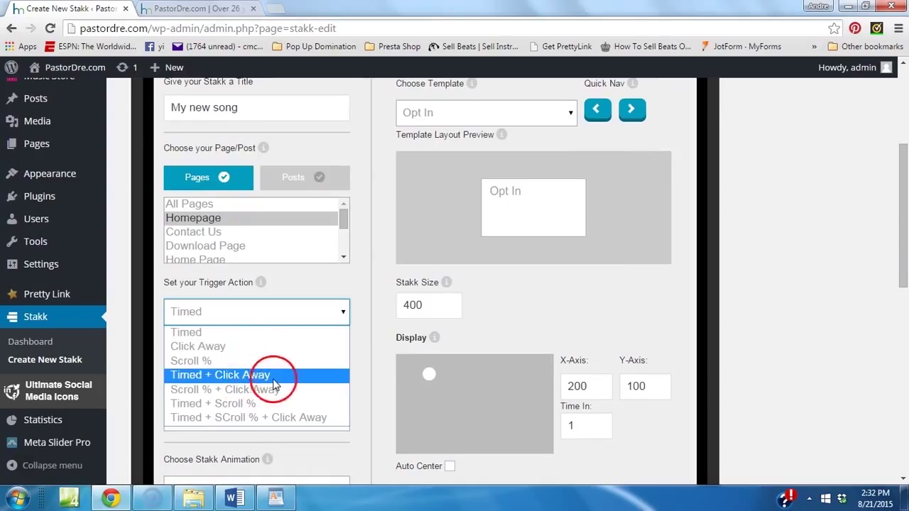
mouse_move(277, 384)
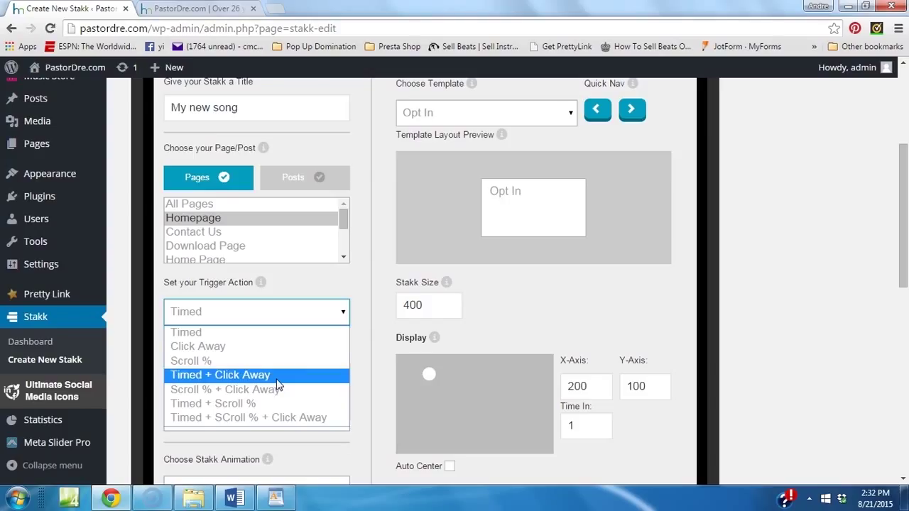
mouse_move(267, 389)
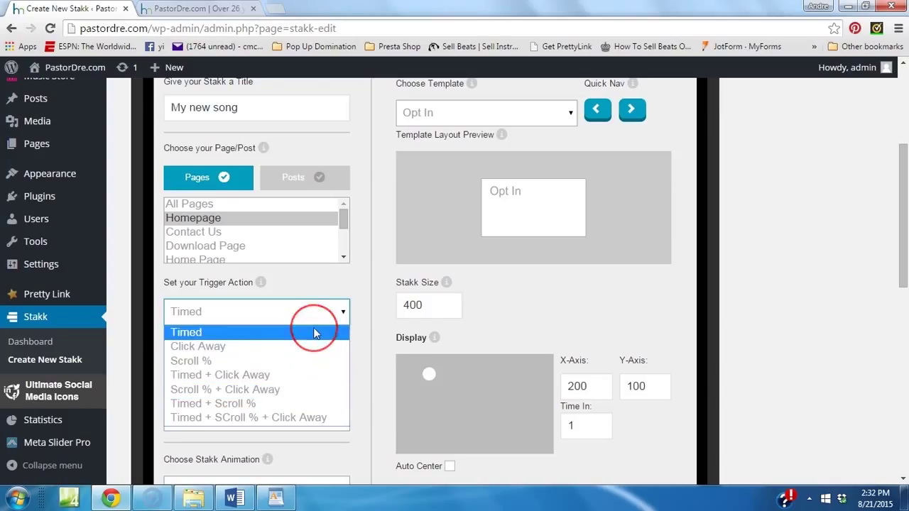
mouse_move(305, 404)
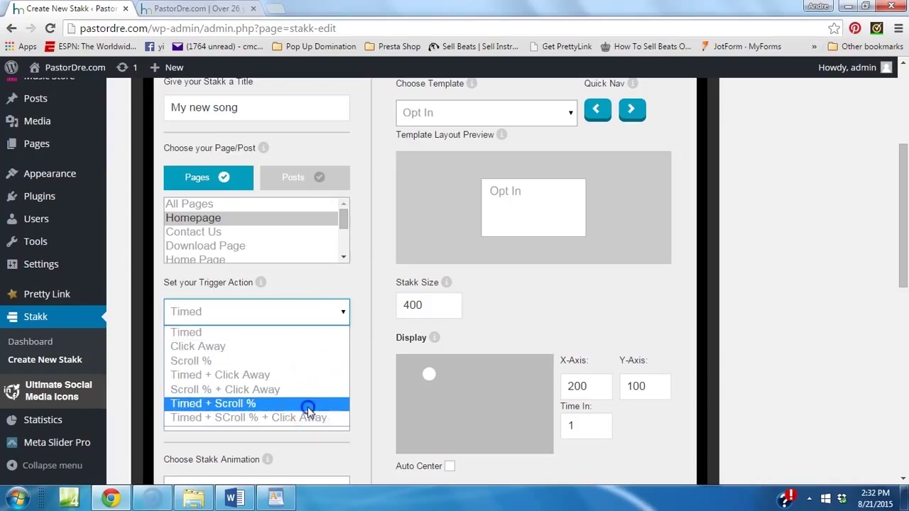
left_click(213, 403)
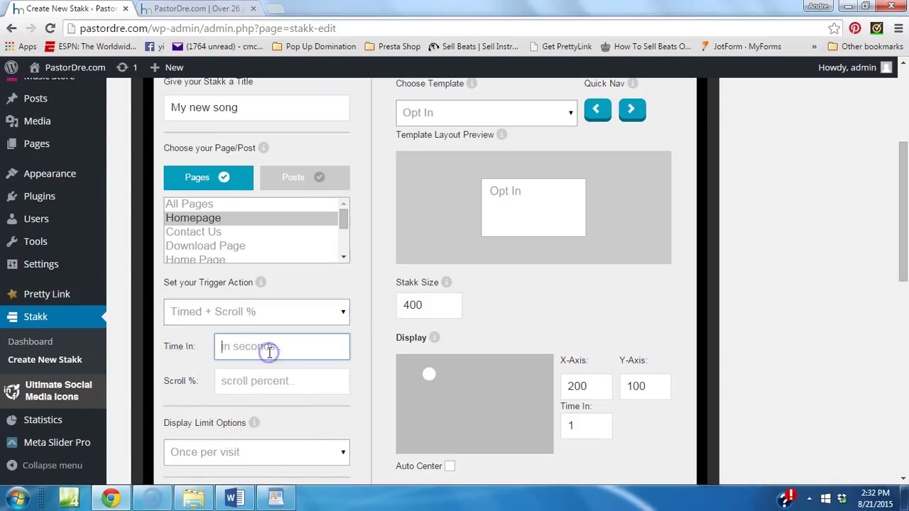
type("7")
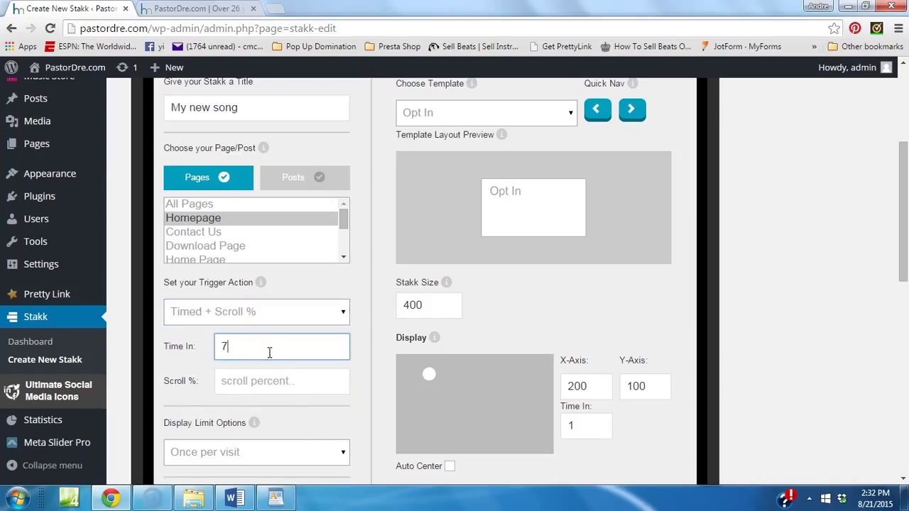
left_click(281, 381)
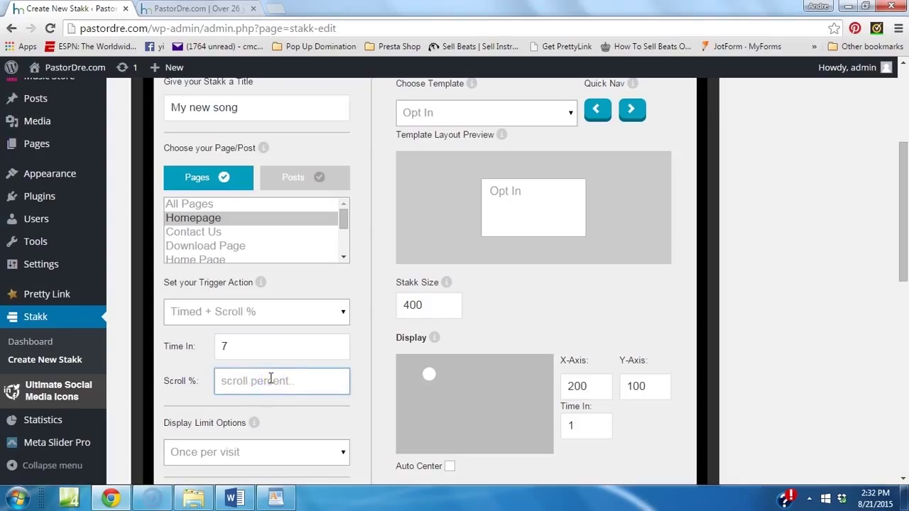
type("68")
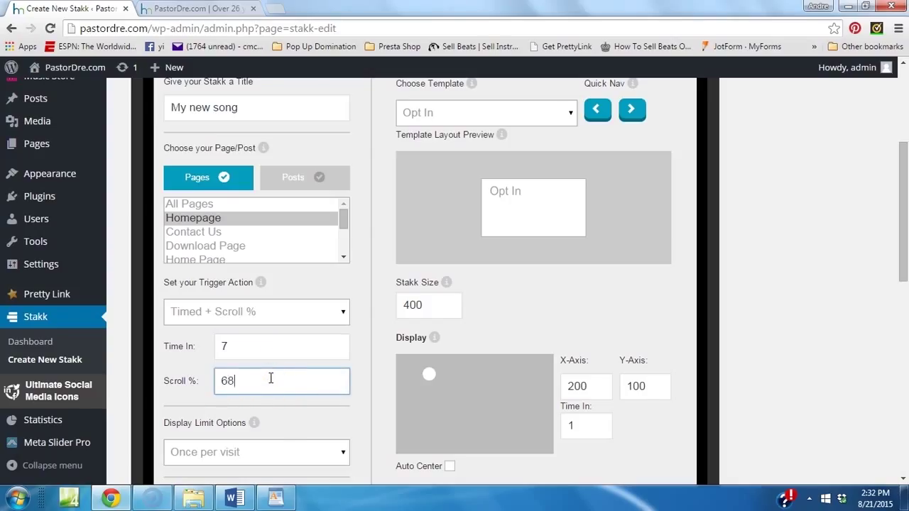
scroll("down", 3)
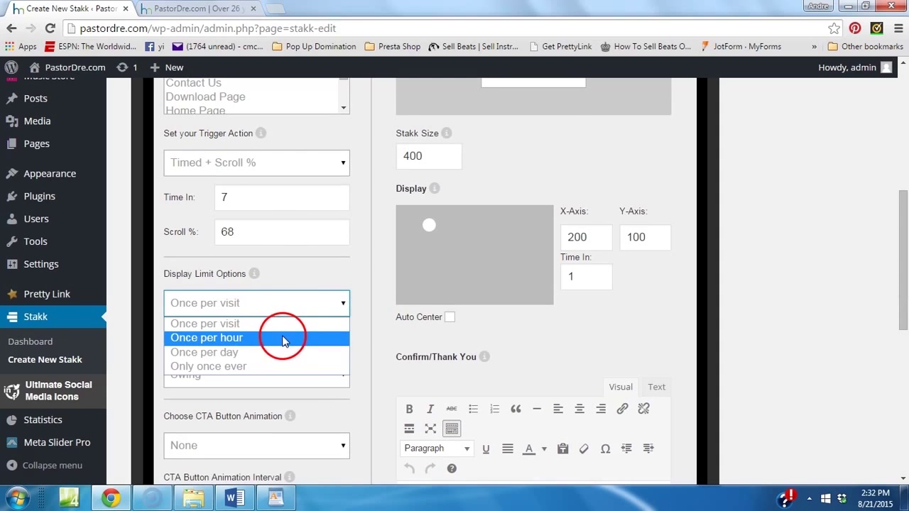
mouse_move(283, 353)
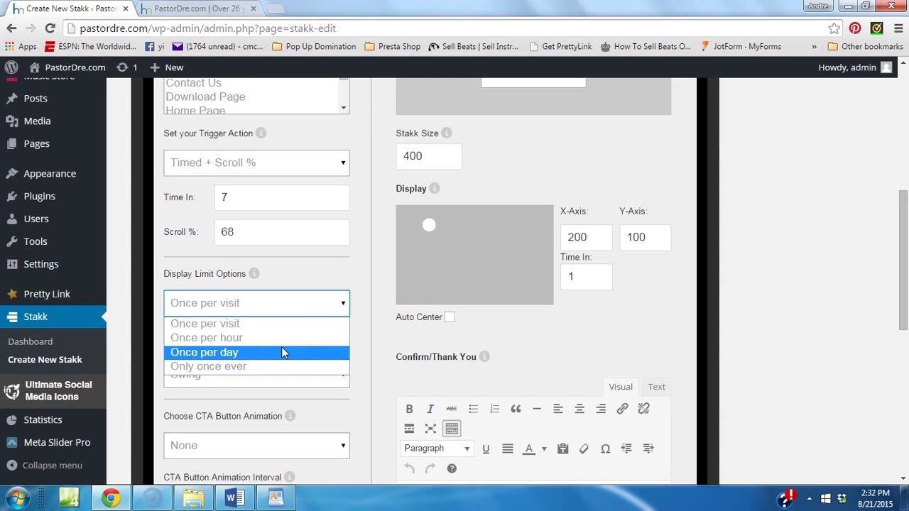
mouse_move(277, 323)
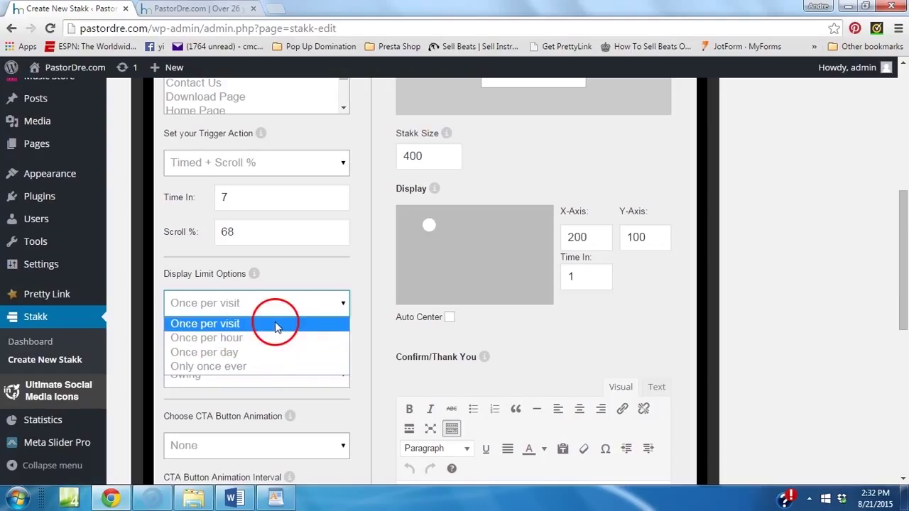
mouse_move(276, 333)
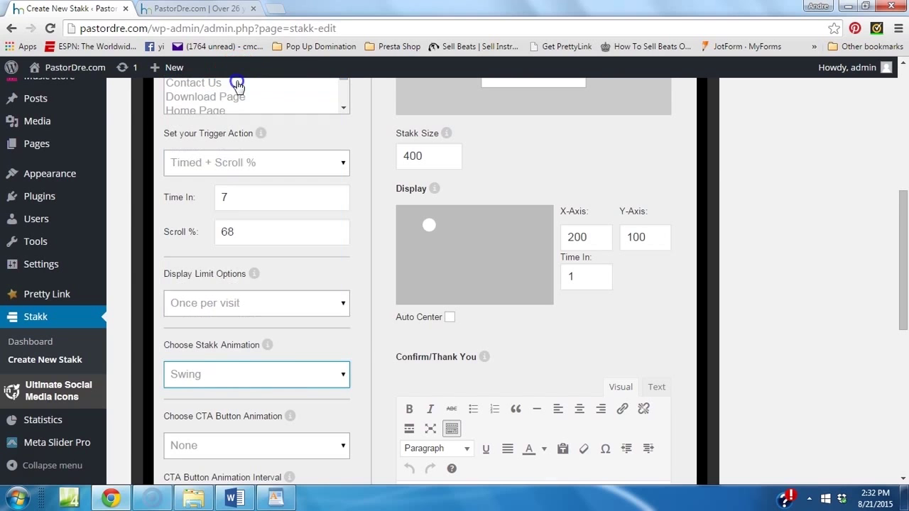
- Set the background type to Color with 000000 and 30% opacity
scroll("down", 3)
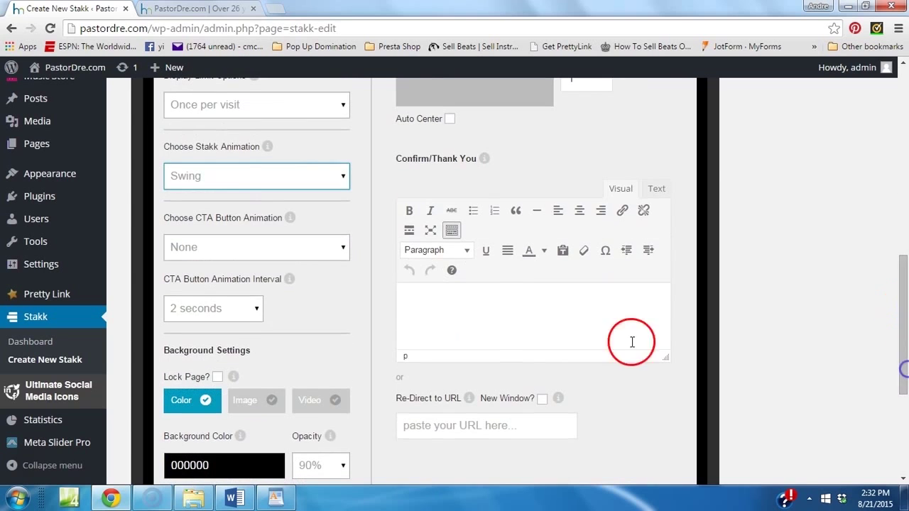
mouse_move(255, 321)
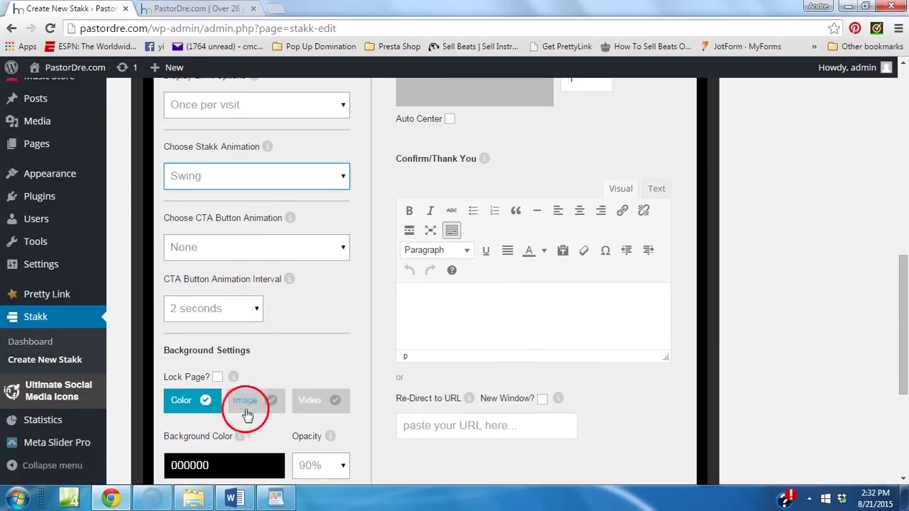
mouse_move(436, 364)
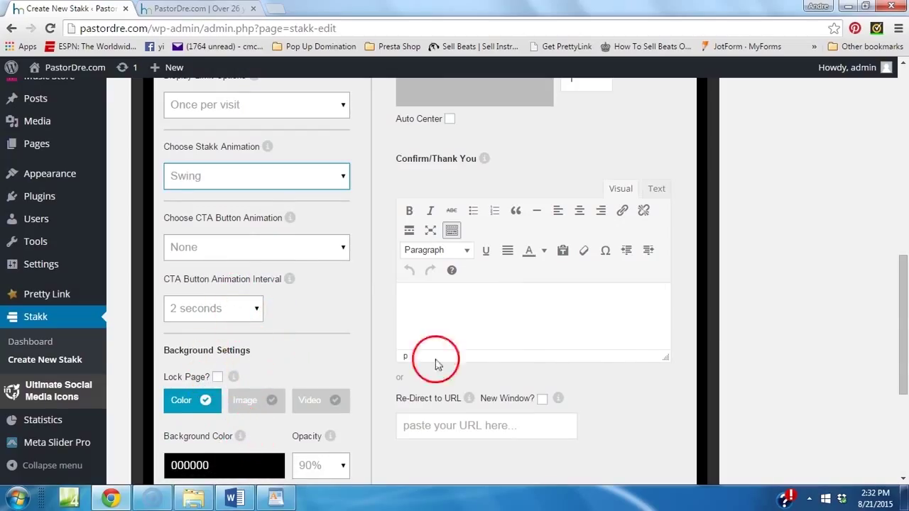
scroll("down", 3)
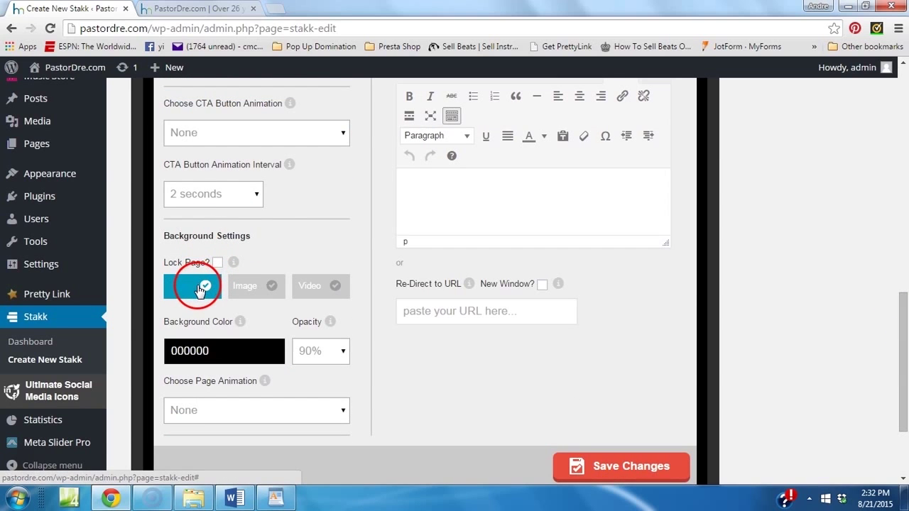
left_click(191, 287)
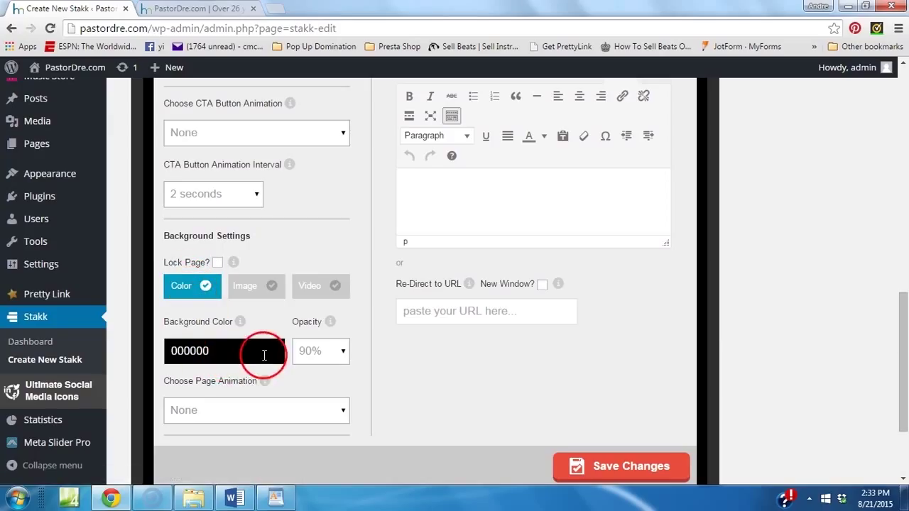
left_click(321, 351)
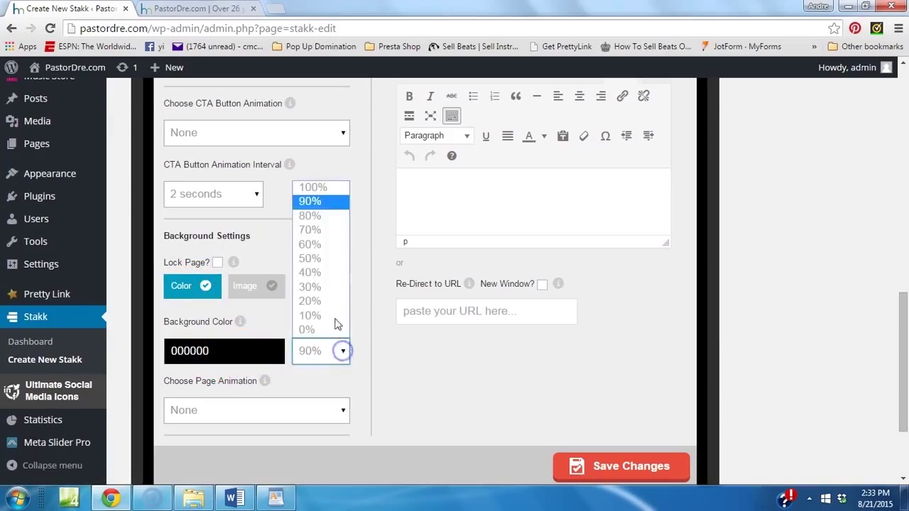
left_click(308, 286)
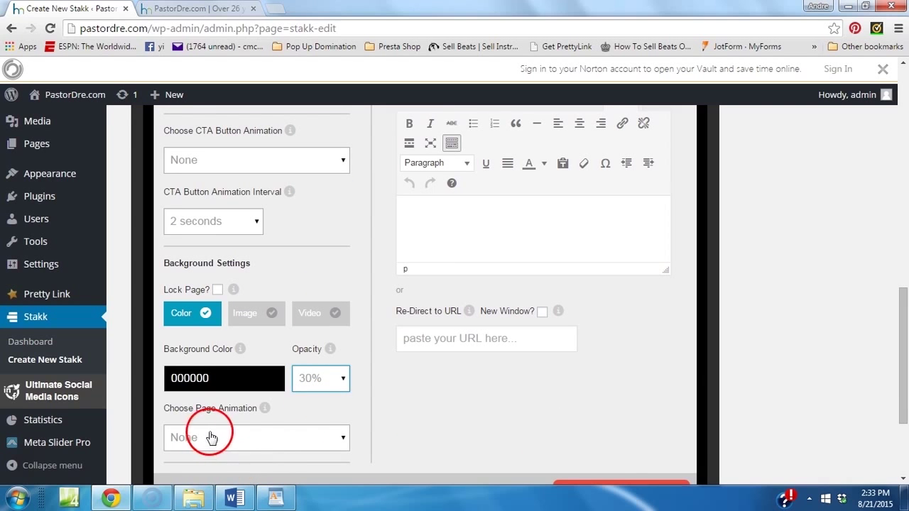
scroll("up", 3)
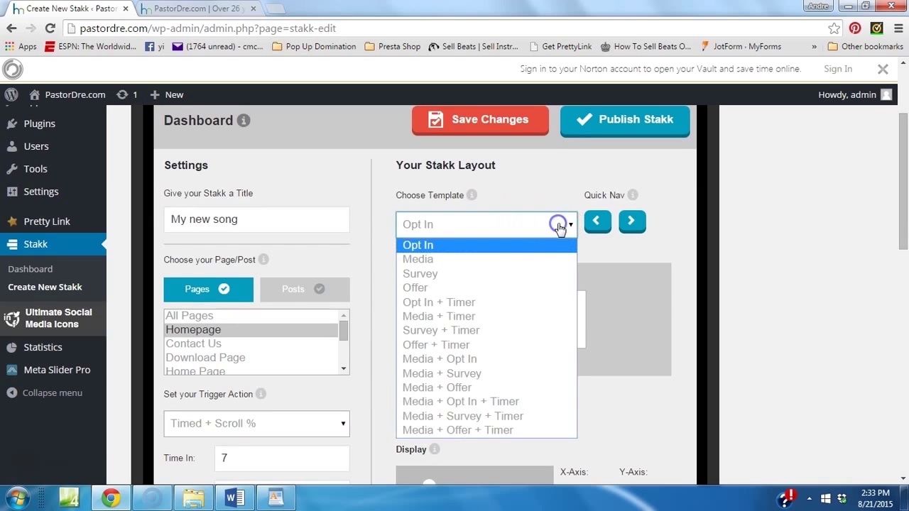
- Choose the Media + Timer template, leaving Auto Center enabled
left_click(418, 259)
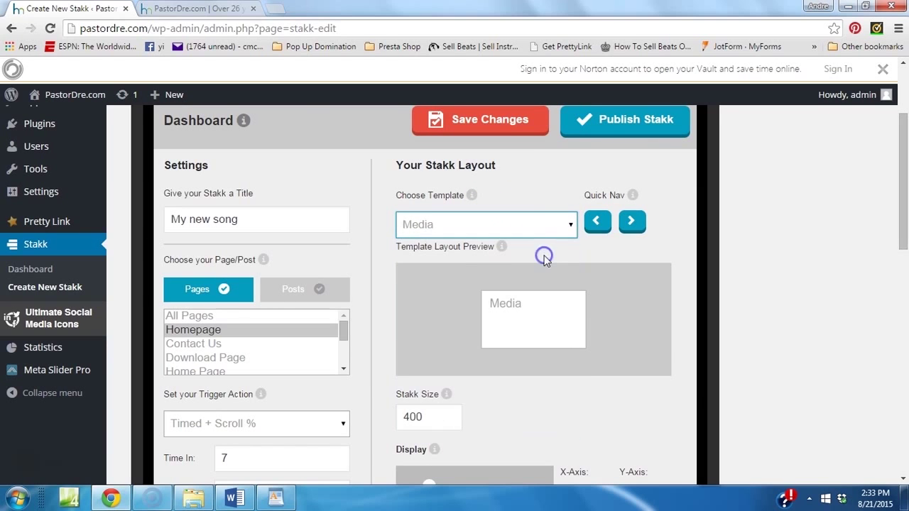
left_click(486, 225)
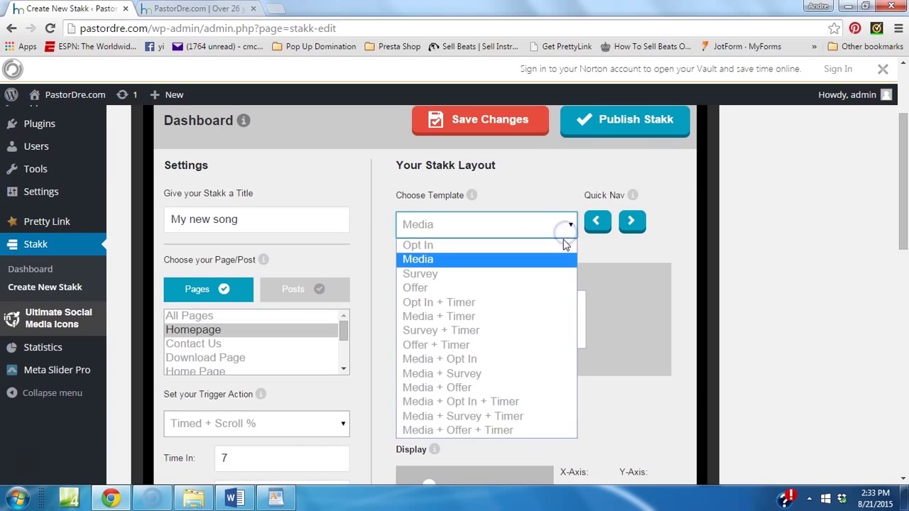
left_click(439, 316)
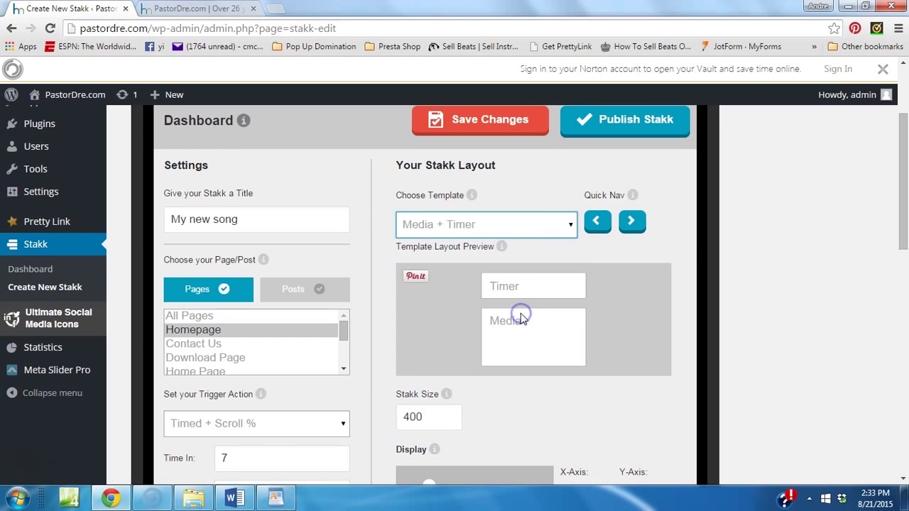
scroll("down", 3)
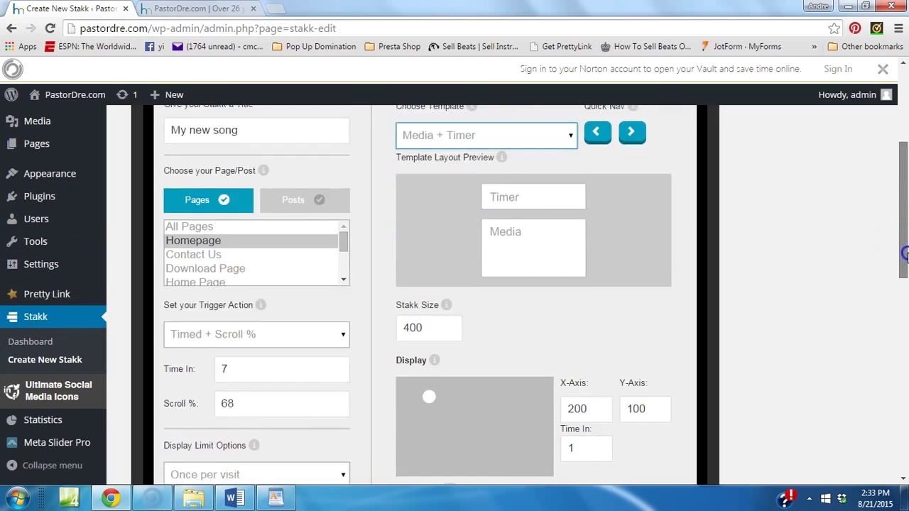
scroll("down", 3)
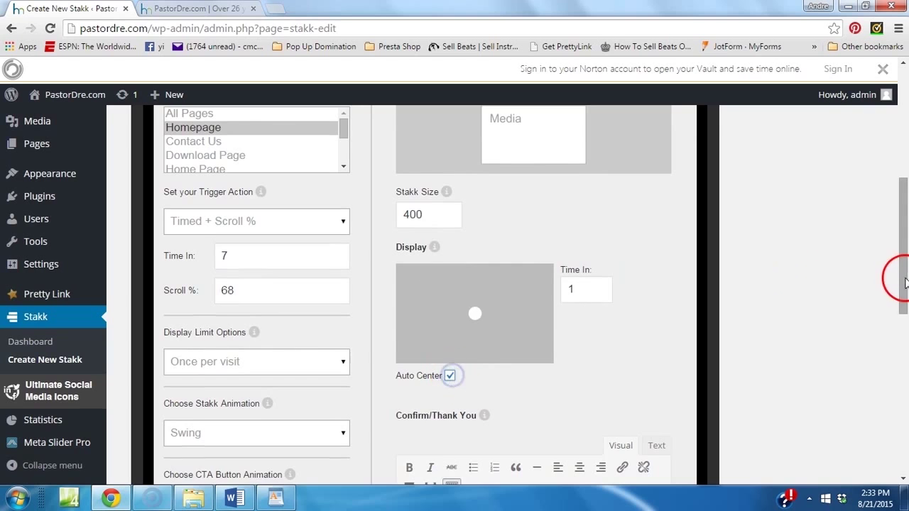
scroll("down", 3)
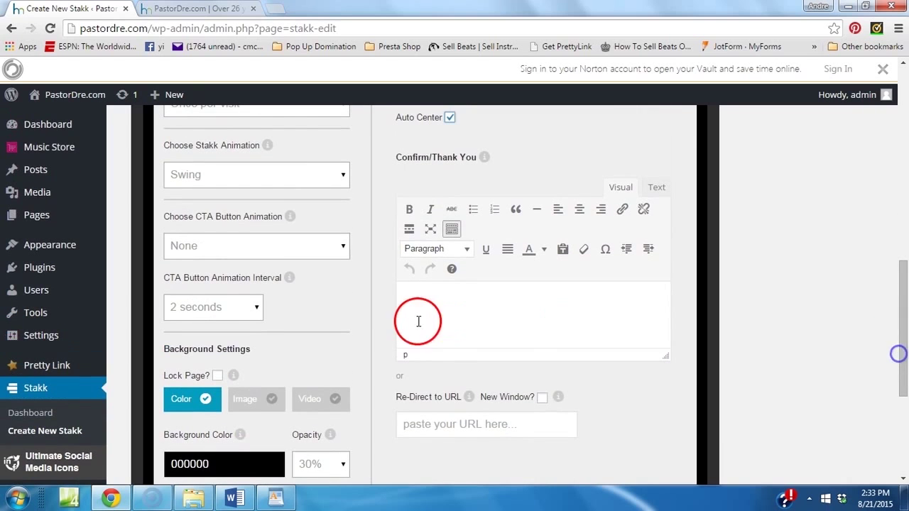
left_click(486, 424)
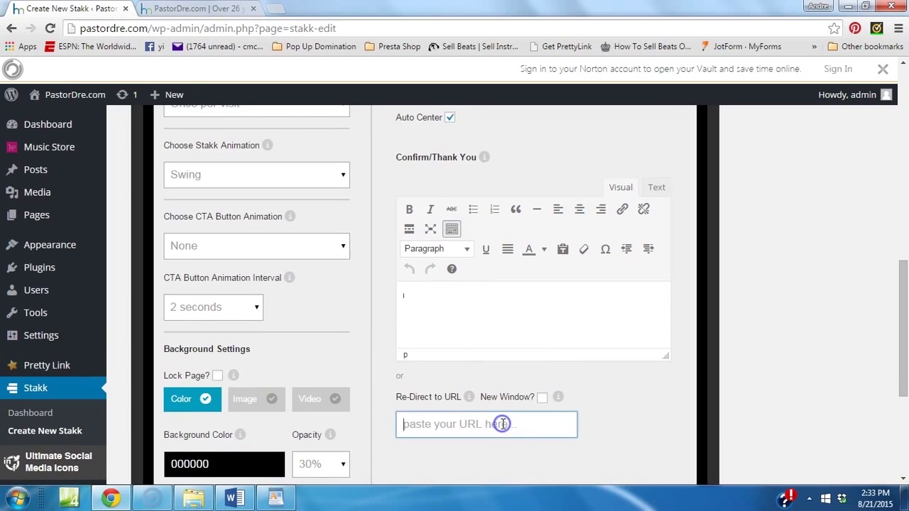
scroll("down", 3)
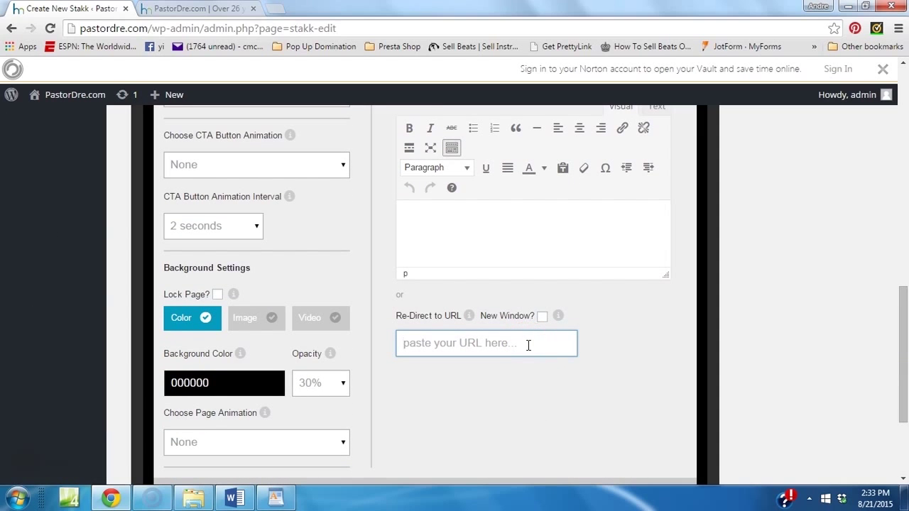
type("http://www.pa")
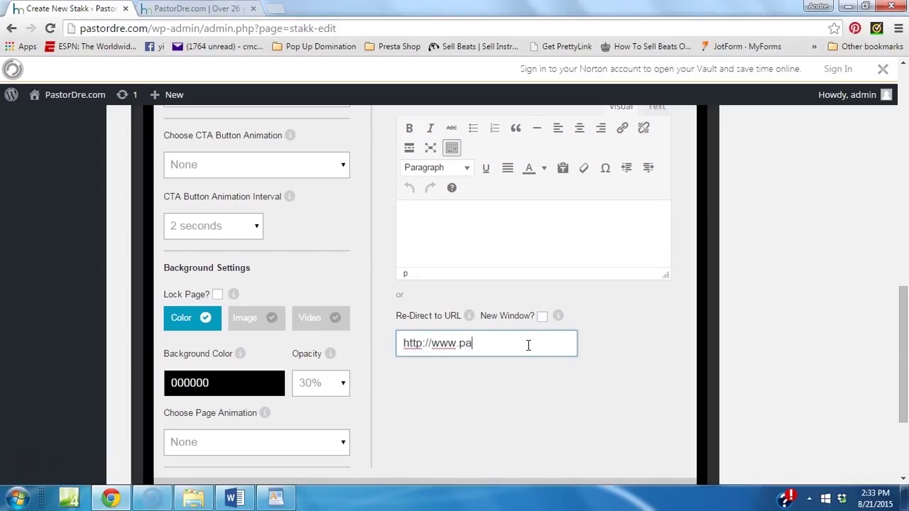
type("stordre.com")
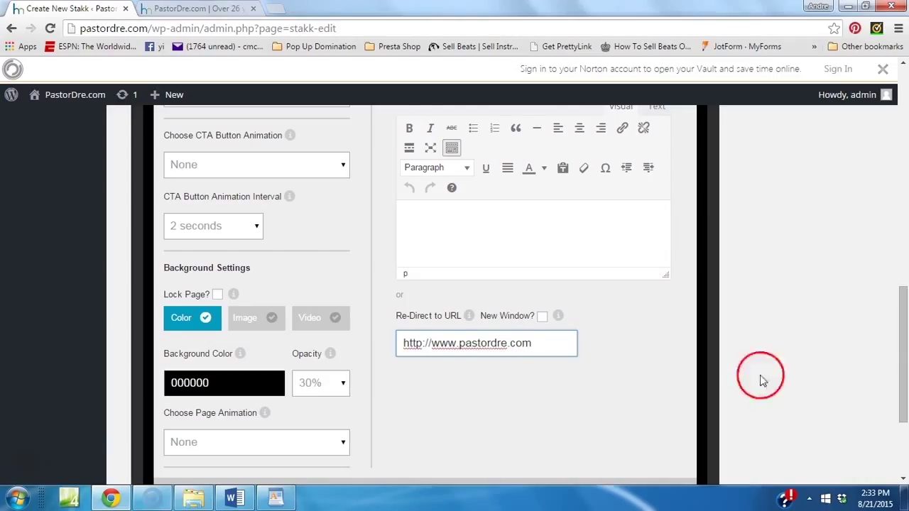
scroll("down", 3)
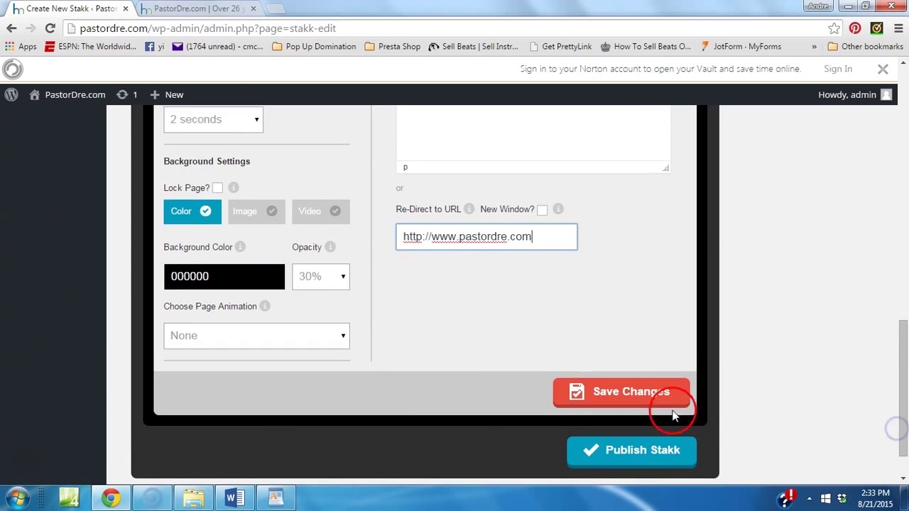
left_click(622, 392)
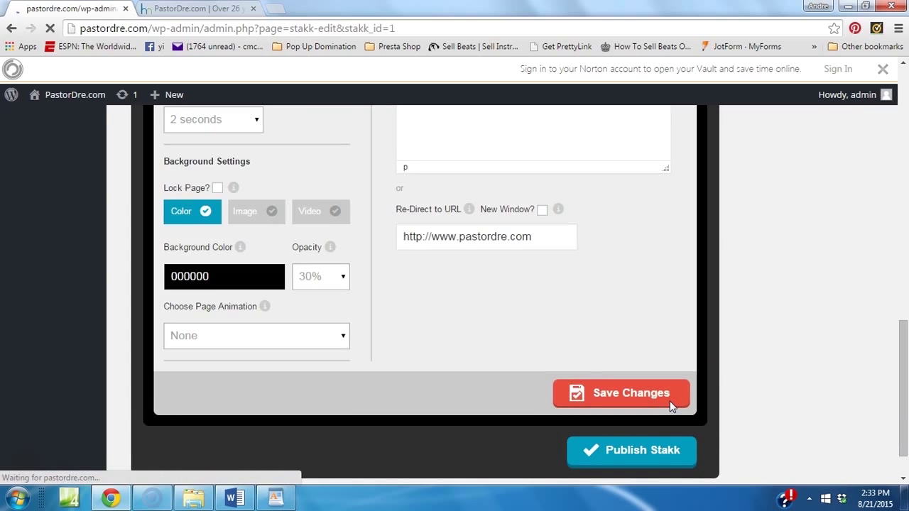
left_click(621, 393)
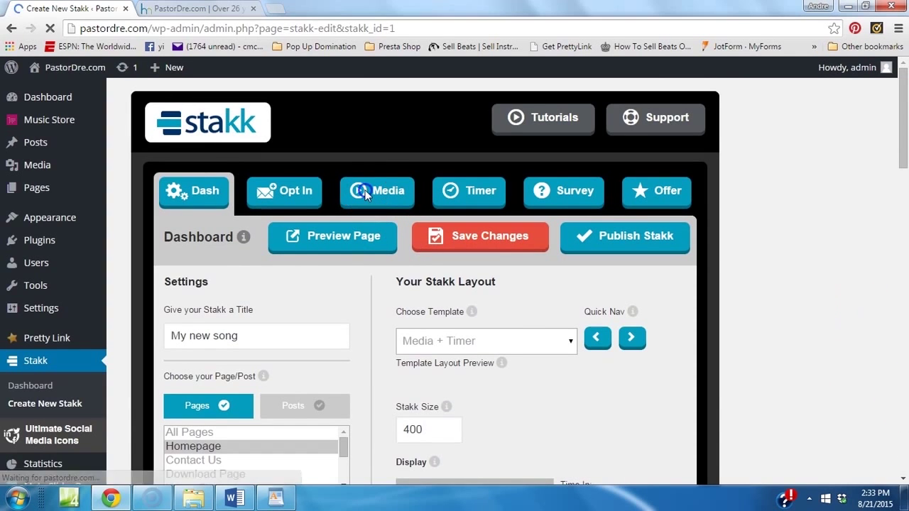
- On the Media tab, tick Video Only, Include Border and Include 'X'
left_click(377, 192)
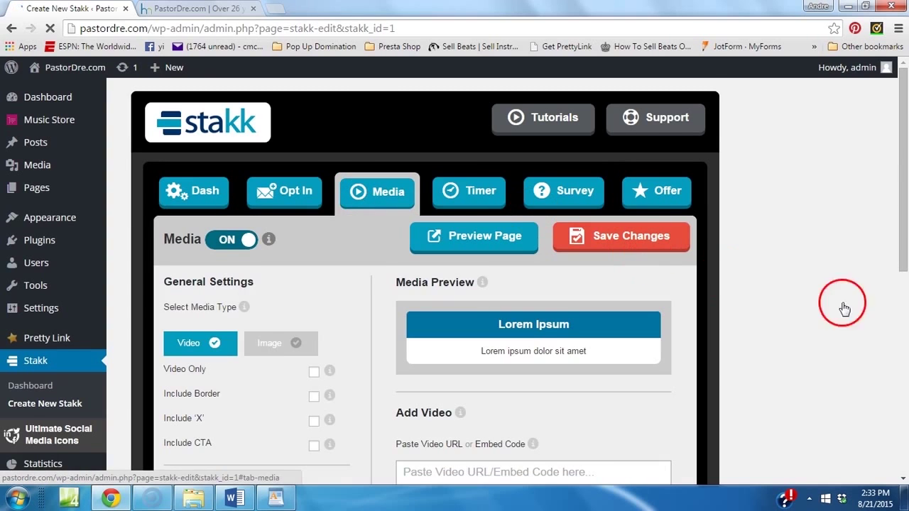
scroll("down", 3)
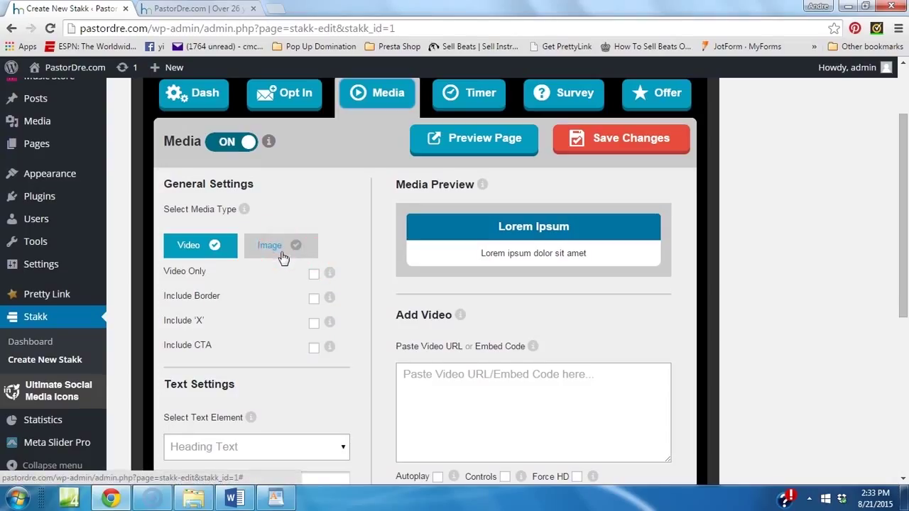
left_click(314, 275)
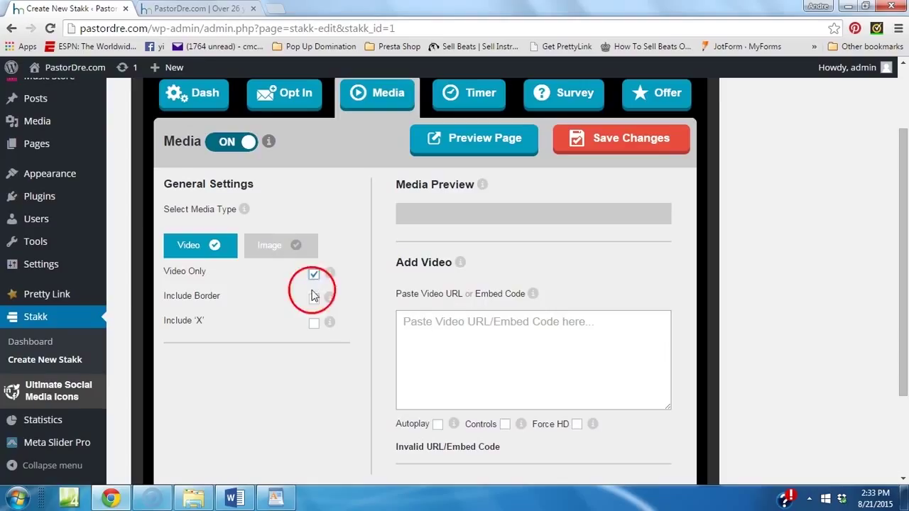
left_click(314, 297)
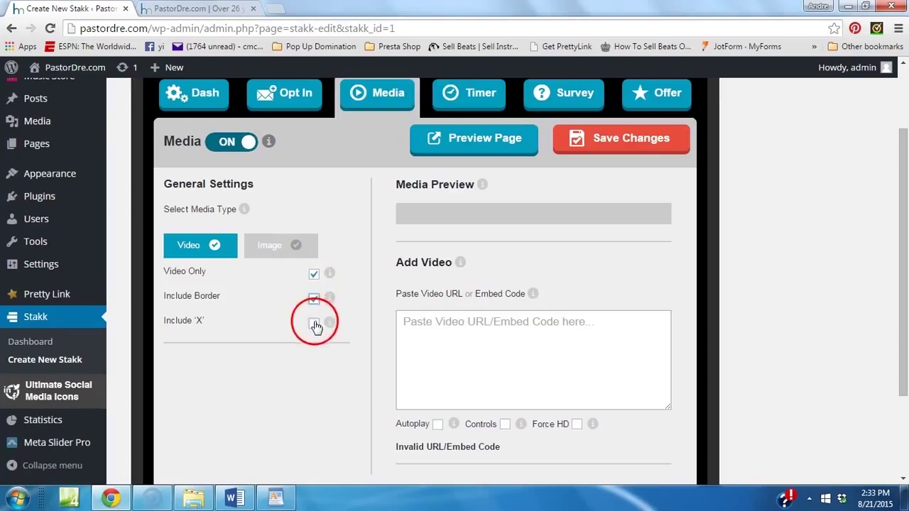
left_click(314, 324)
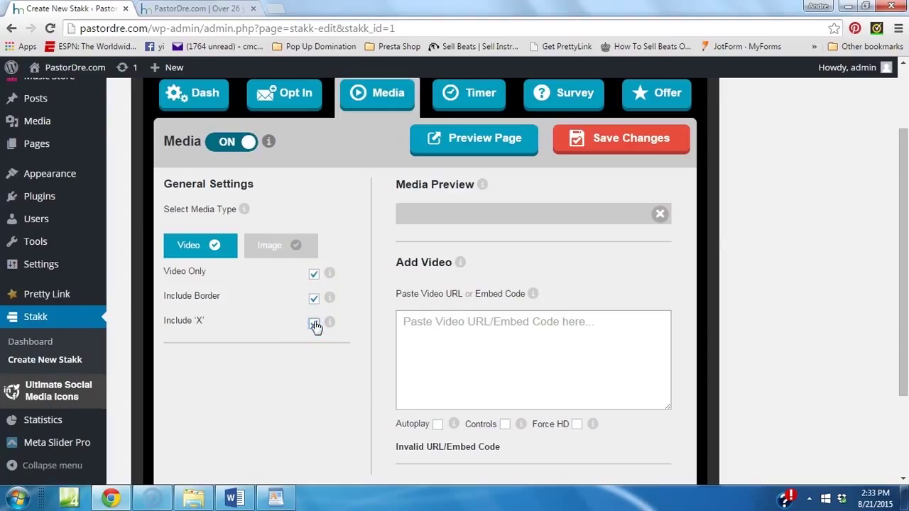
left_click(314, 322)
type("youtub")
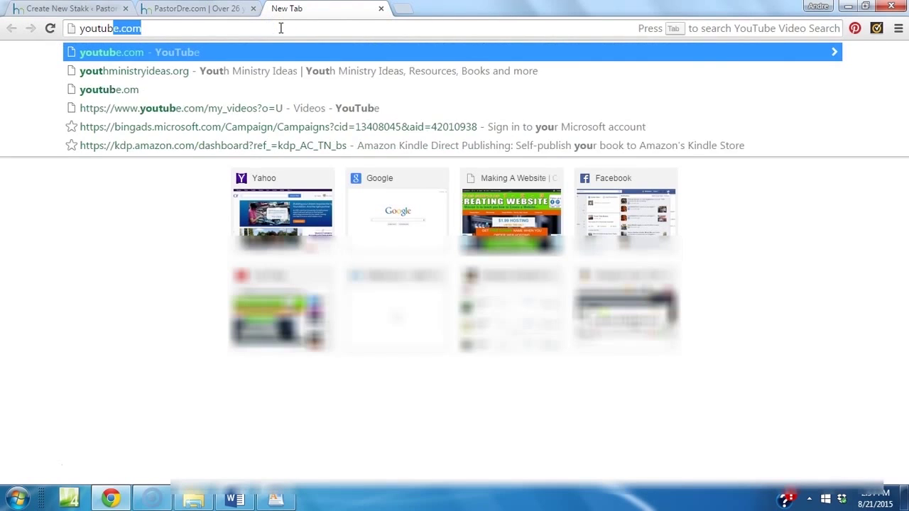
- Search YouTube for pastordre, pause the Vista G.A.N.G. video and select its URL
left_click(448, 51)
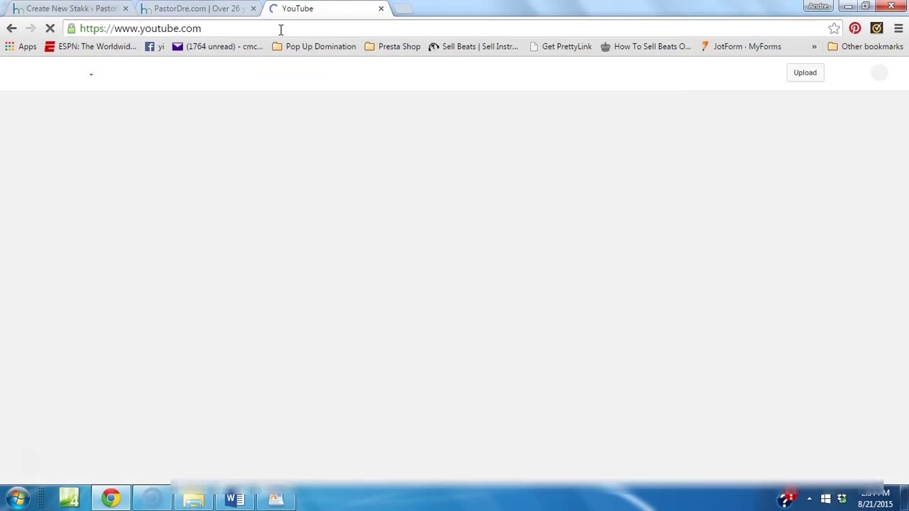
type("past")
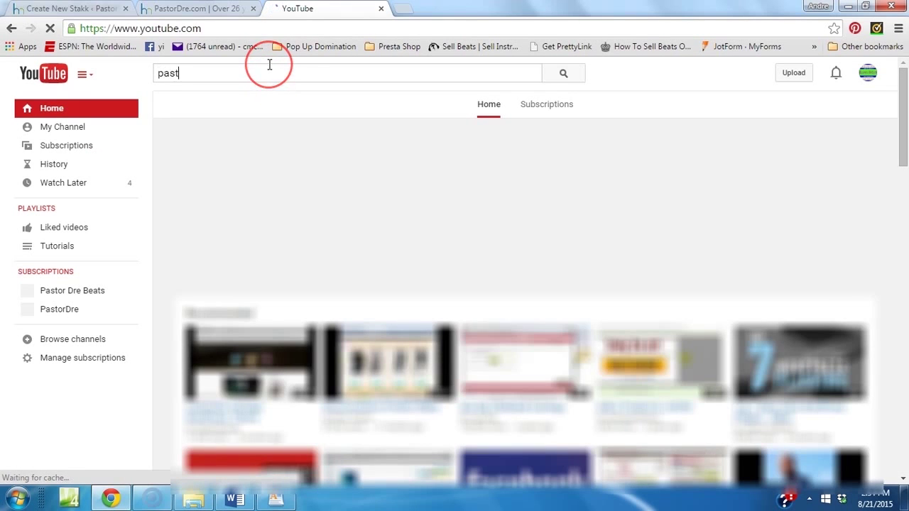
left_click(563, 72)
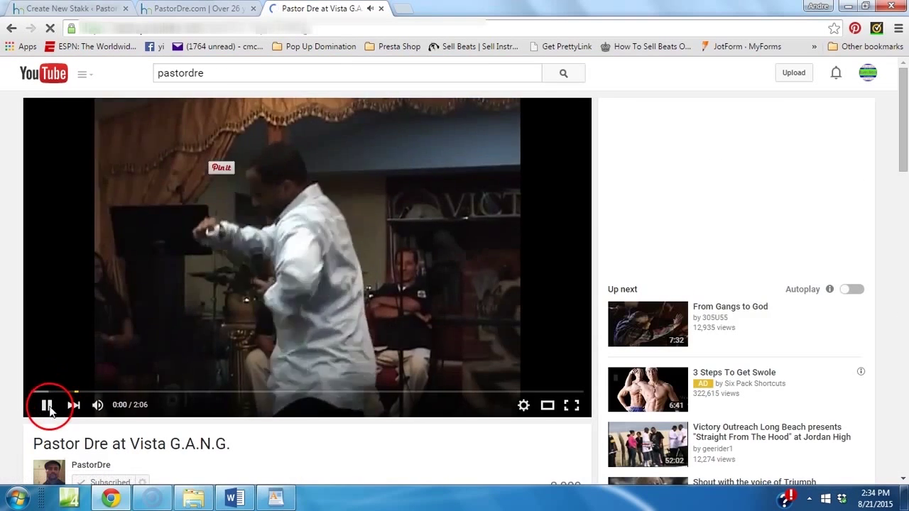
left_click(47, 405)
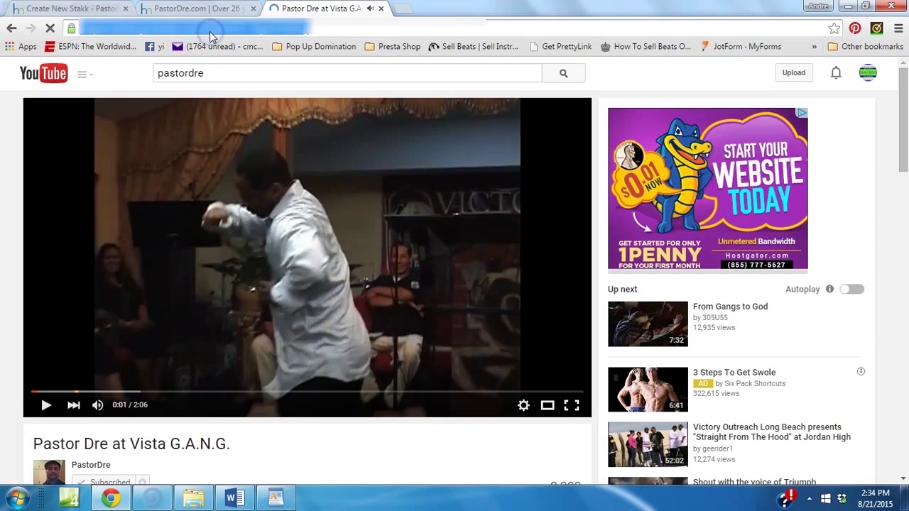
left_click(213, 28)
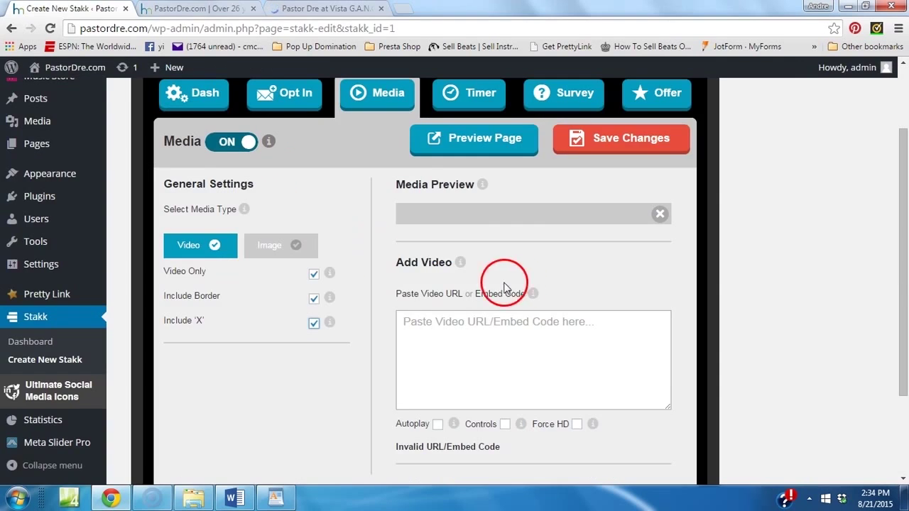
type("https://www.youtube.com/watch?v=1tpx1O3ltYg")
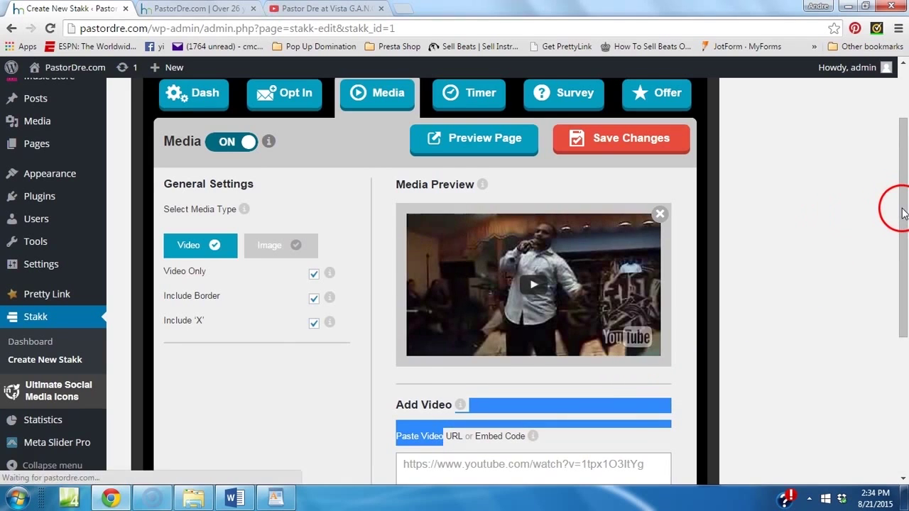
scroll("down", 3)
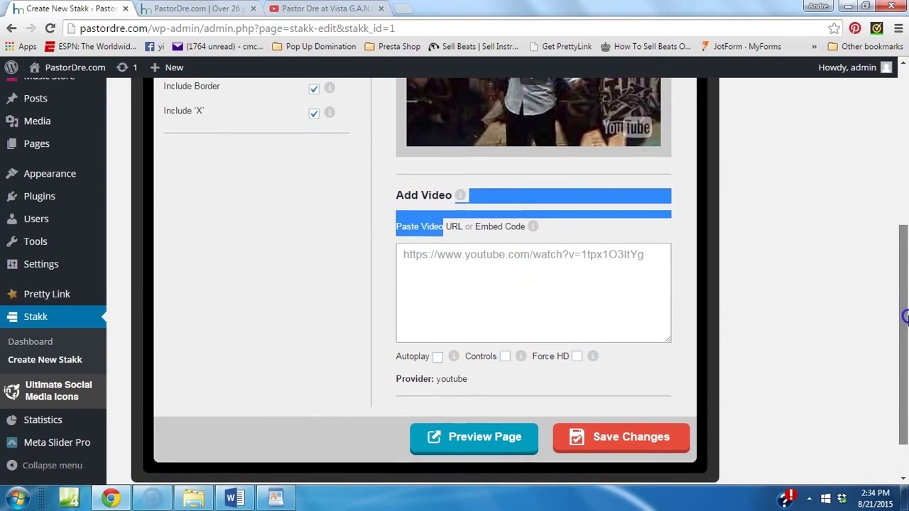
left_click(438, 356)
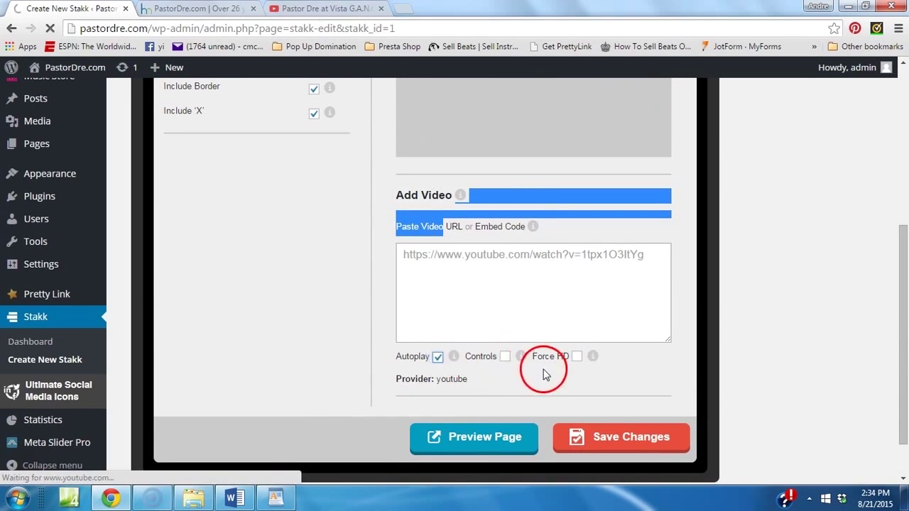
left_click(577, 356)
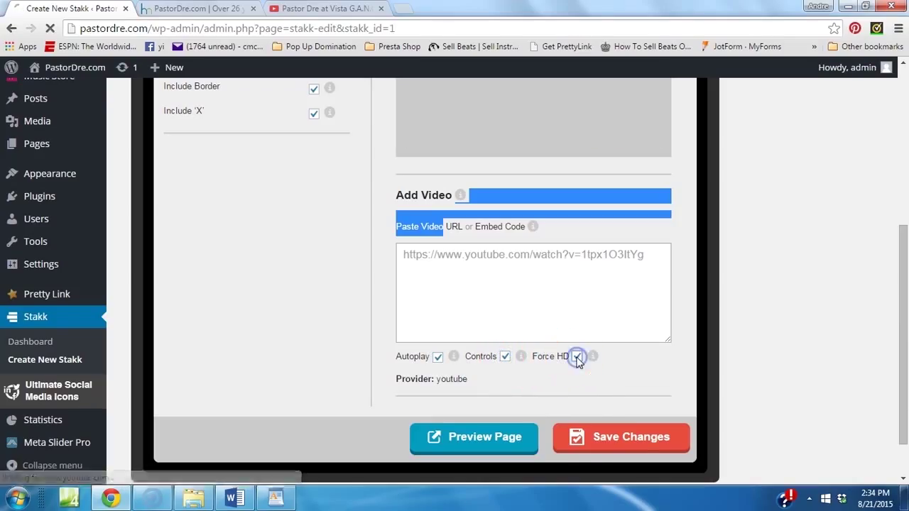
left_click(621, 437)
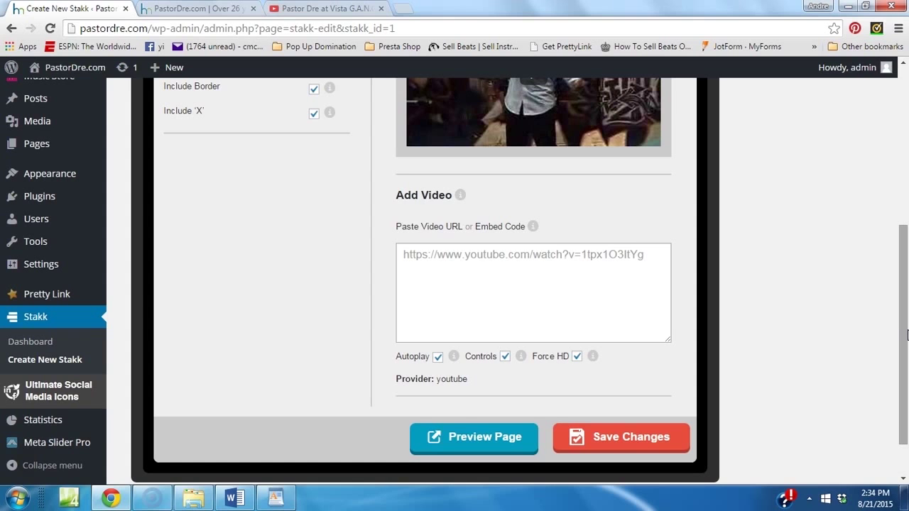
scroll("up", 3)
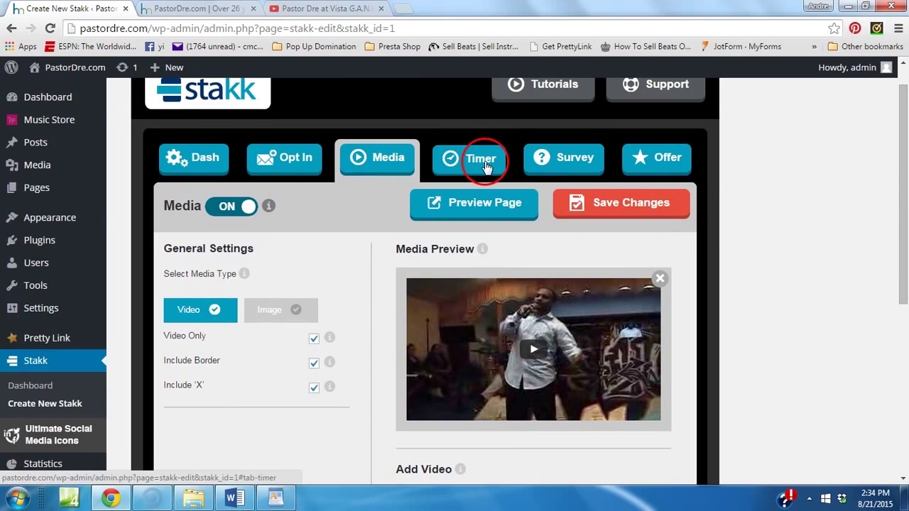
- Make the countdown timer-only with a border, hiding months and years
left_click(481, 157)
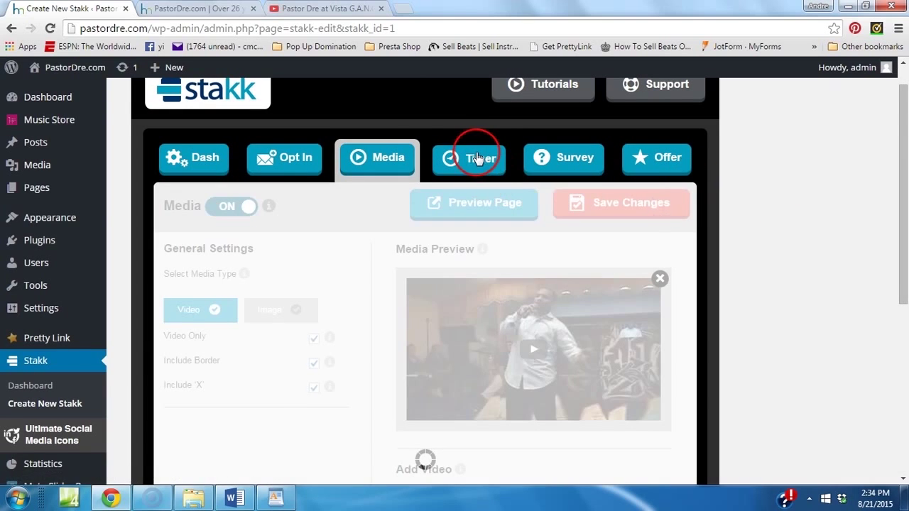
left_click(469, 157)
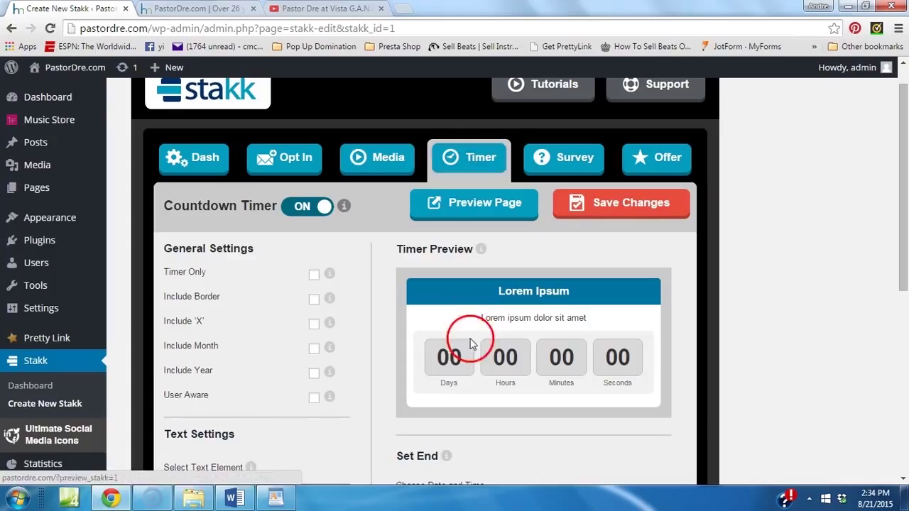
left_click(314, 274)
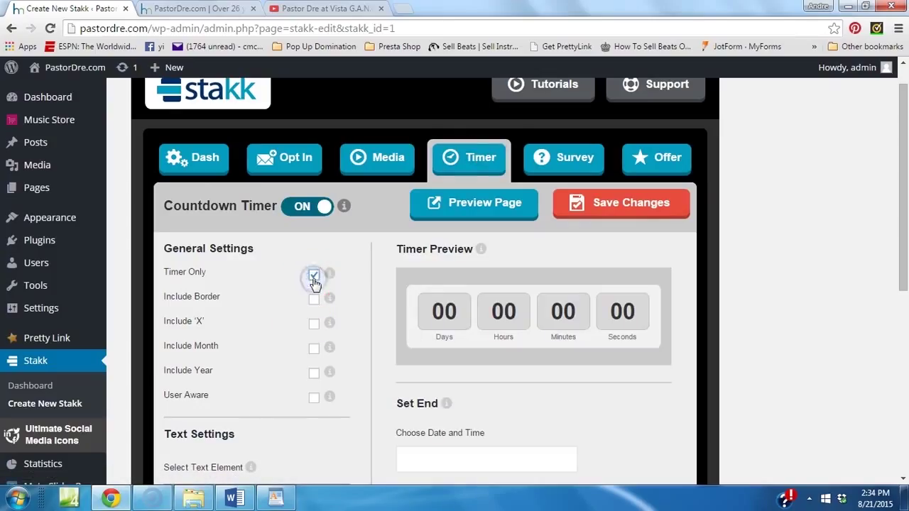
left_click(314, 296)
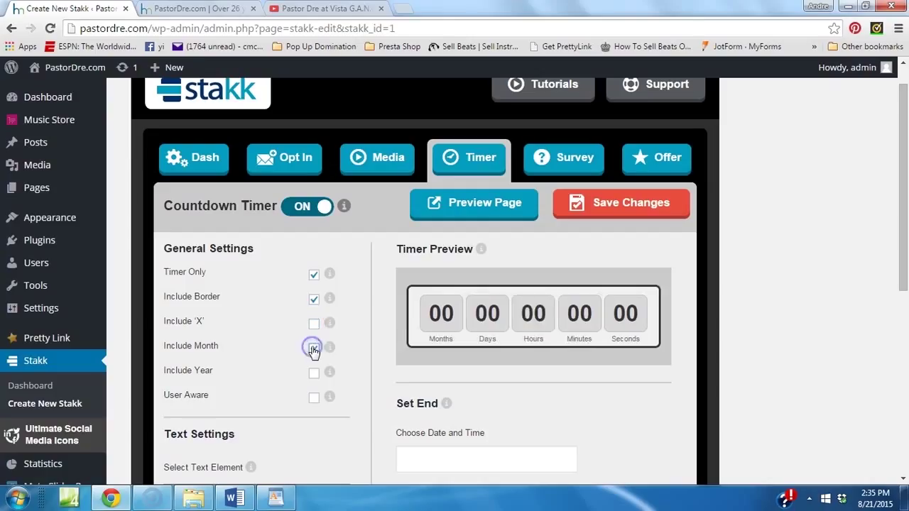
left_click(314, 346)
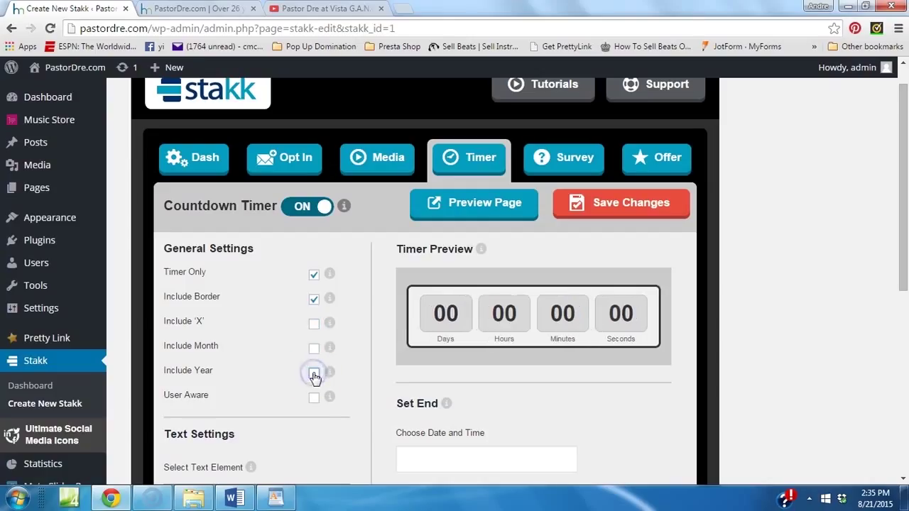
left_click(315, 373)
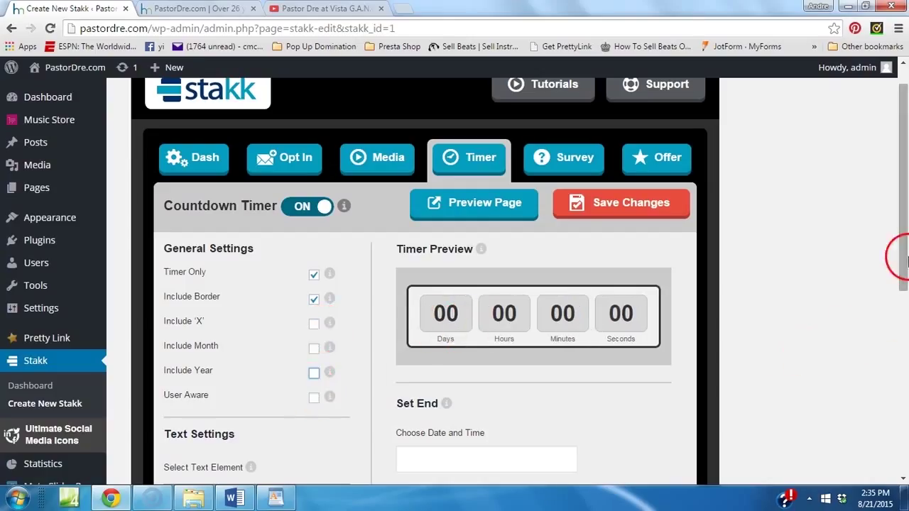
- Set the countdown to end August 23, 2015 with the end message 'Deal has ended'
scroll("down", 3)
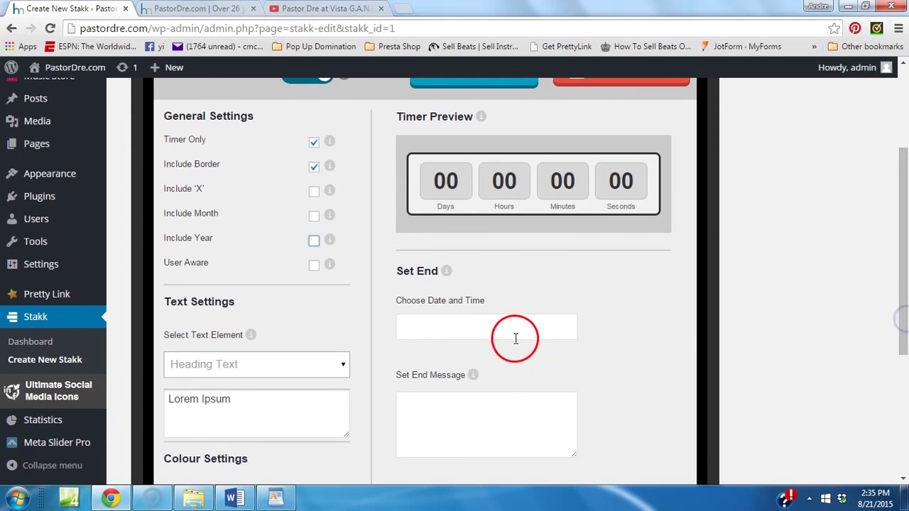
left_click(486, 327)
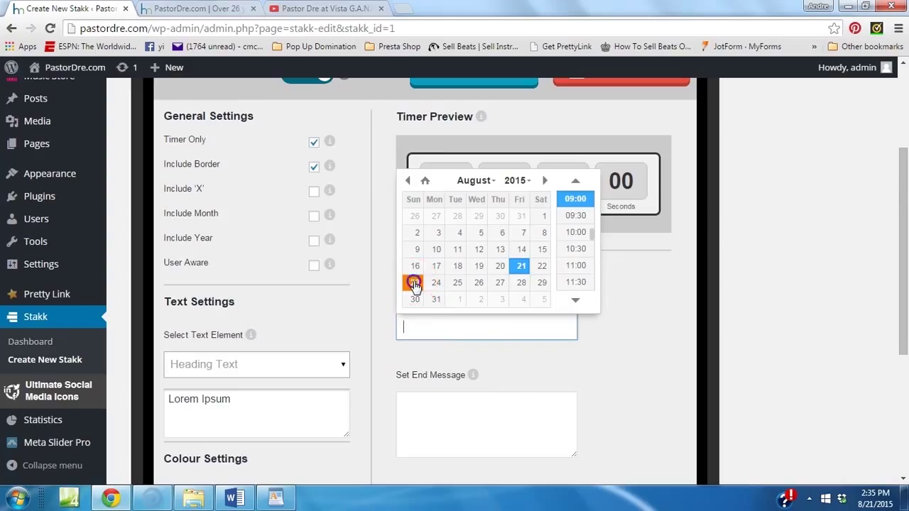
left_click(414, 283)
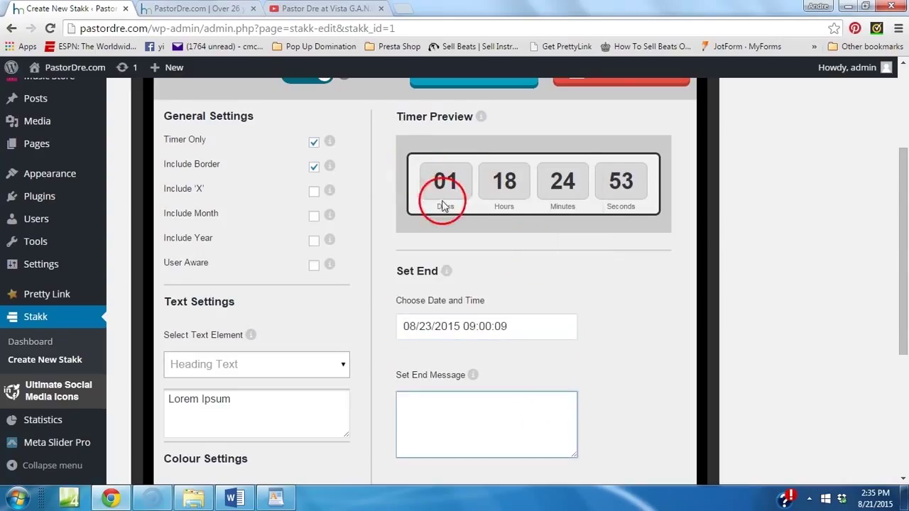
mouse_move(633, 389)
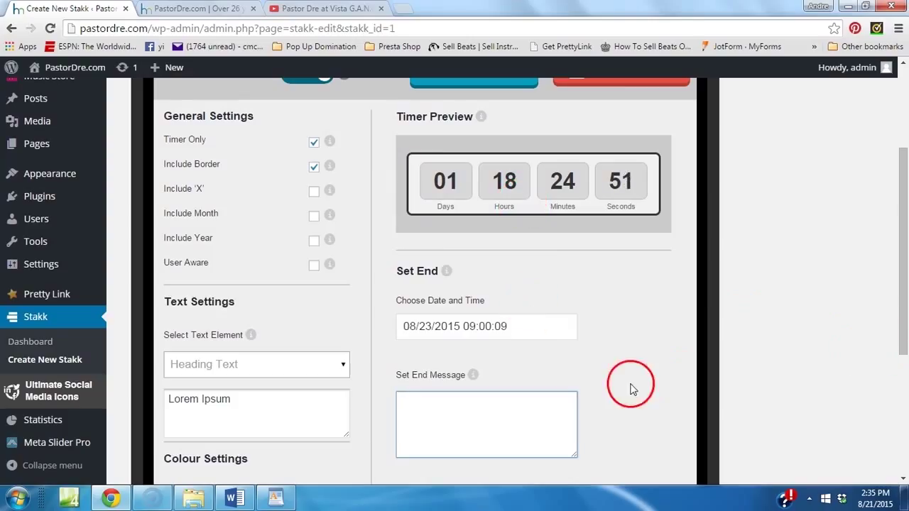
type("Deal has ended")
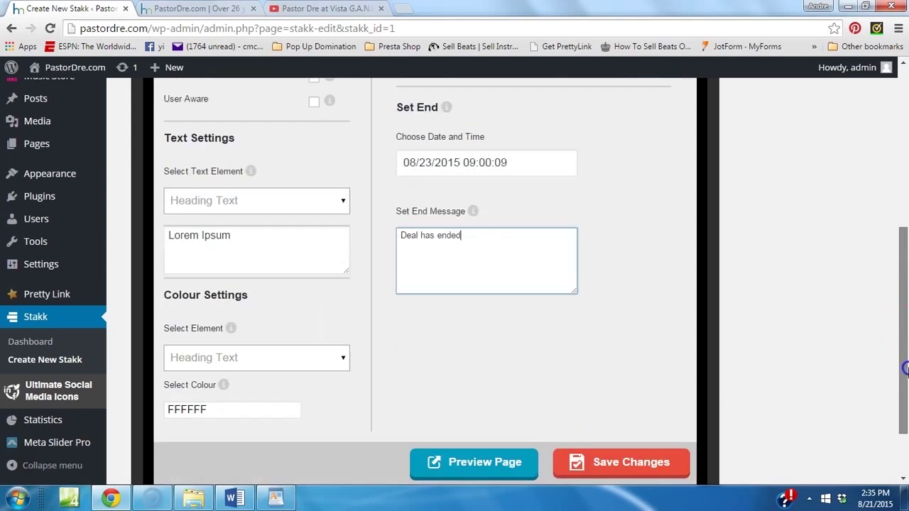
- Save the countdown settings and preview the popup page in a new tab
left_click(621, 462)
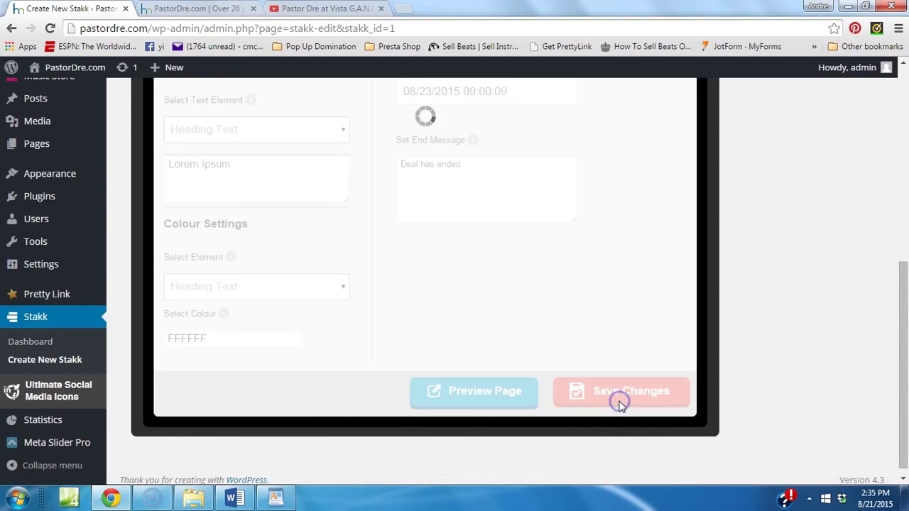
left_click(621, 391)
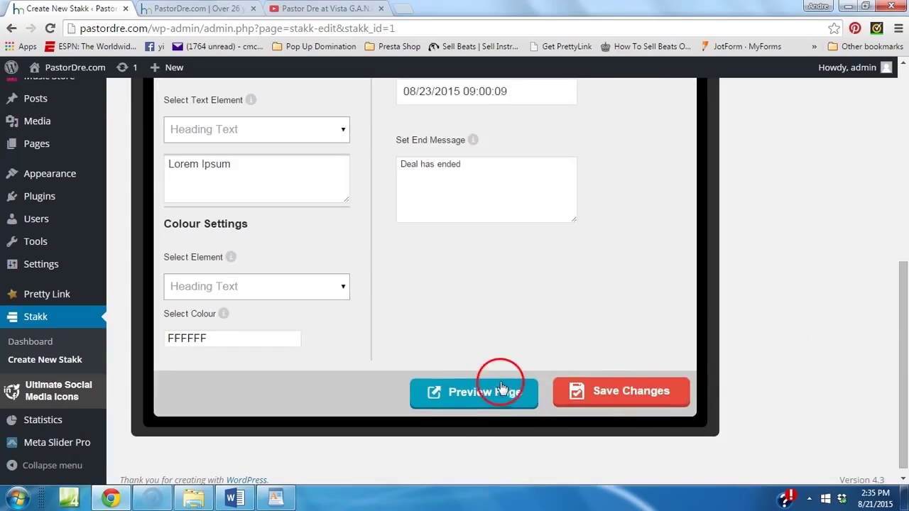
left_click(474, 391)
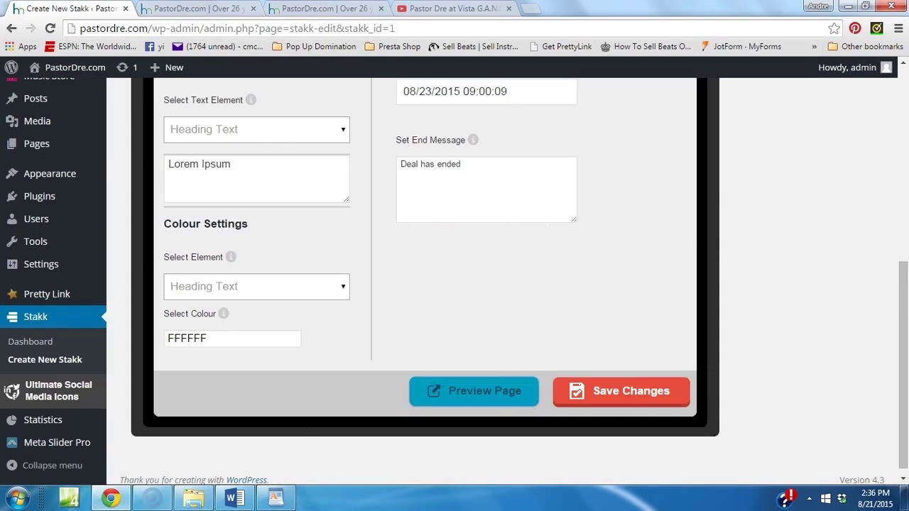
- Publish the 'My new song' Stakk from its Dash tab and view it
scroll("up", 3)
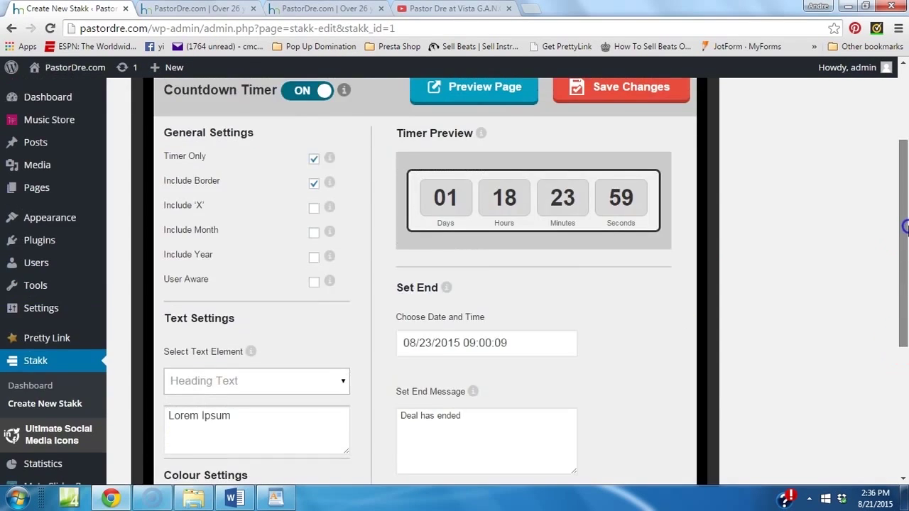
scroll("up", 3)
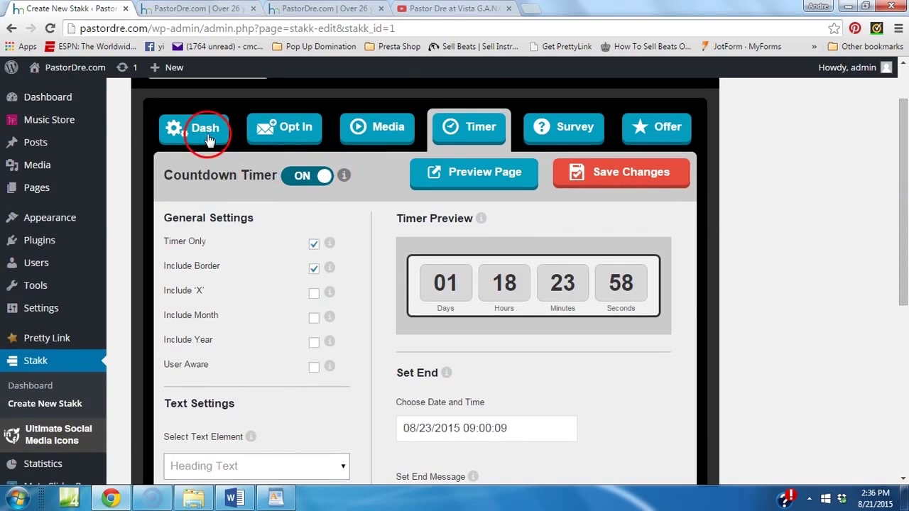
left_click(193, 128)
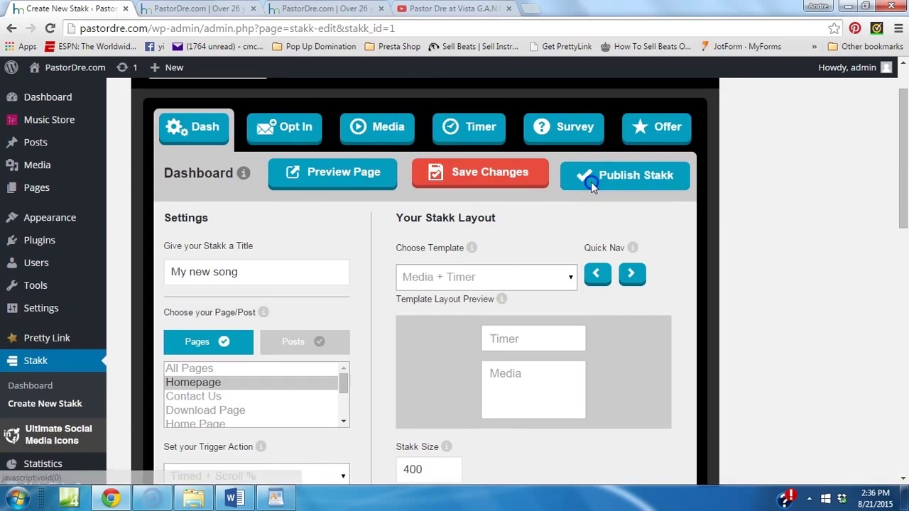
left_click(626, 176)
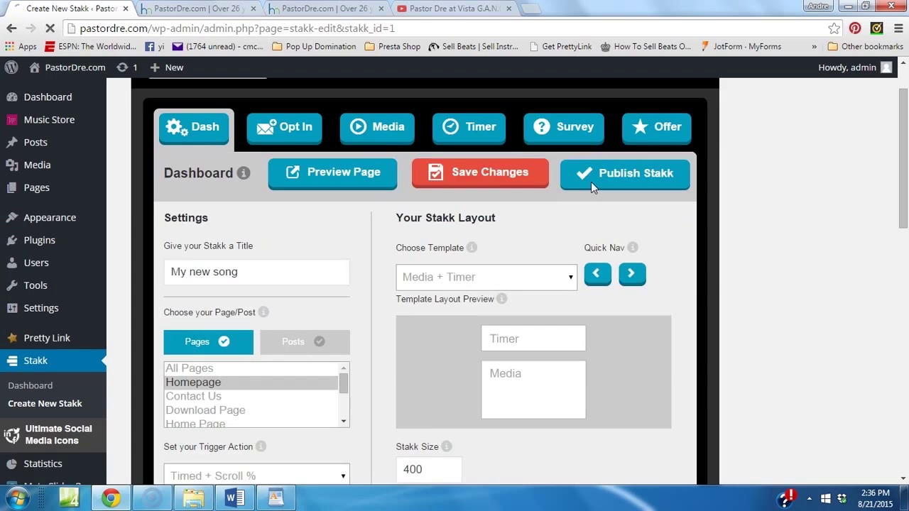
left_click(625, 174)
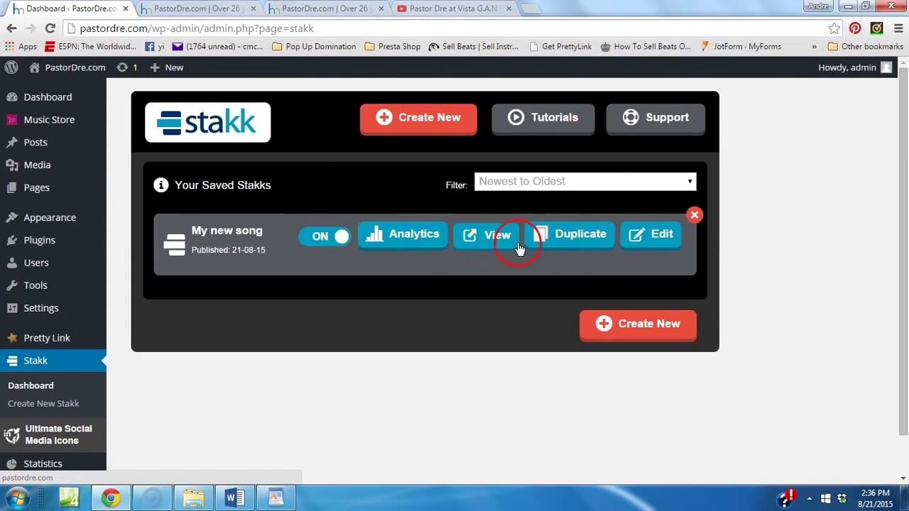
mouse_move(403, 235)
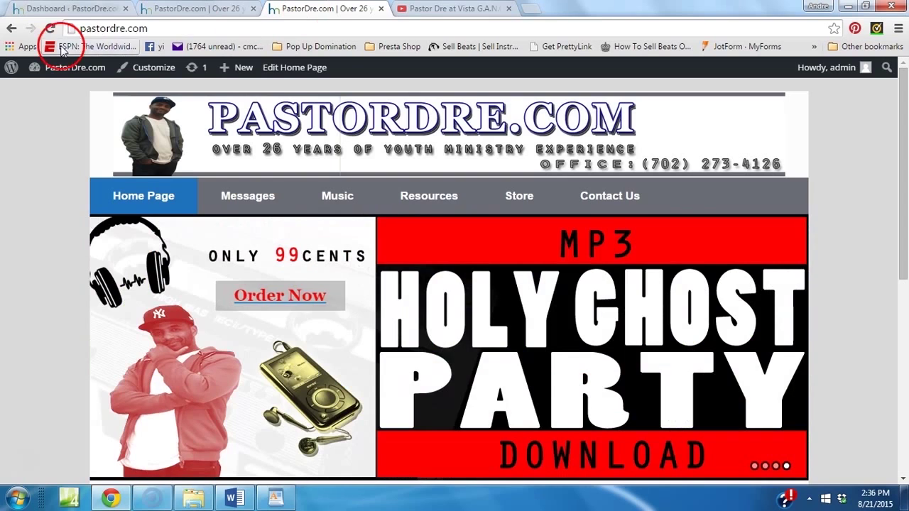
- Reload the homepage, confirm the countdown-and-video popup appears, pause it, then open Dashboard
left_click(50, 28)
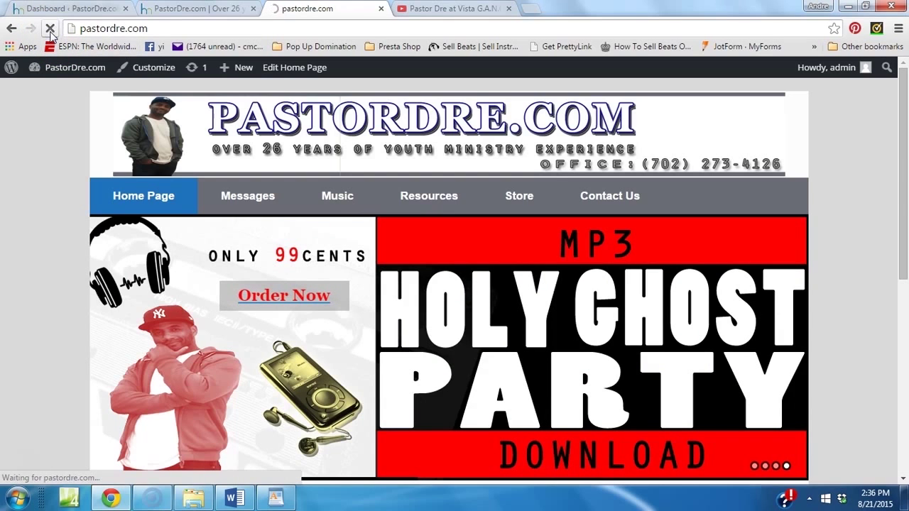
left_click(50, 29)
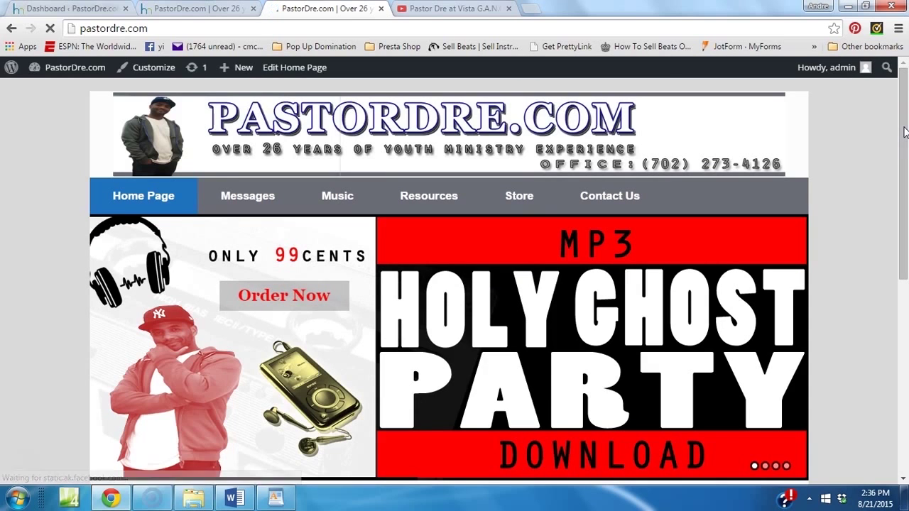
scroll("down", 3)
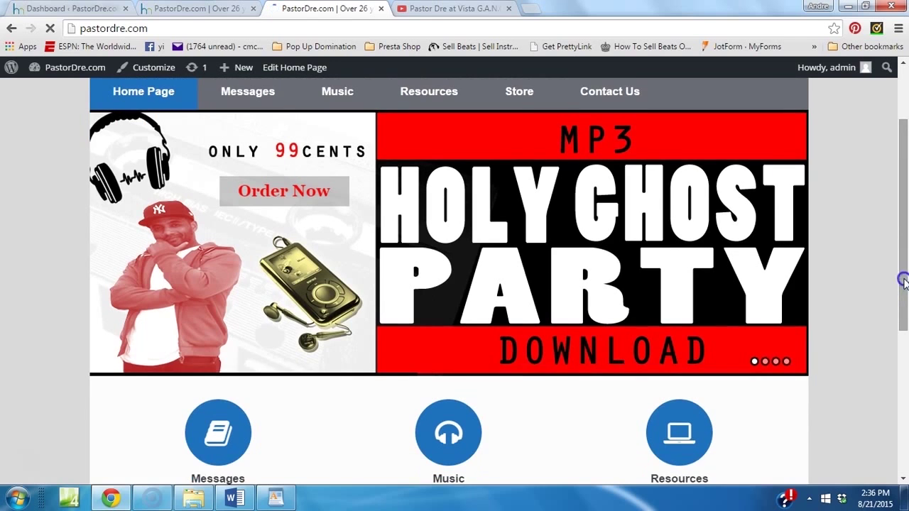
scroll("down", 3)
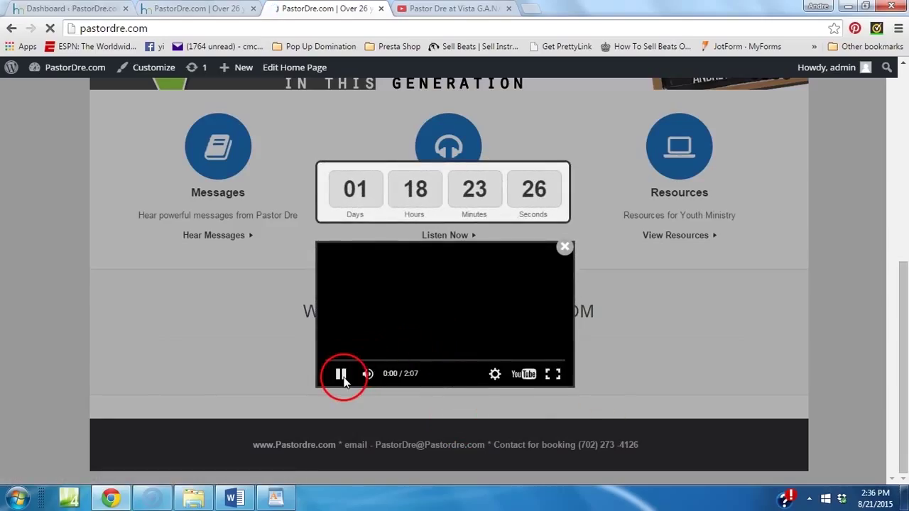
left_click(341, 374)
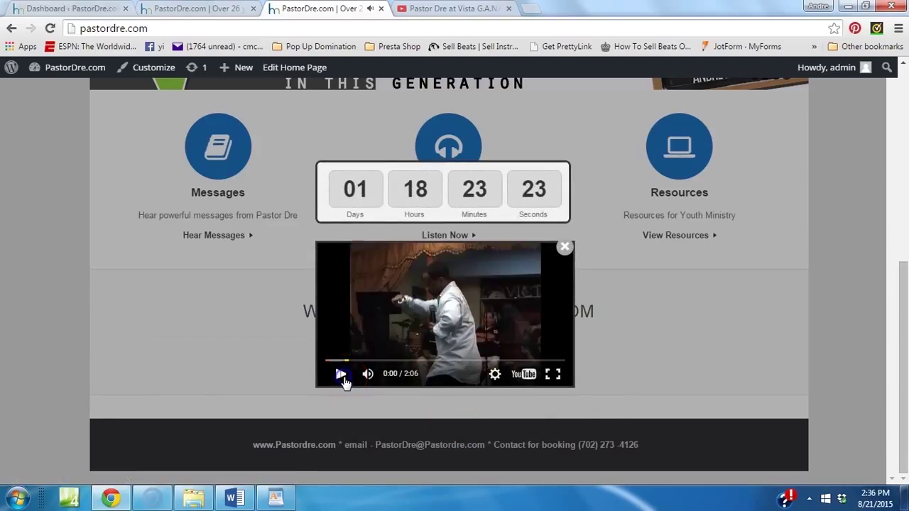
left_click(565, 247)
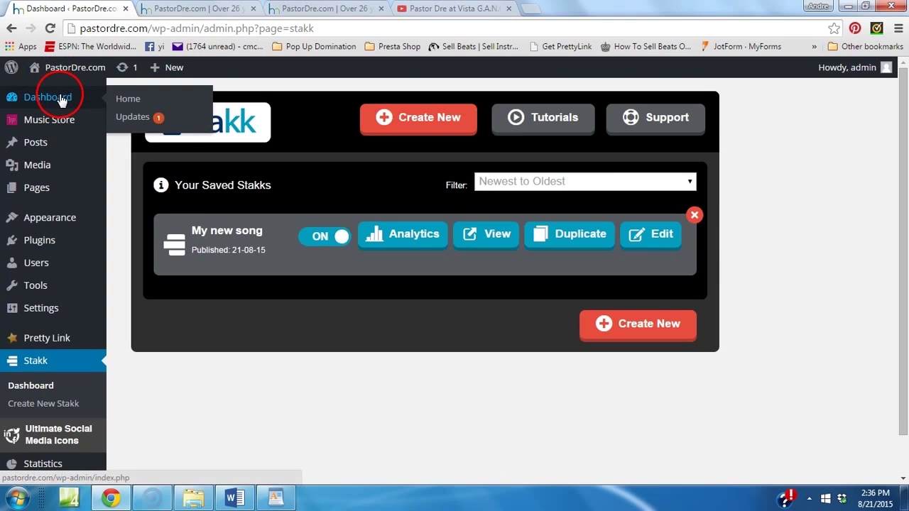
left_click(48, 97)
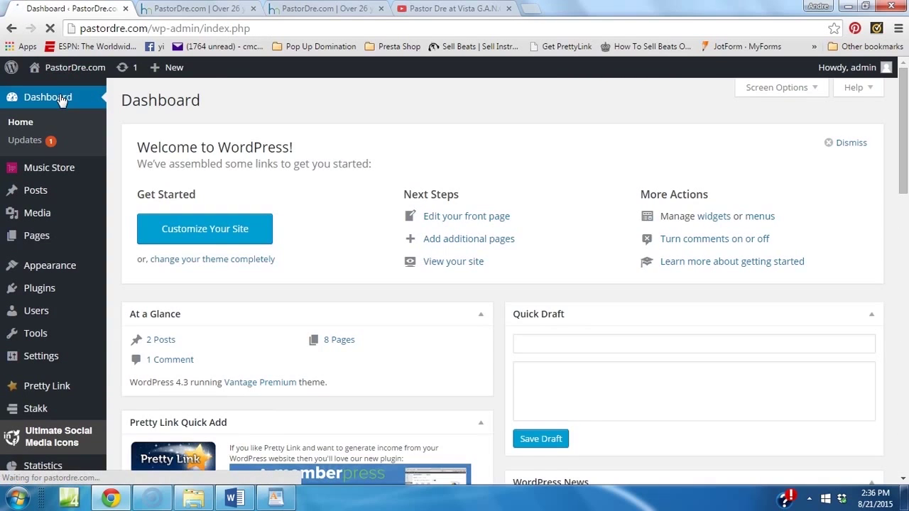